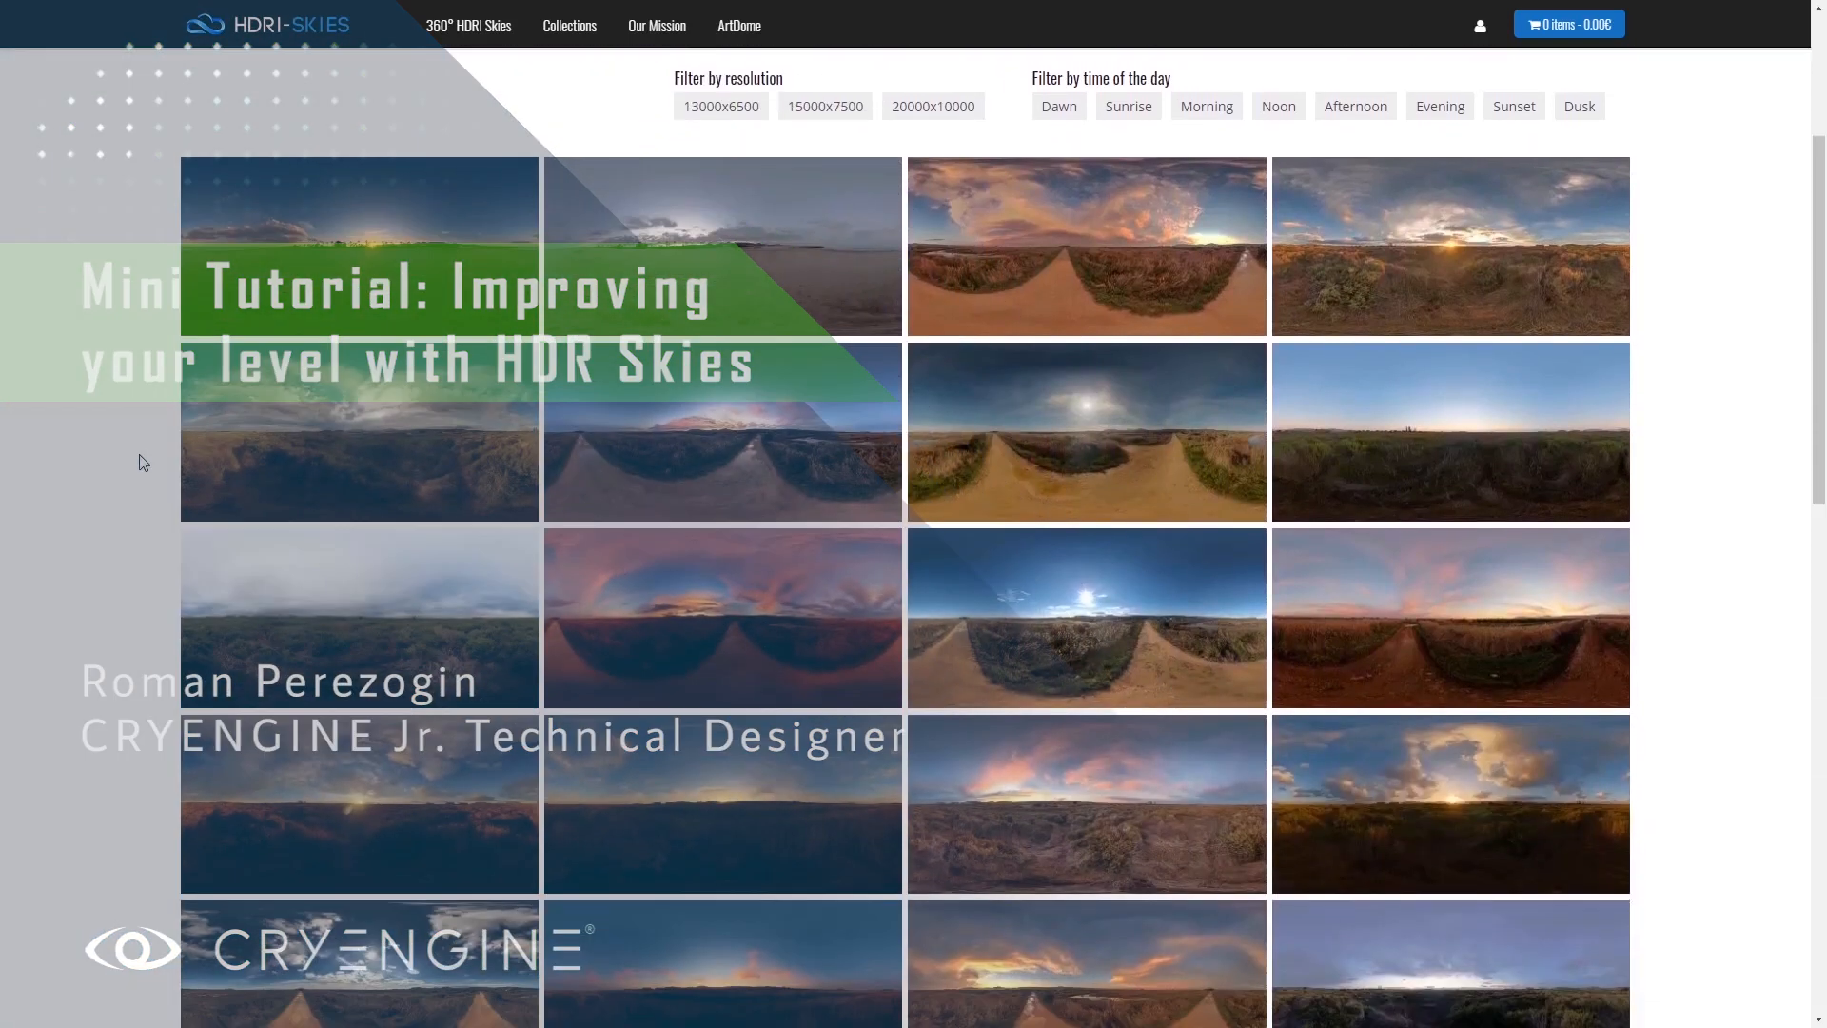
# Open the HDRI Sky 428 page, compare sizes, and keep the free 2048x1024px option
pyautogui.scroll(-3)
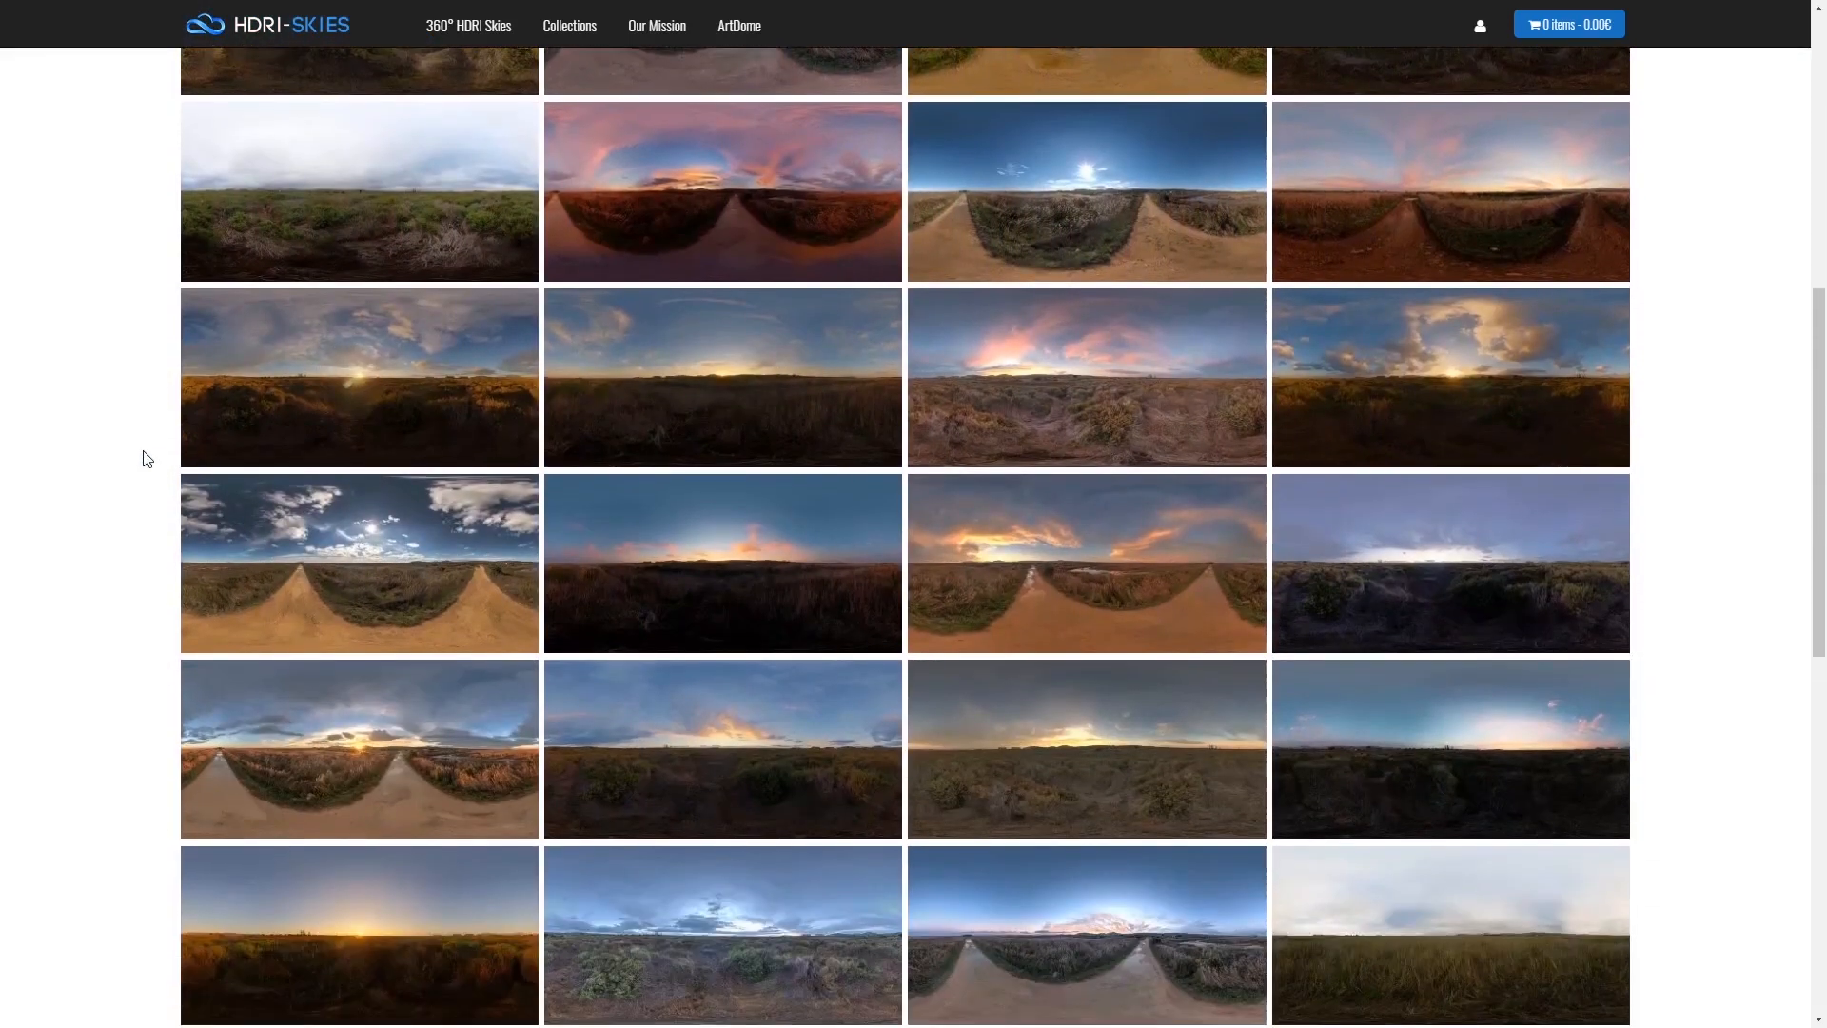
pyautogui.scroll(-3)
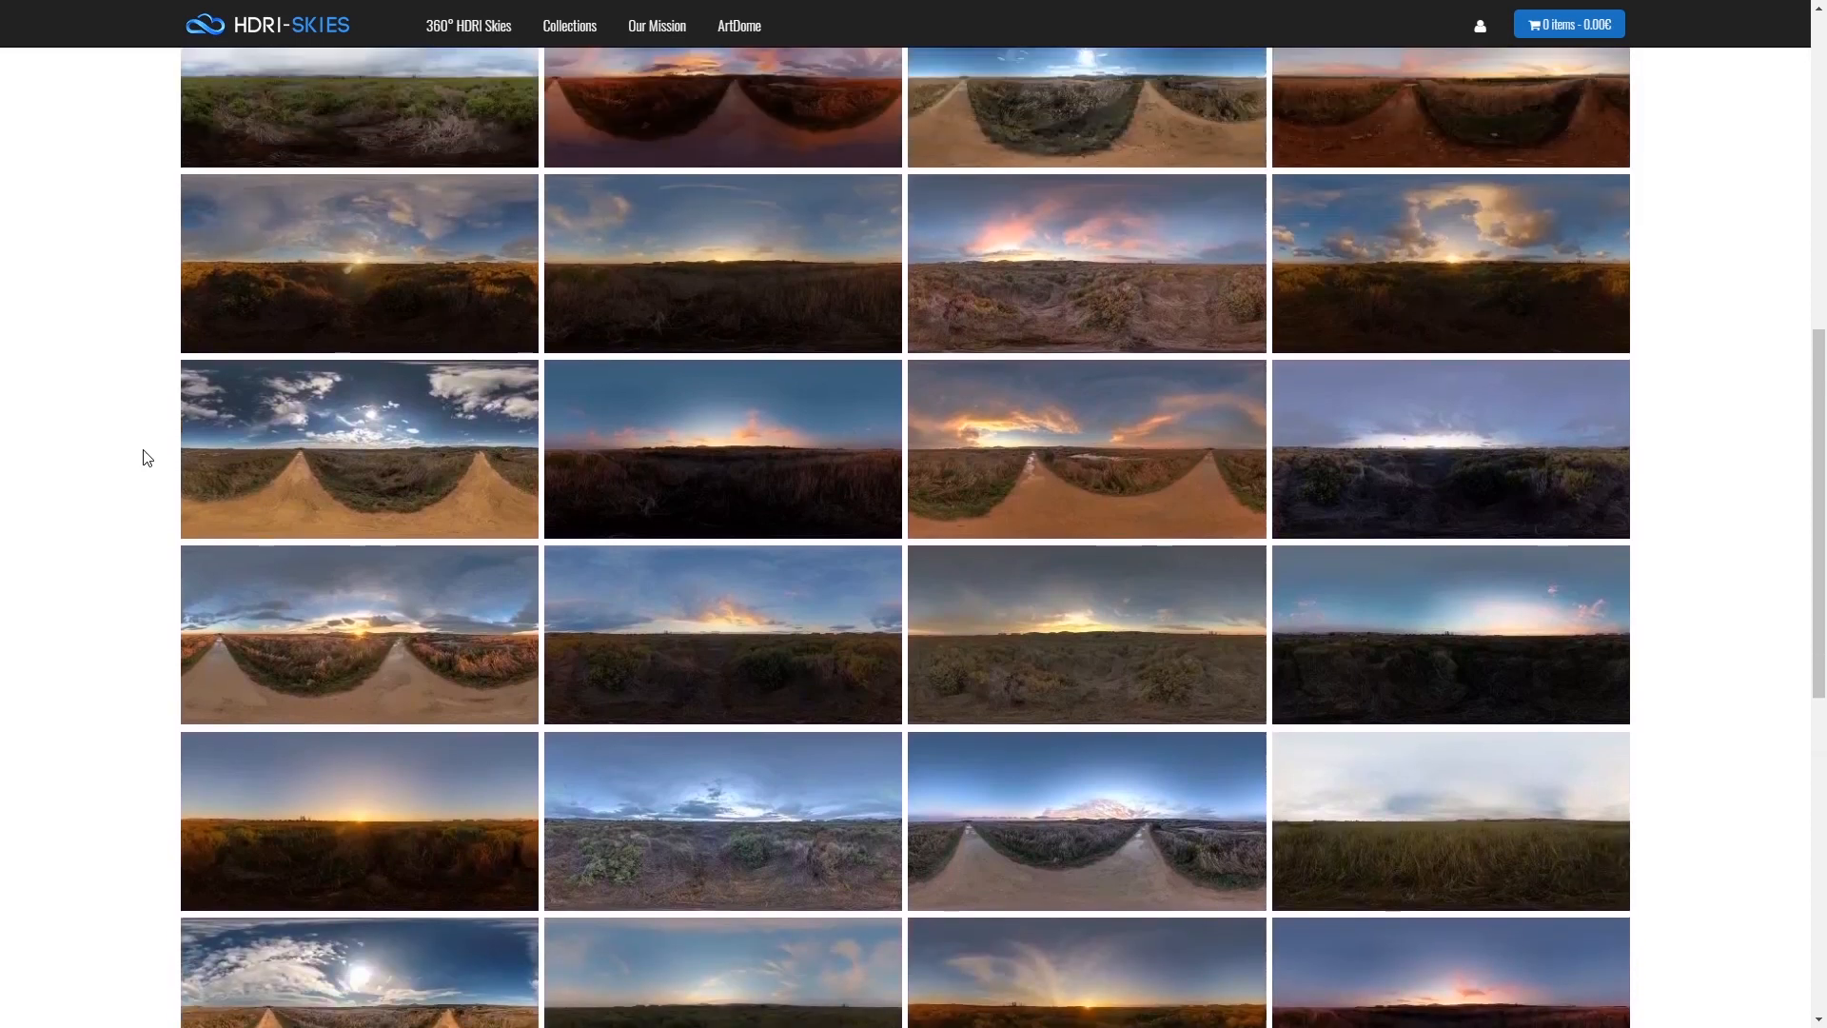
pyautogui.scroll(3)
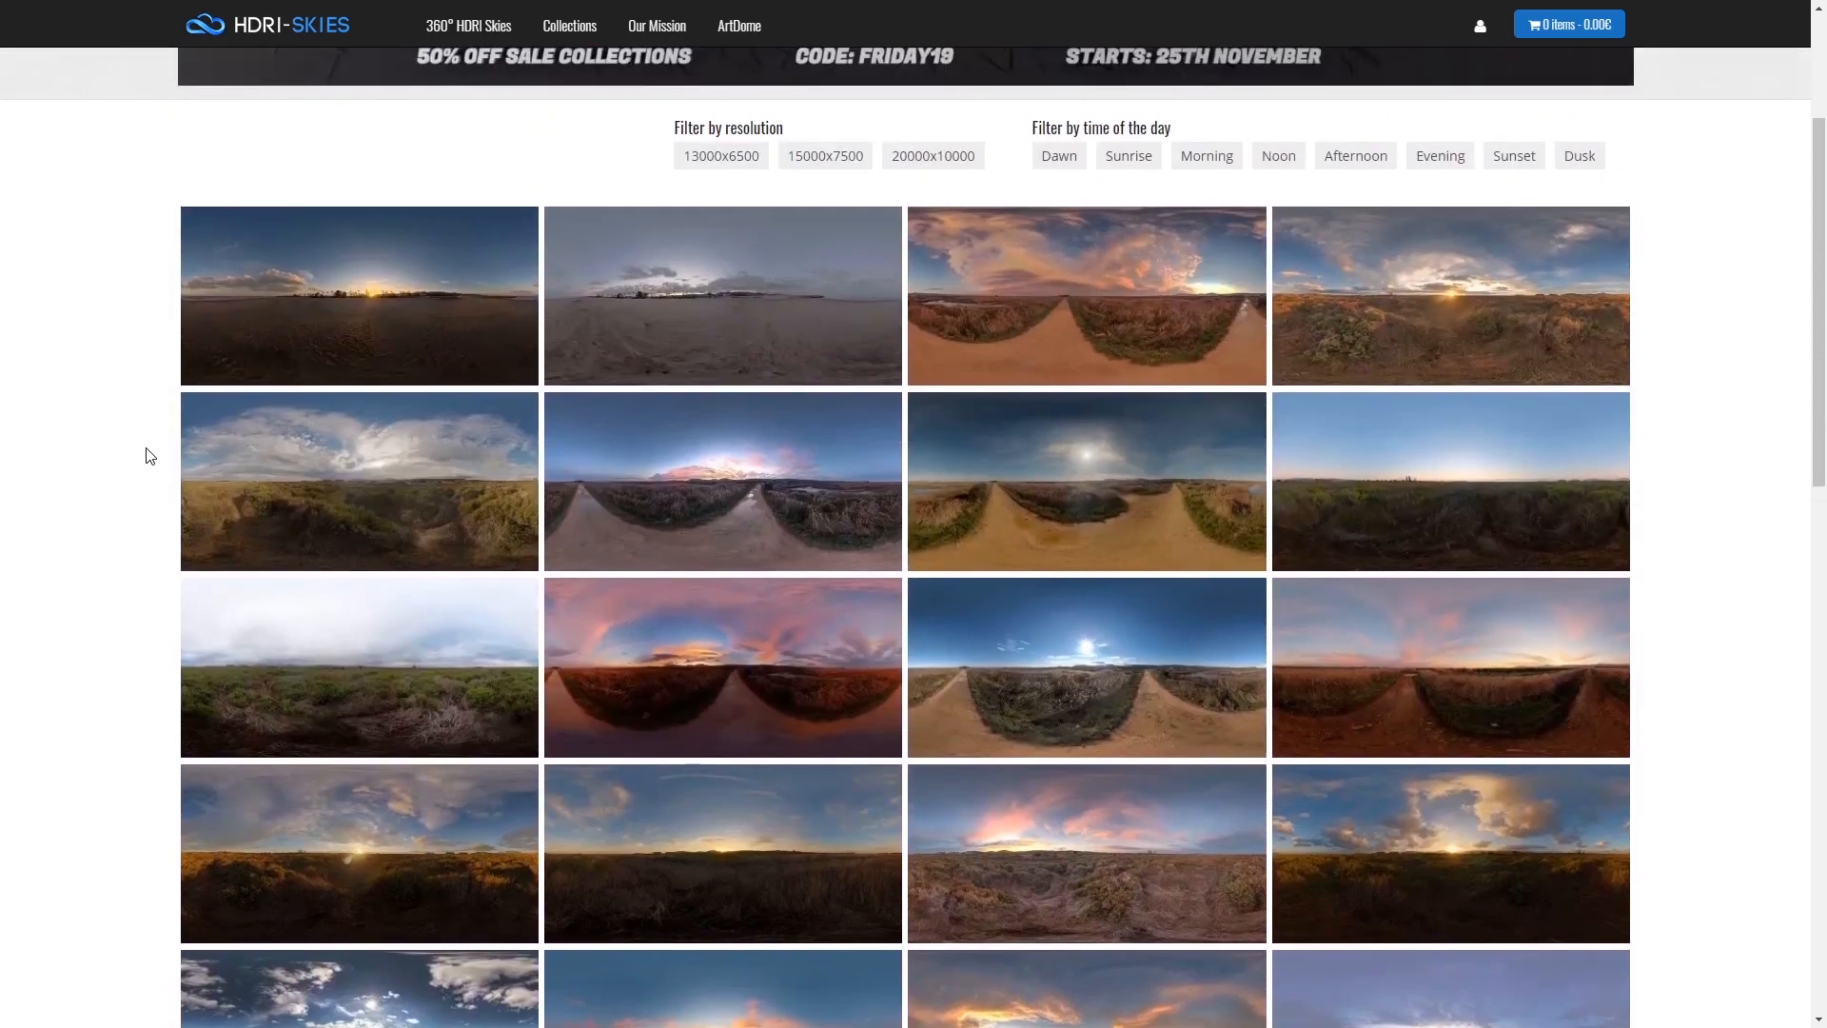
pyautogui.moveTo(633, 614)
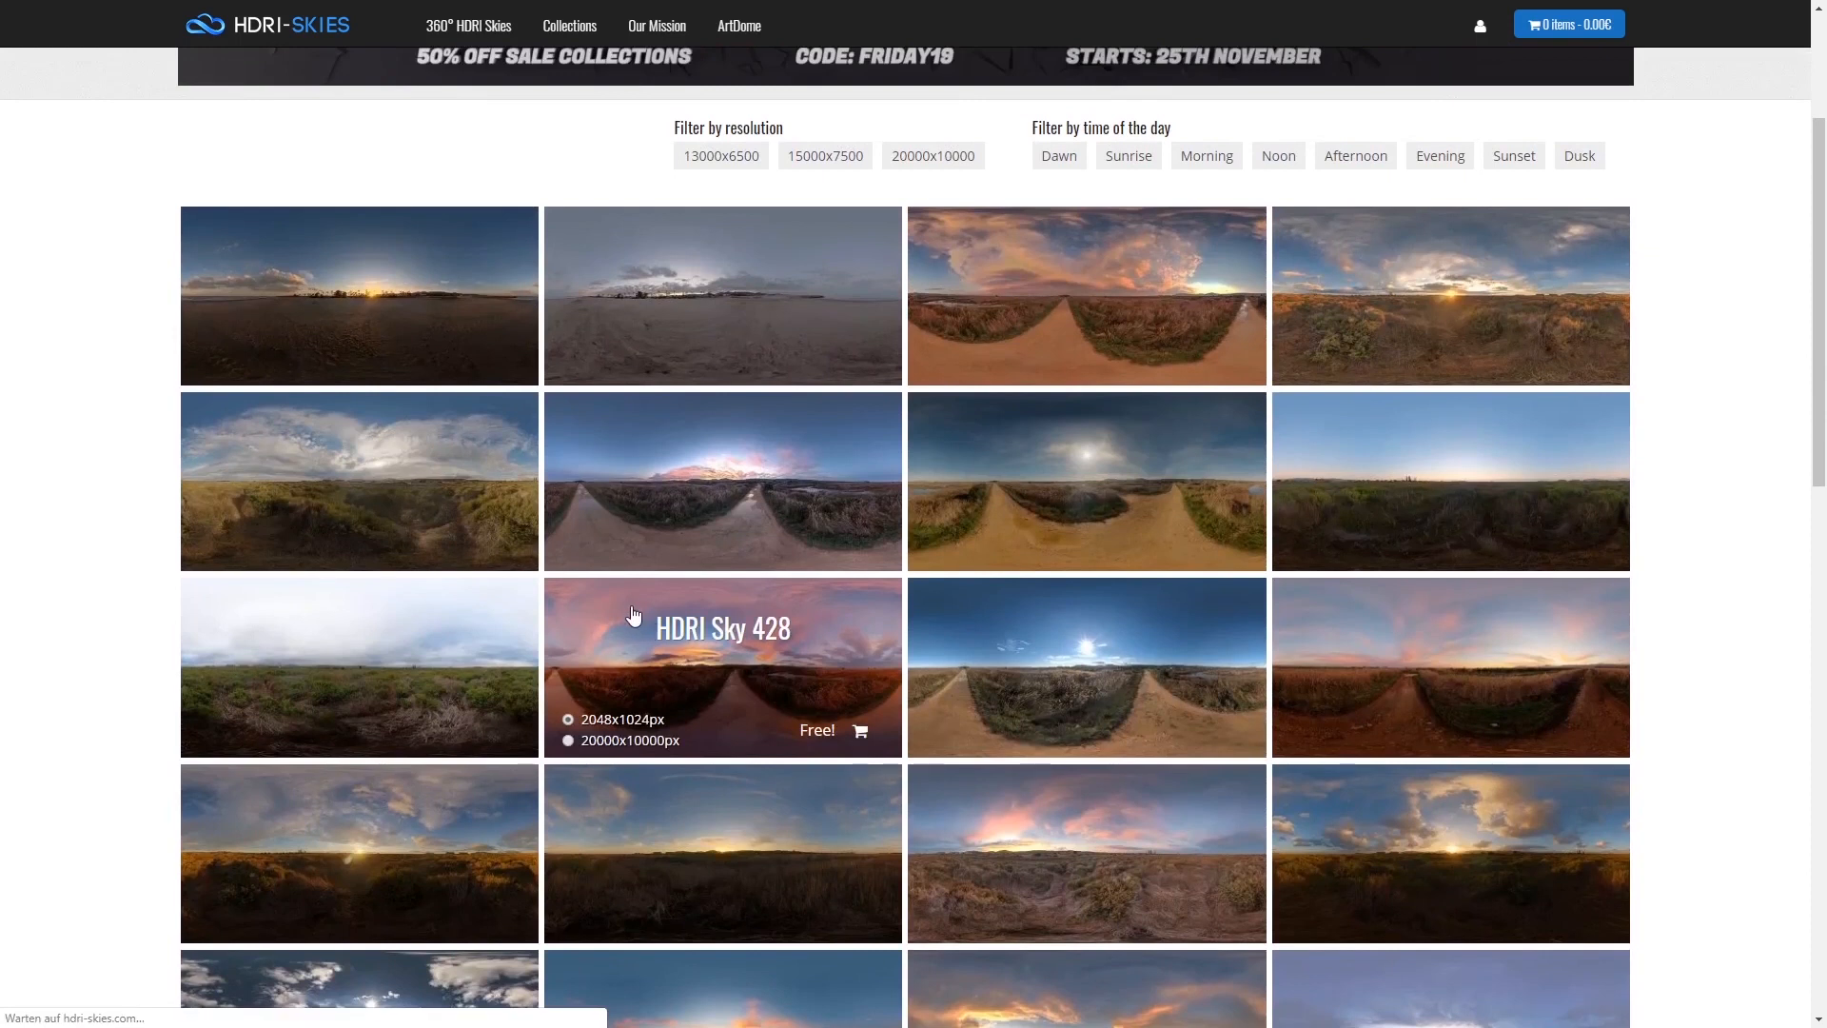
pyautogui.click(721, 666)
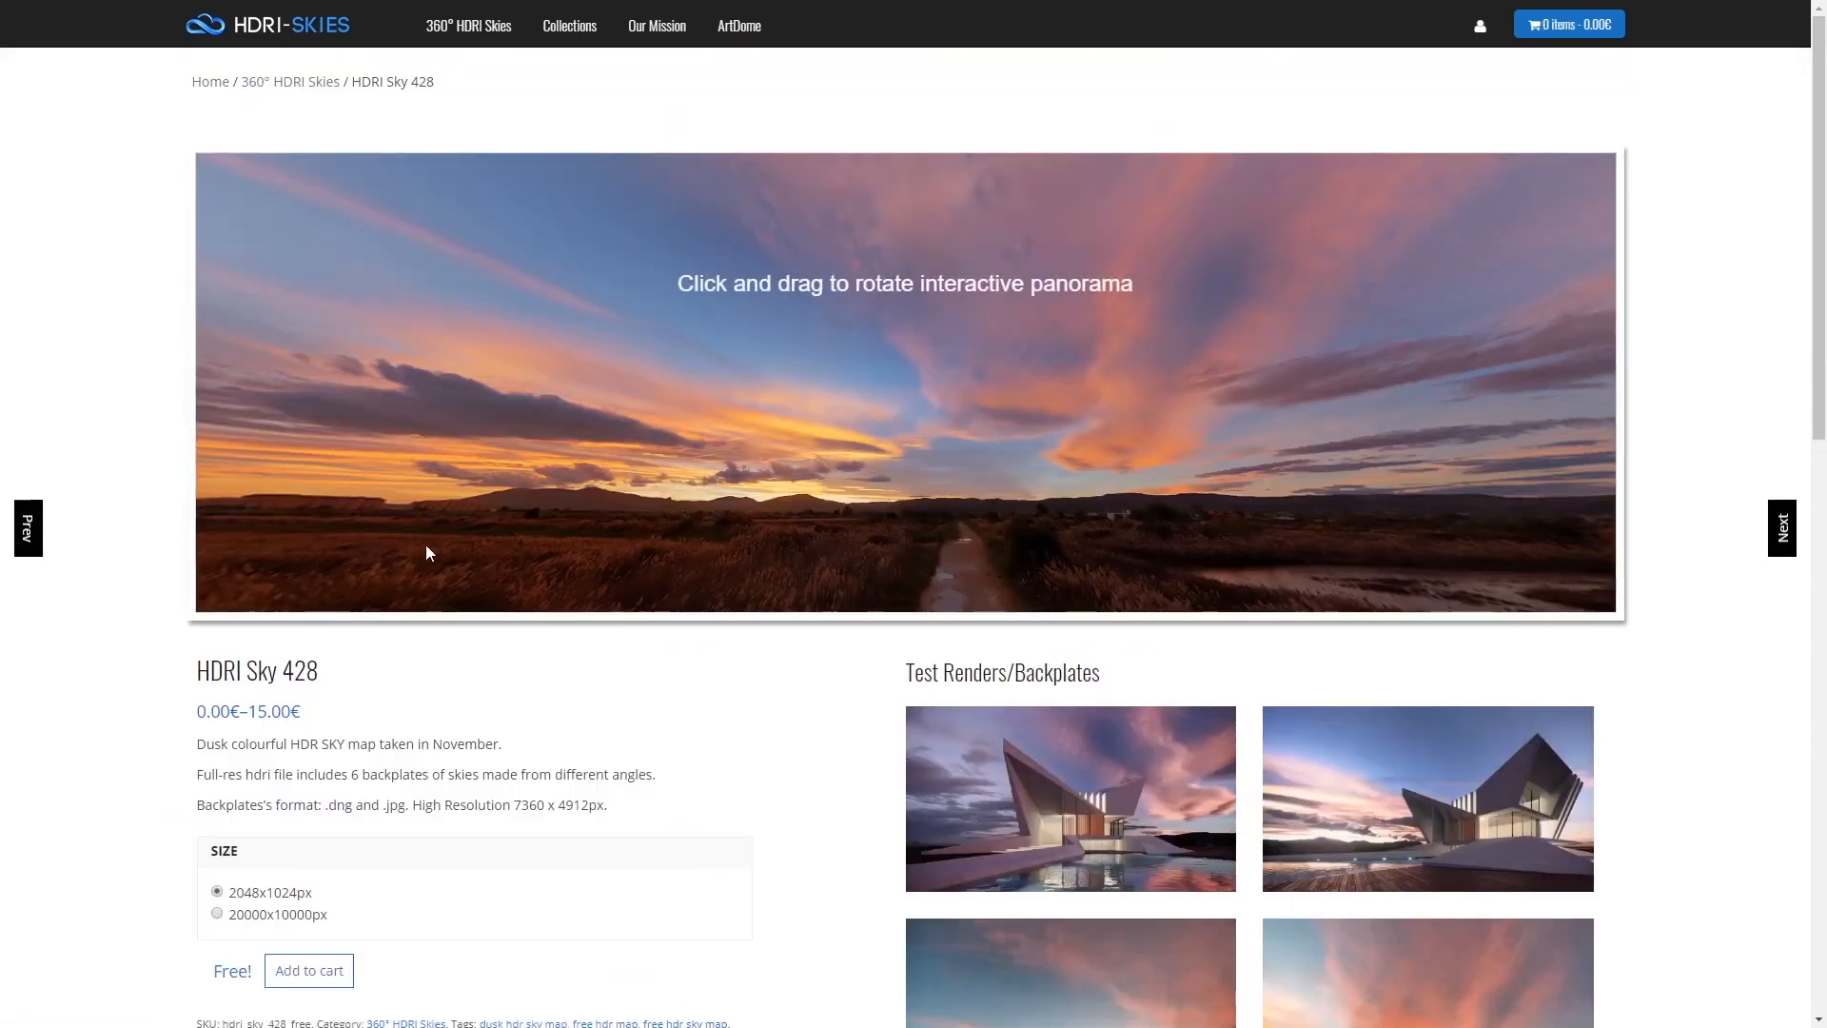
pyautogui.scroll(-3)
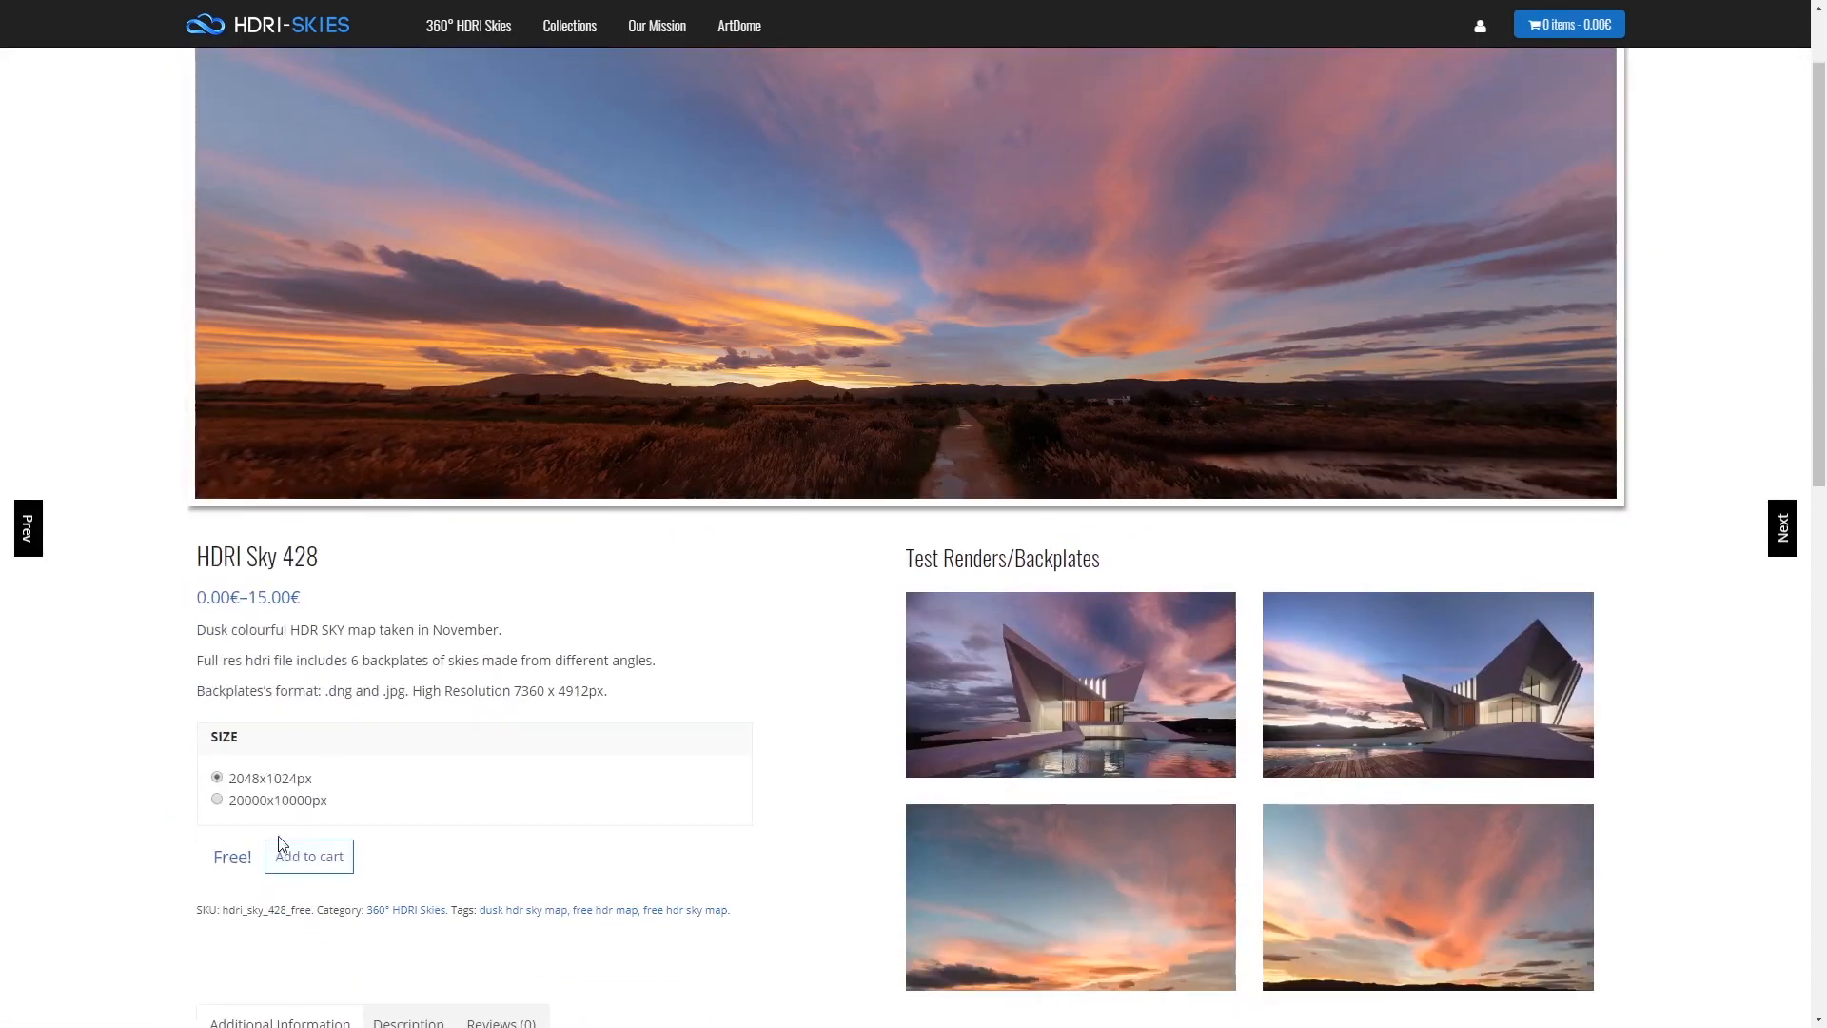
pyautogui.click(218, 800)
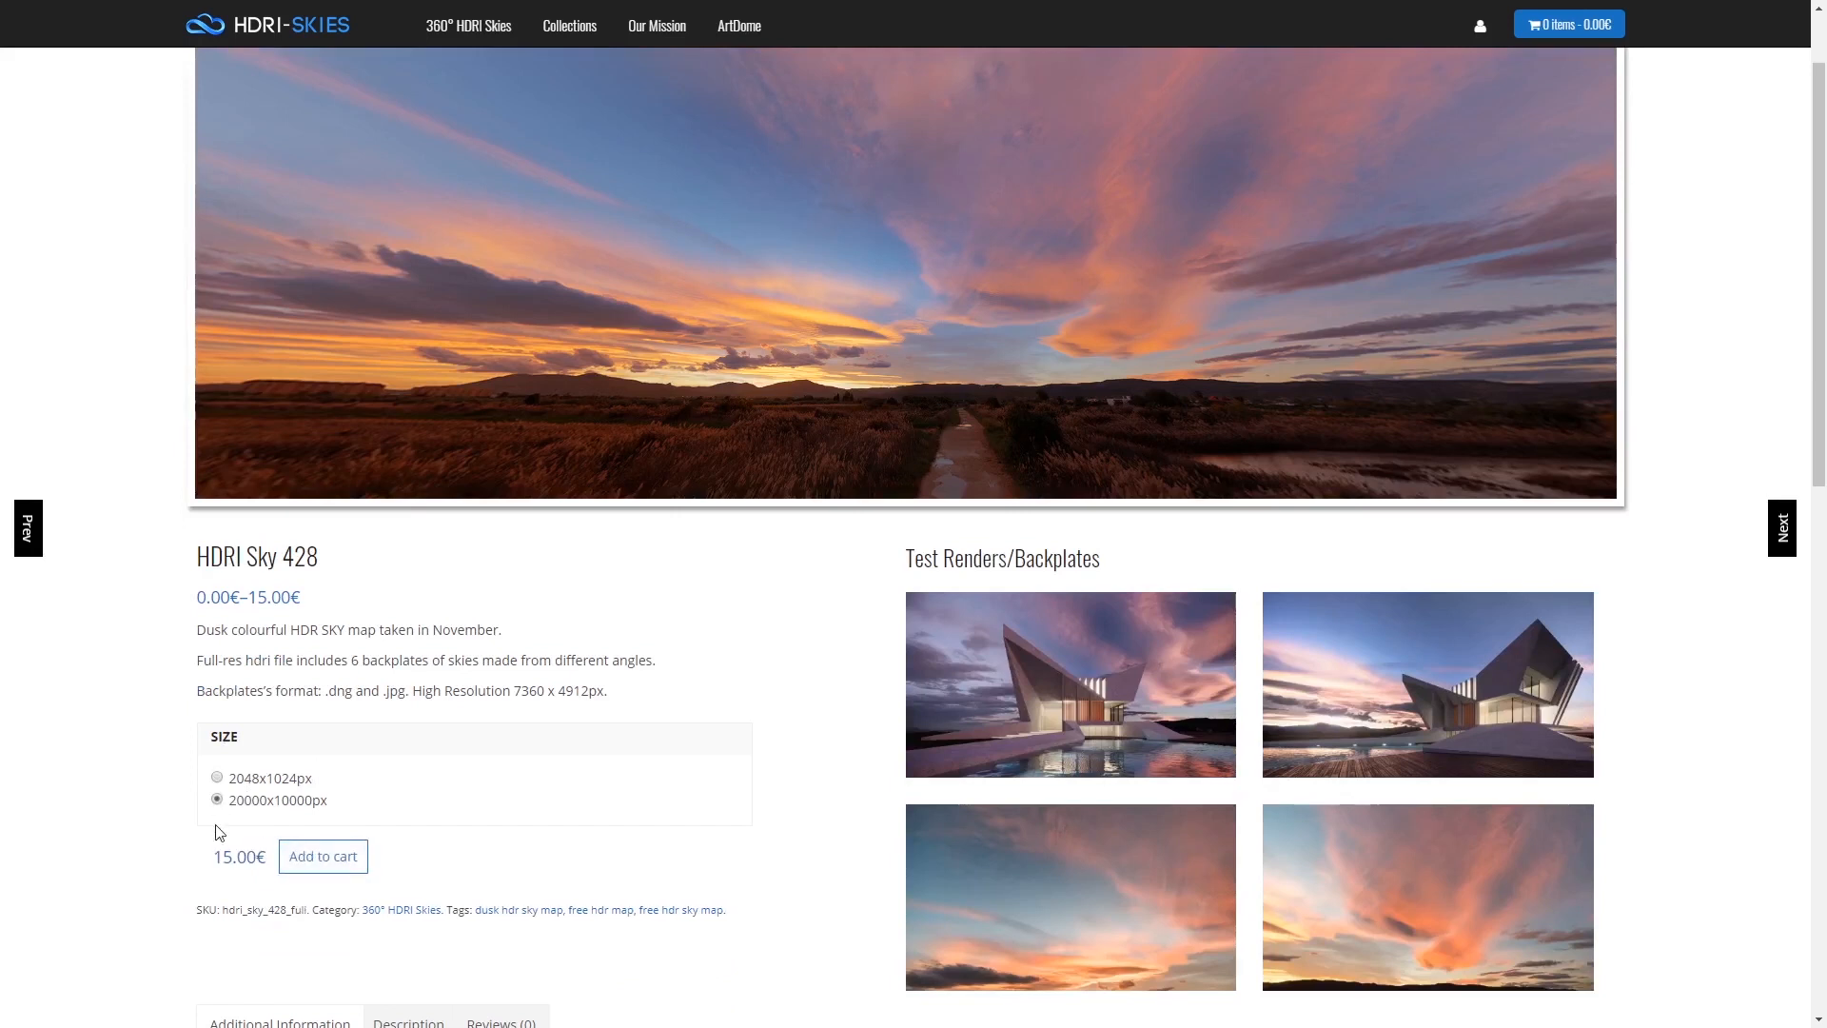
pyautogui.click(217, 777)
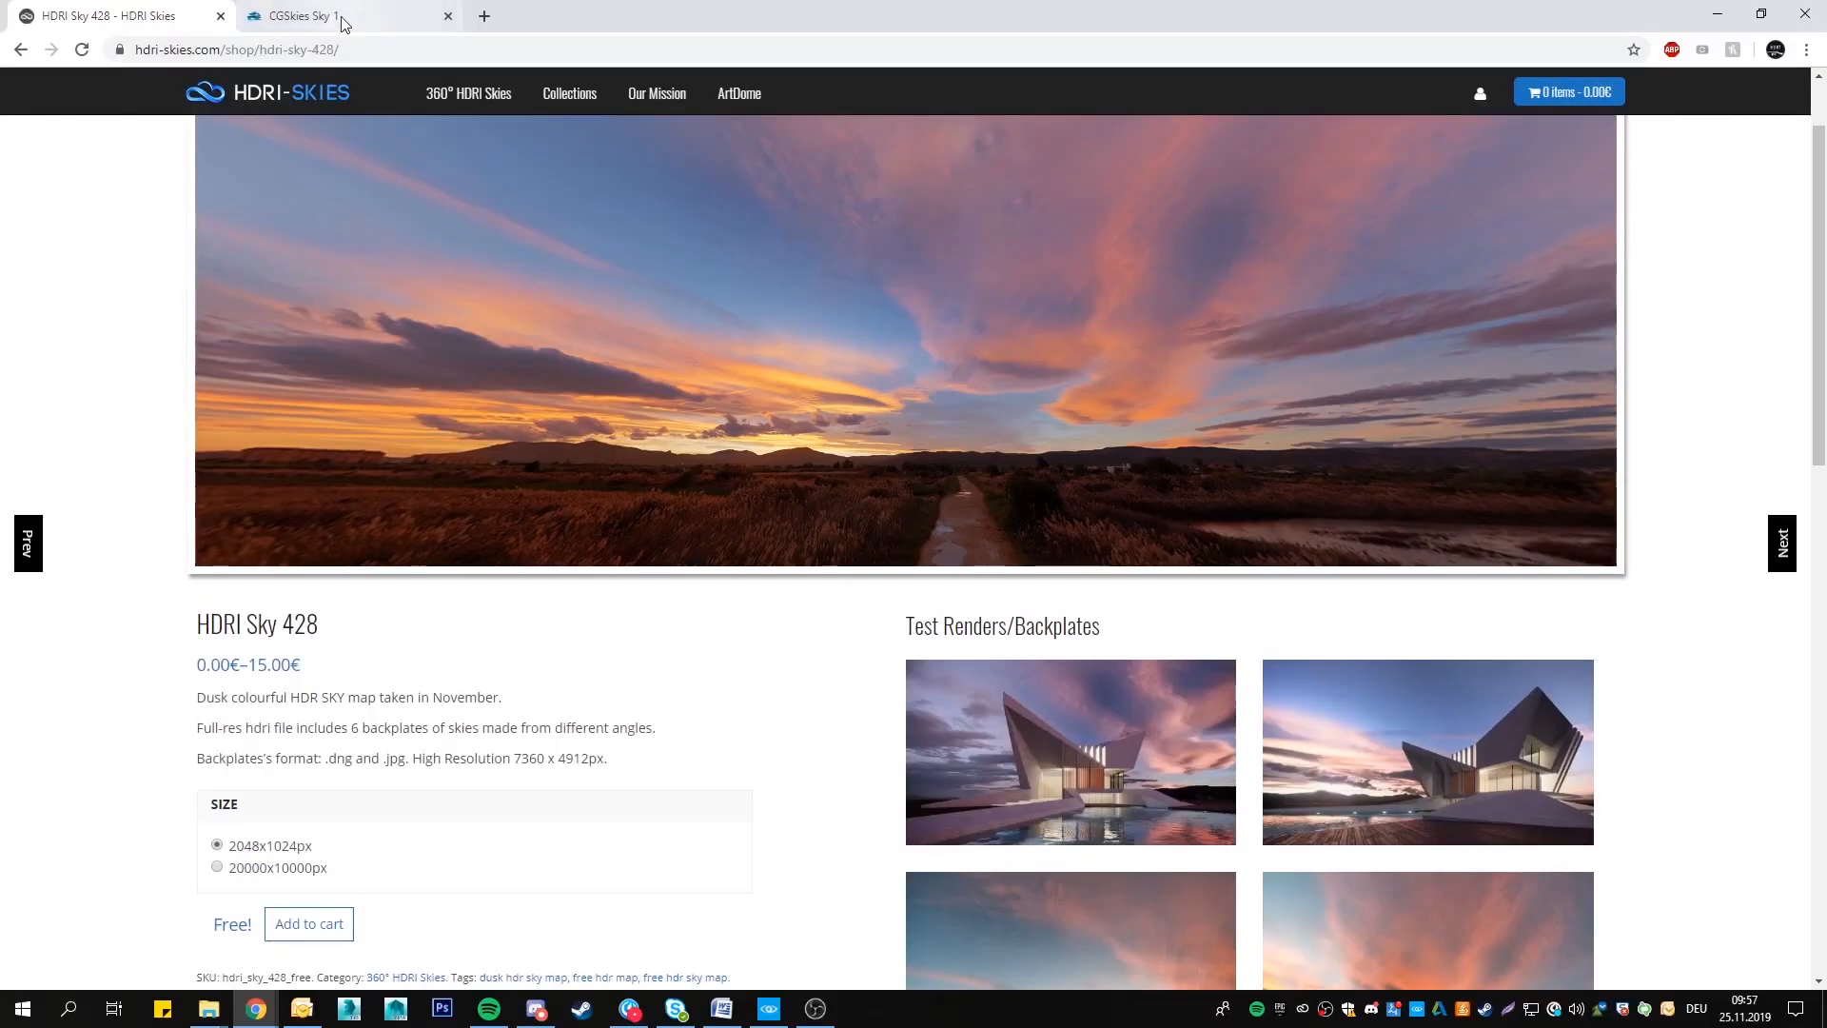
# Switch to CGSkies and scroll Sky 10's page to the free JPG and HDR samples
pyautogui.click(349, 16)
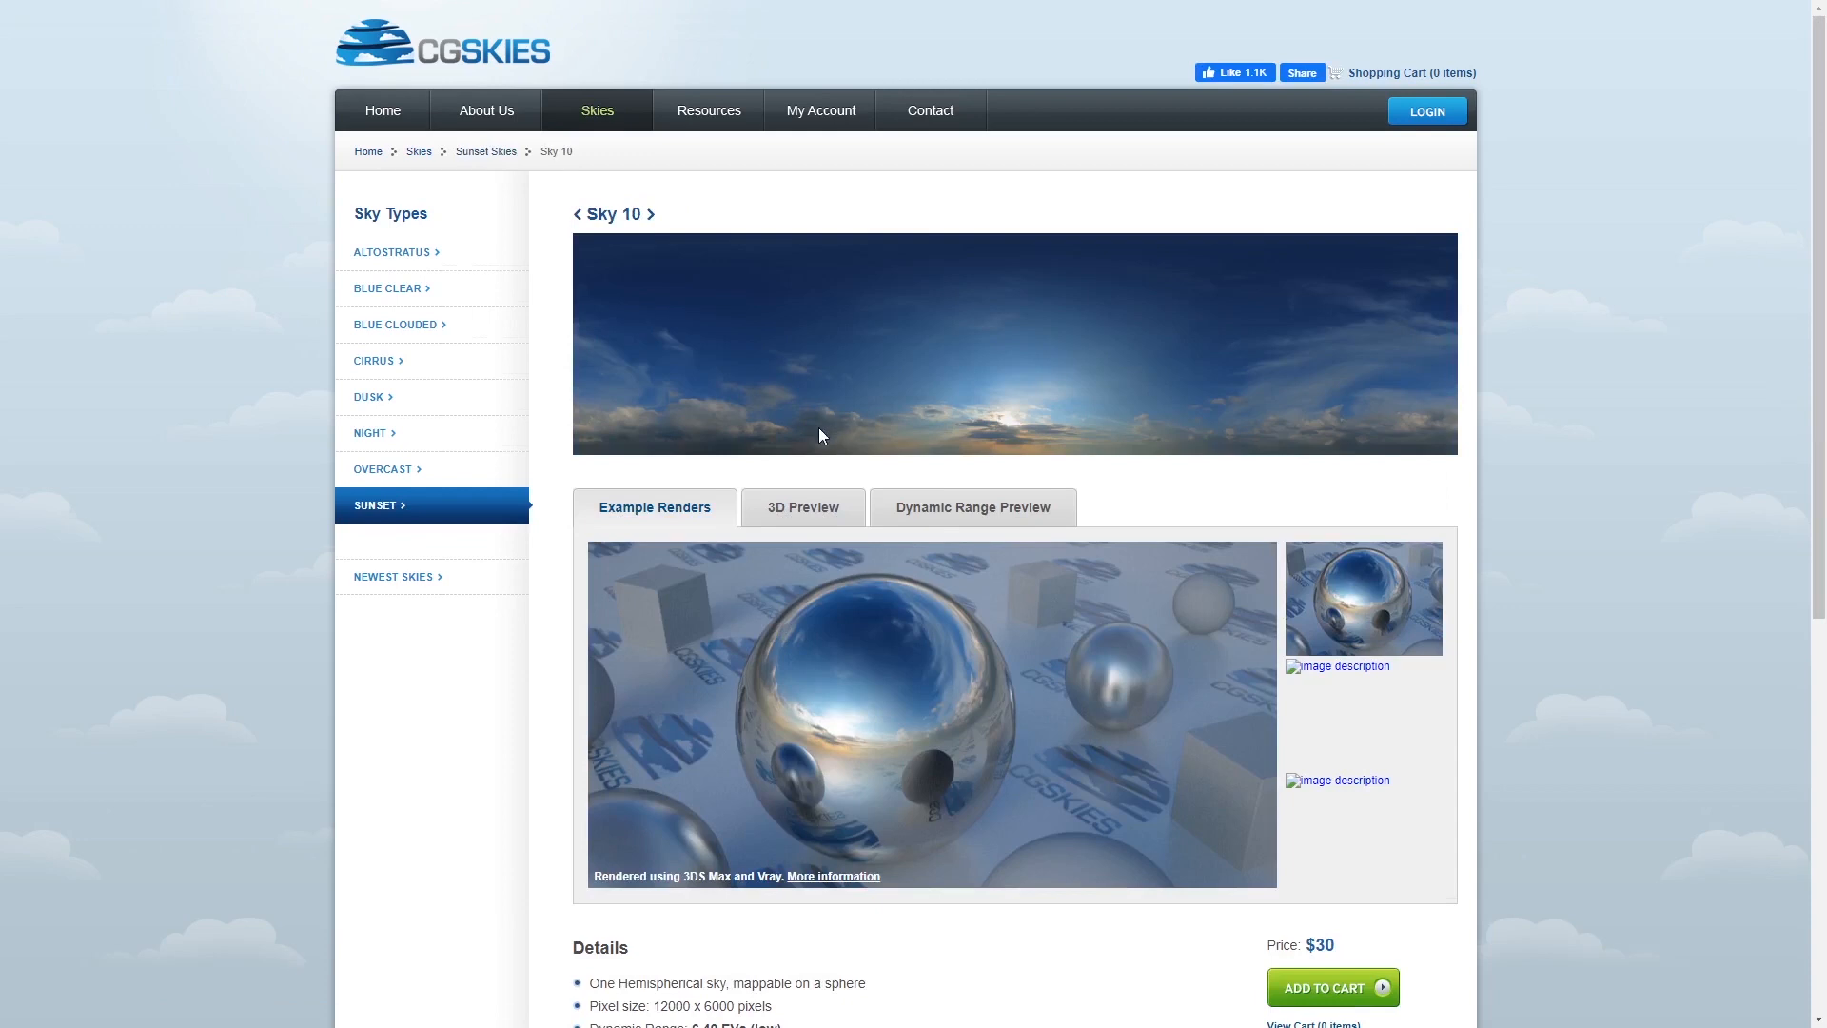
pyautogui.scroll(-3)
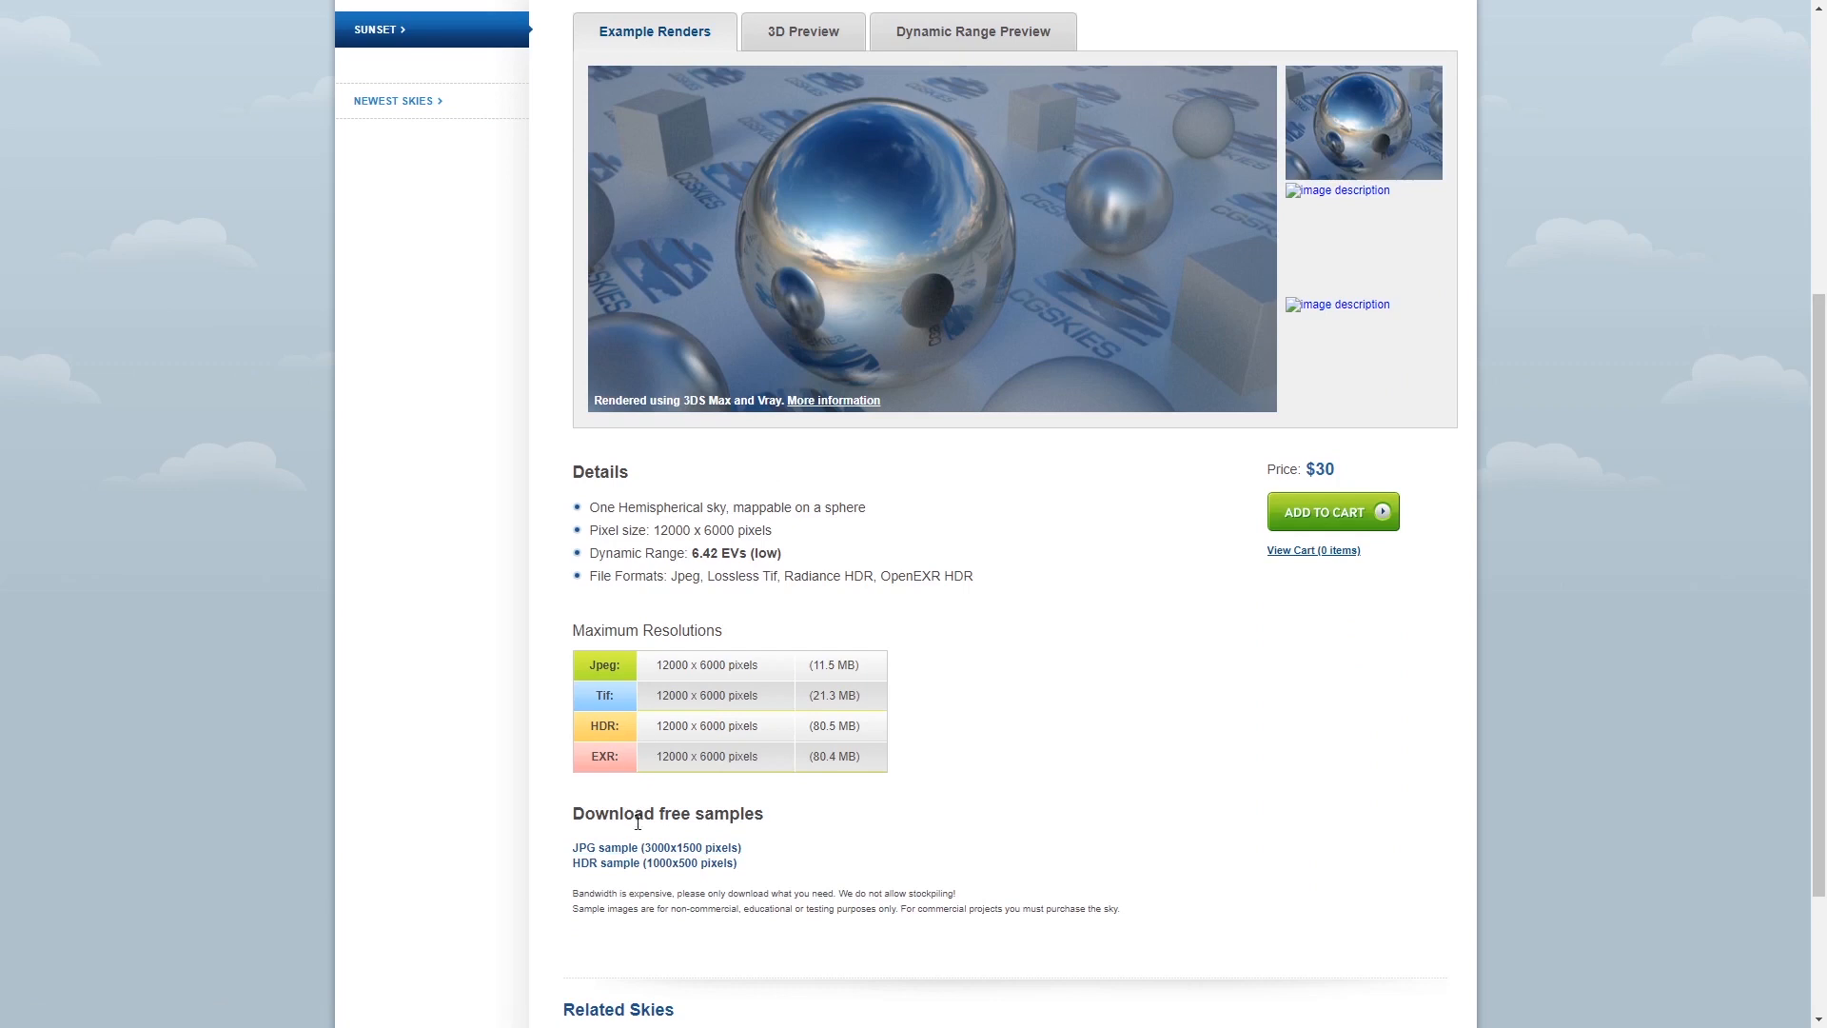
pyautogui.scroll(-3)
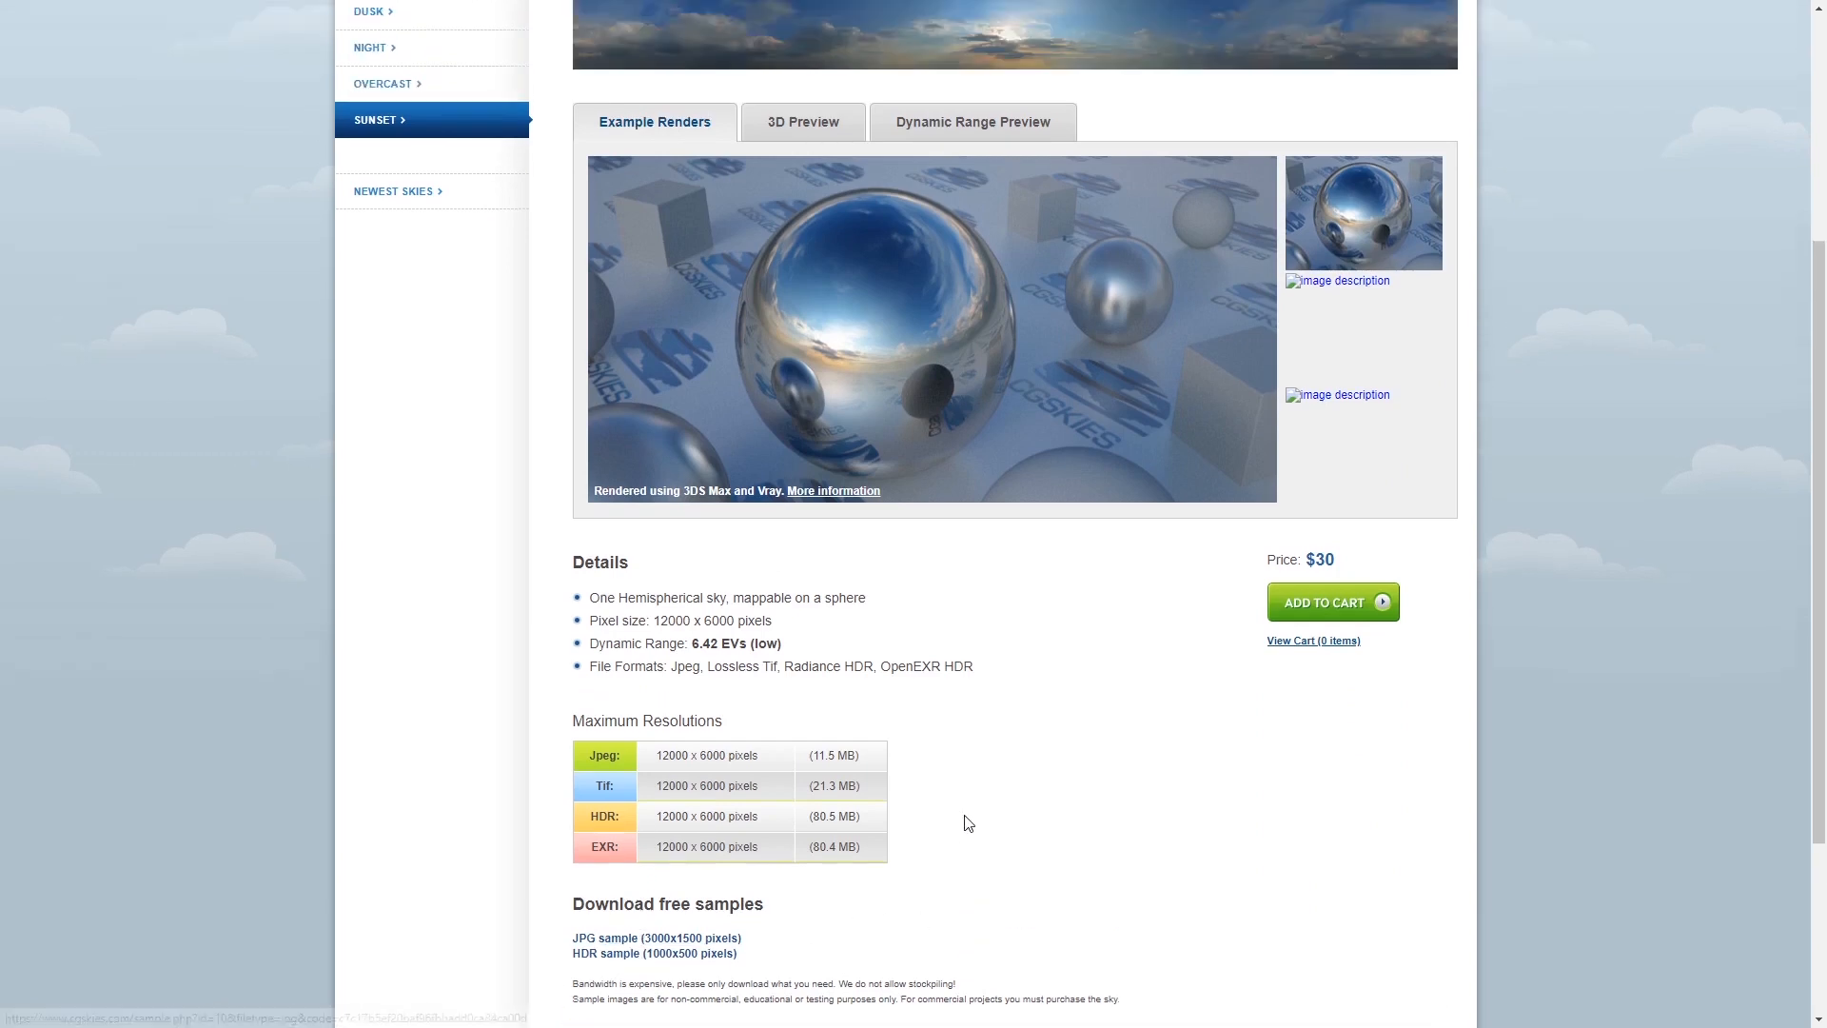
pyautogui.scroll(3)
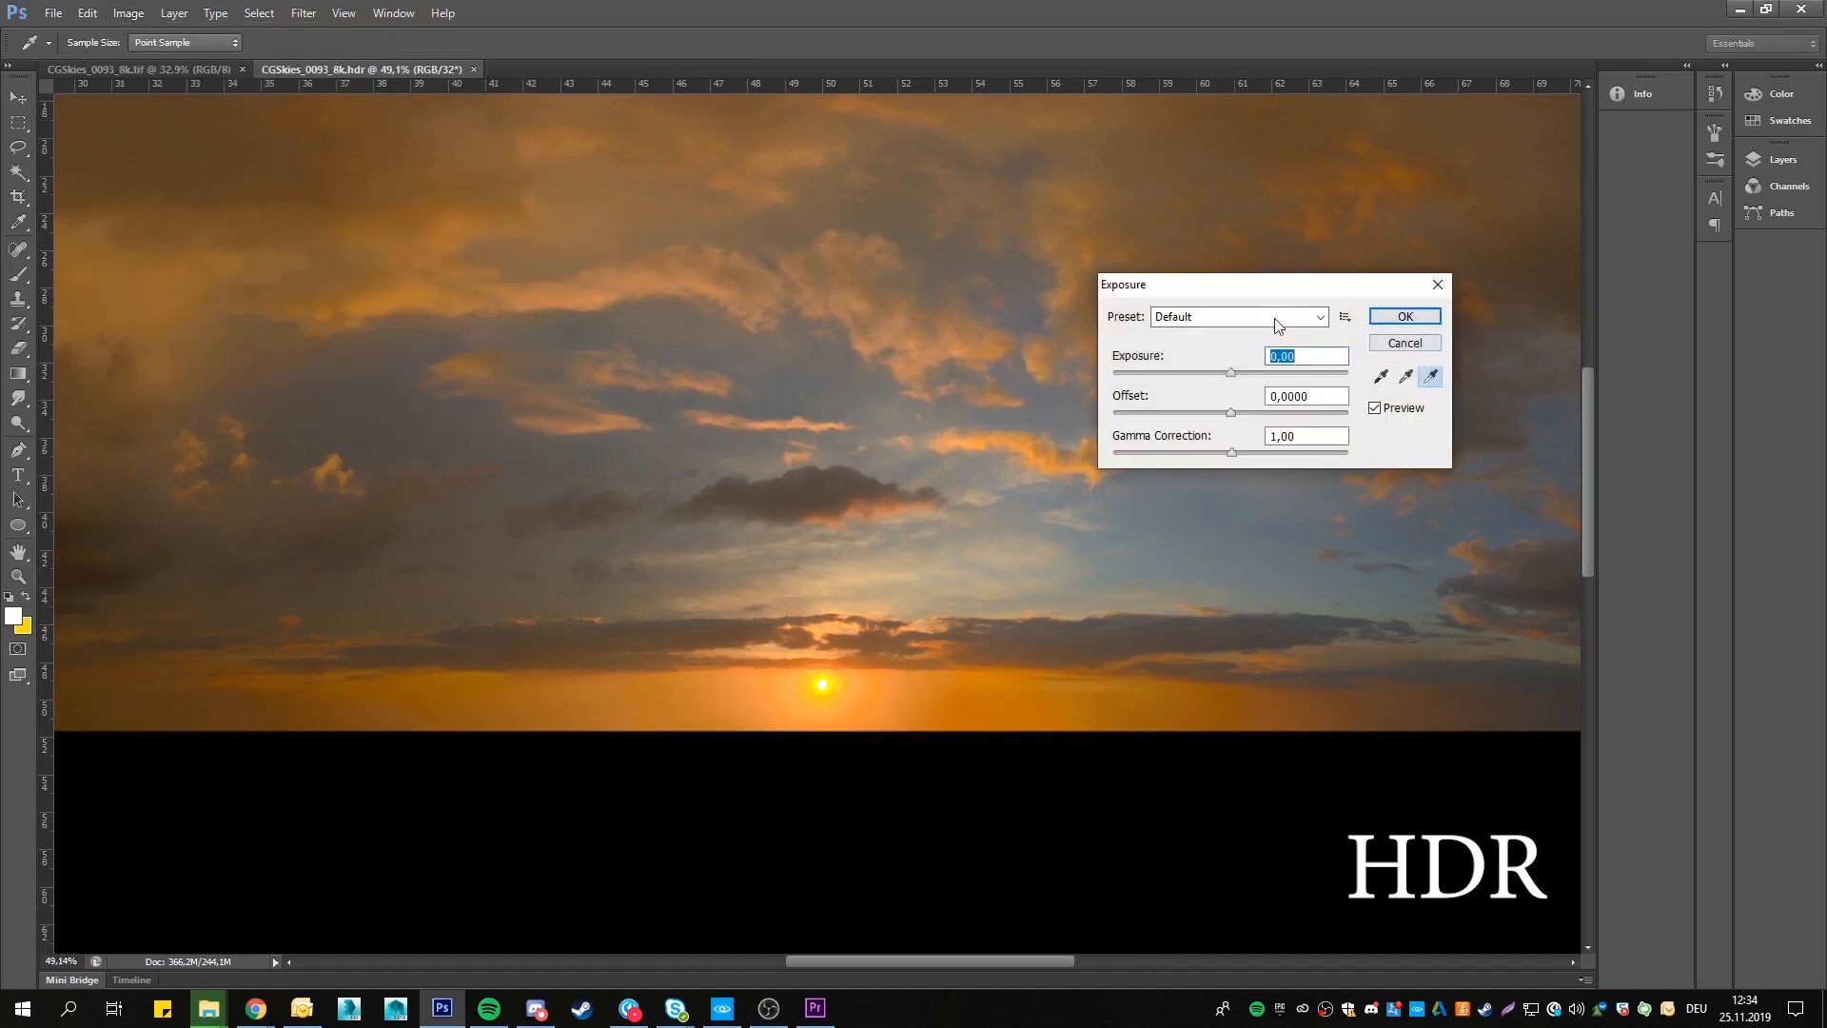
# Set the HDR sky's exposure to 2, then open Image > Adjustments on the TIFF sky
pyautogui.write('2')
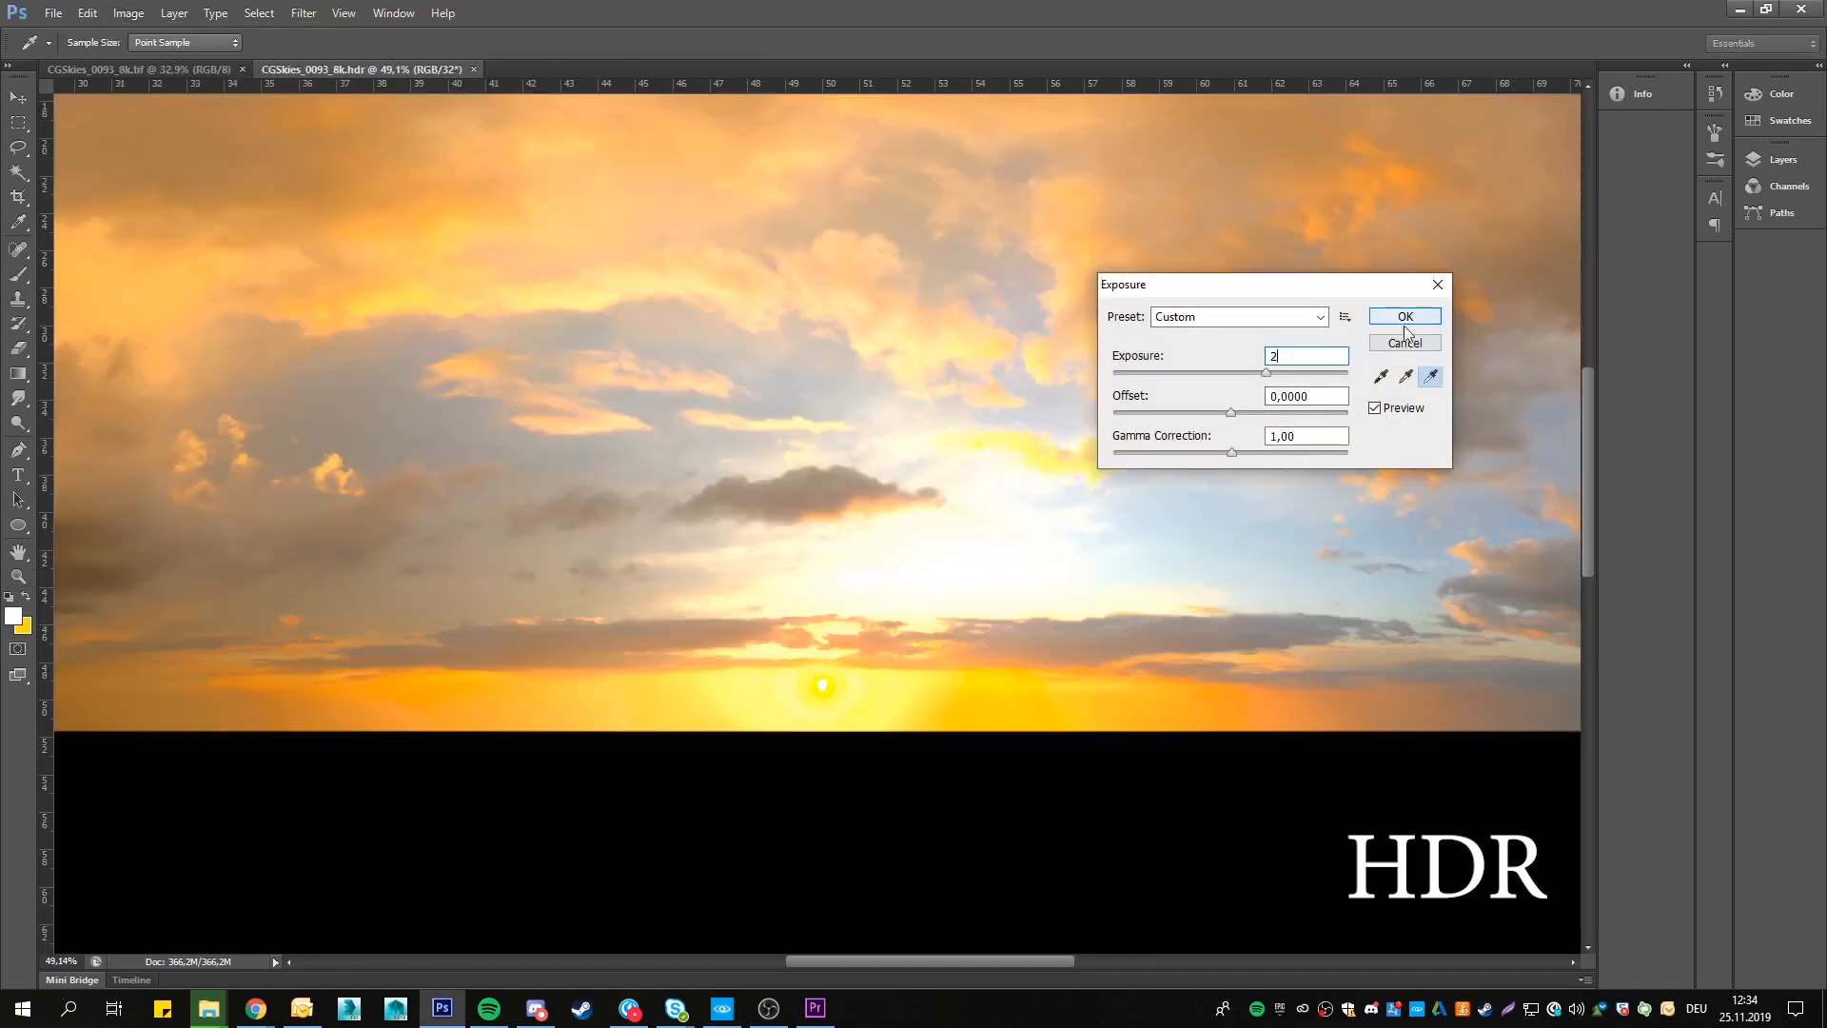
pyautogui.click(1404, 316)
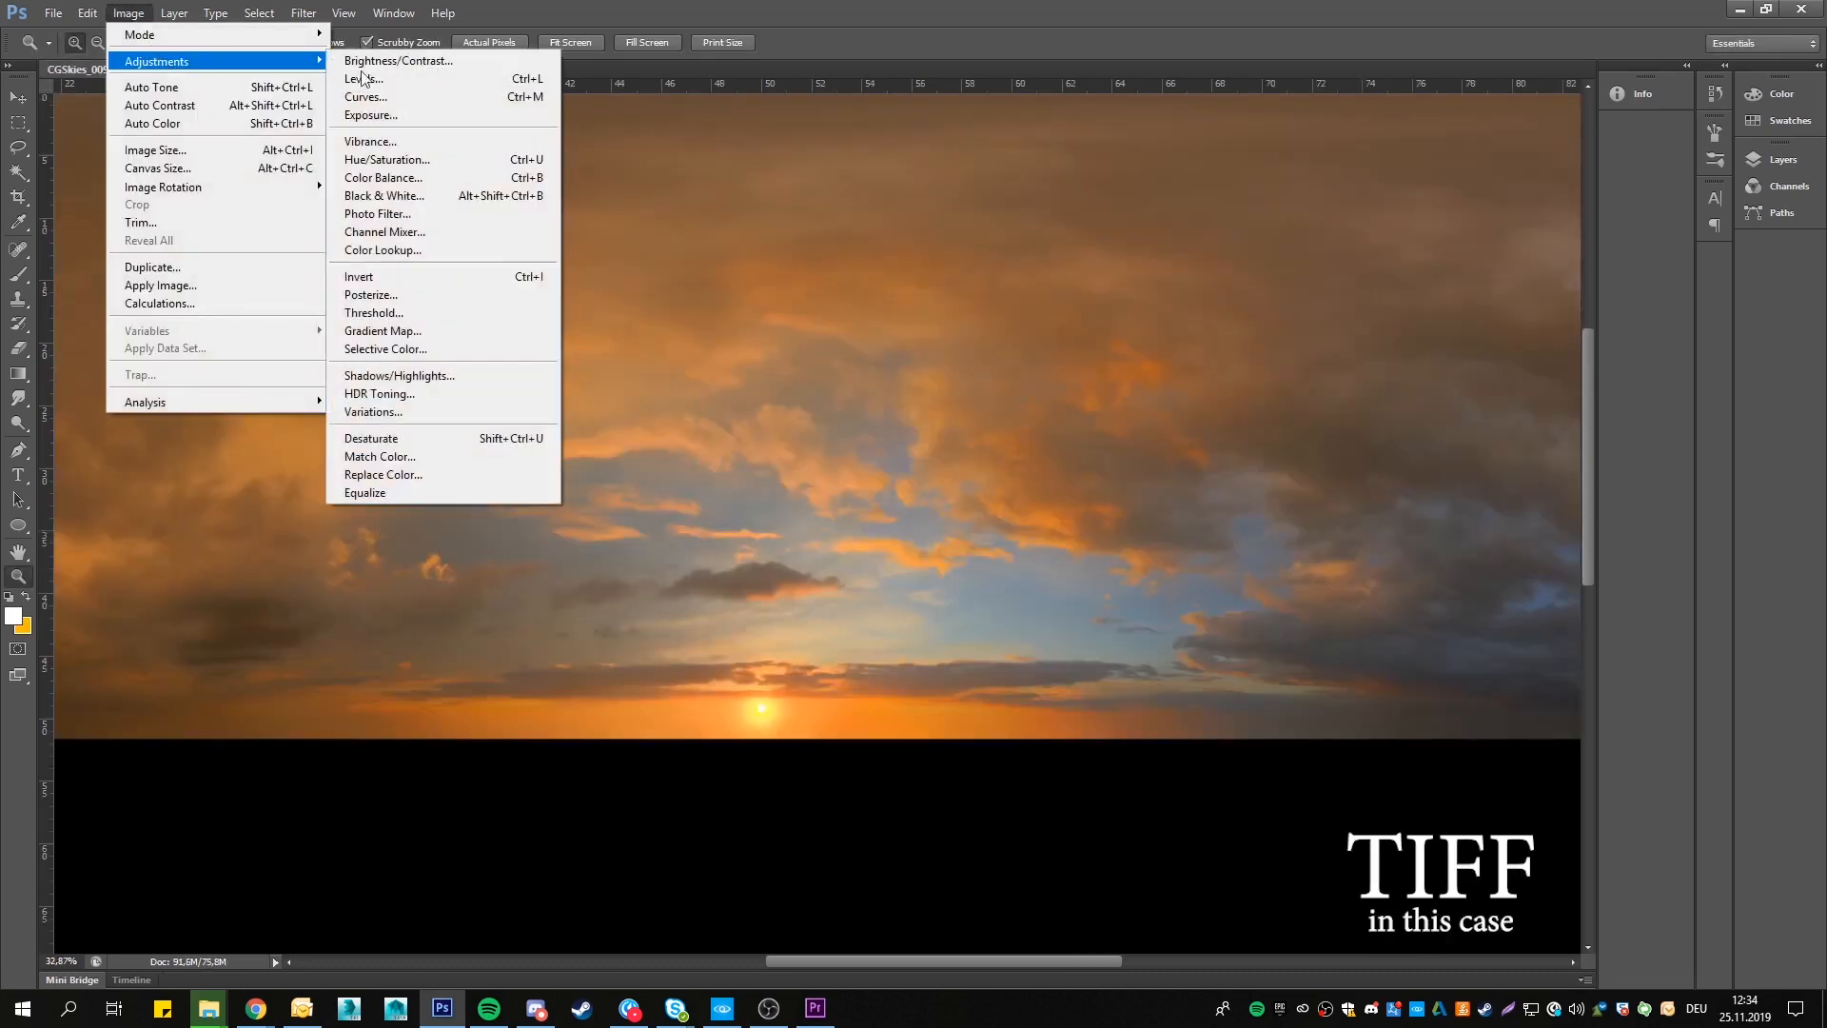
pyautogui.click(370, 114)
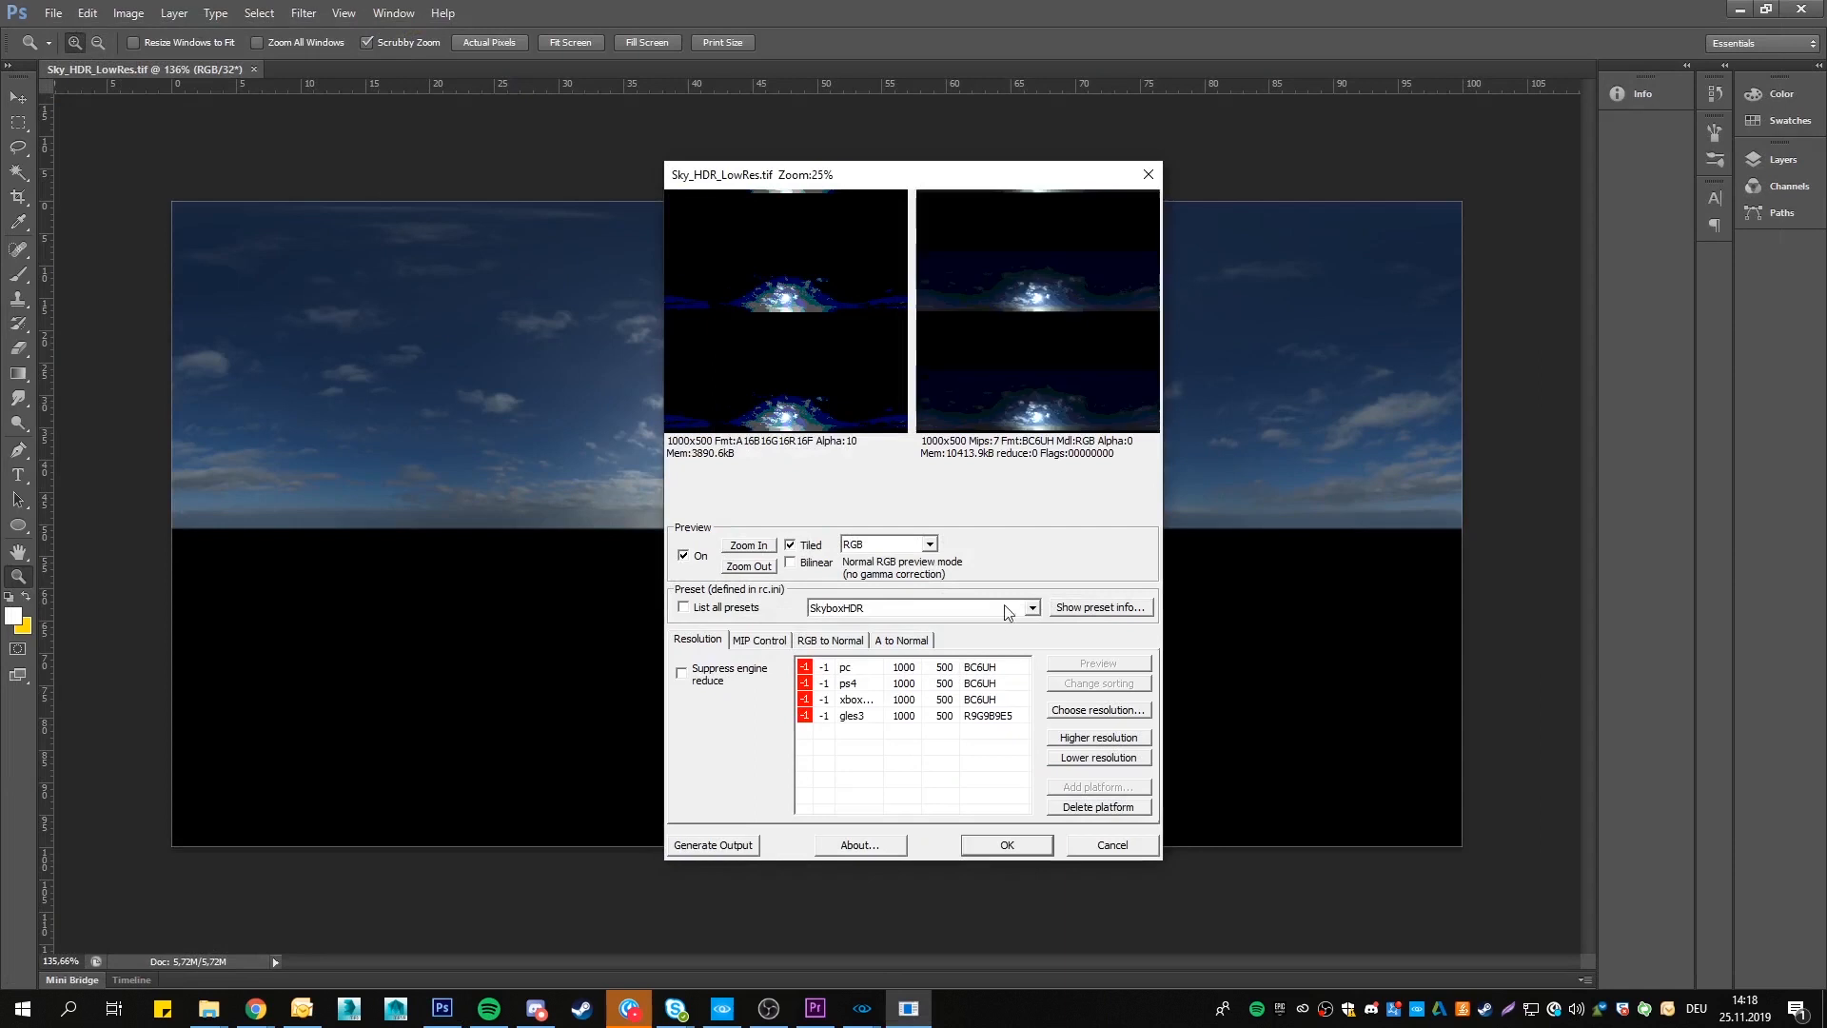
# Export Sky_HDR_LowRes.tif through CryTIF using the SkyboxHDR preset
pyautogui.click(1030, 607)
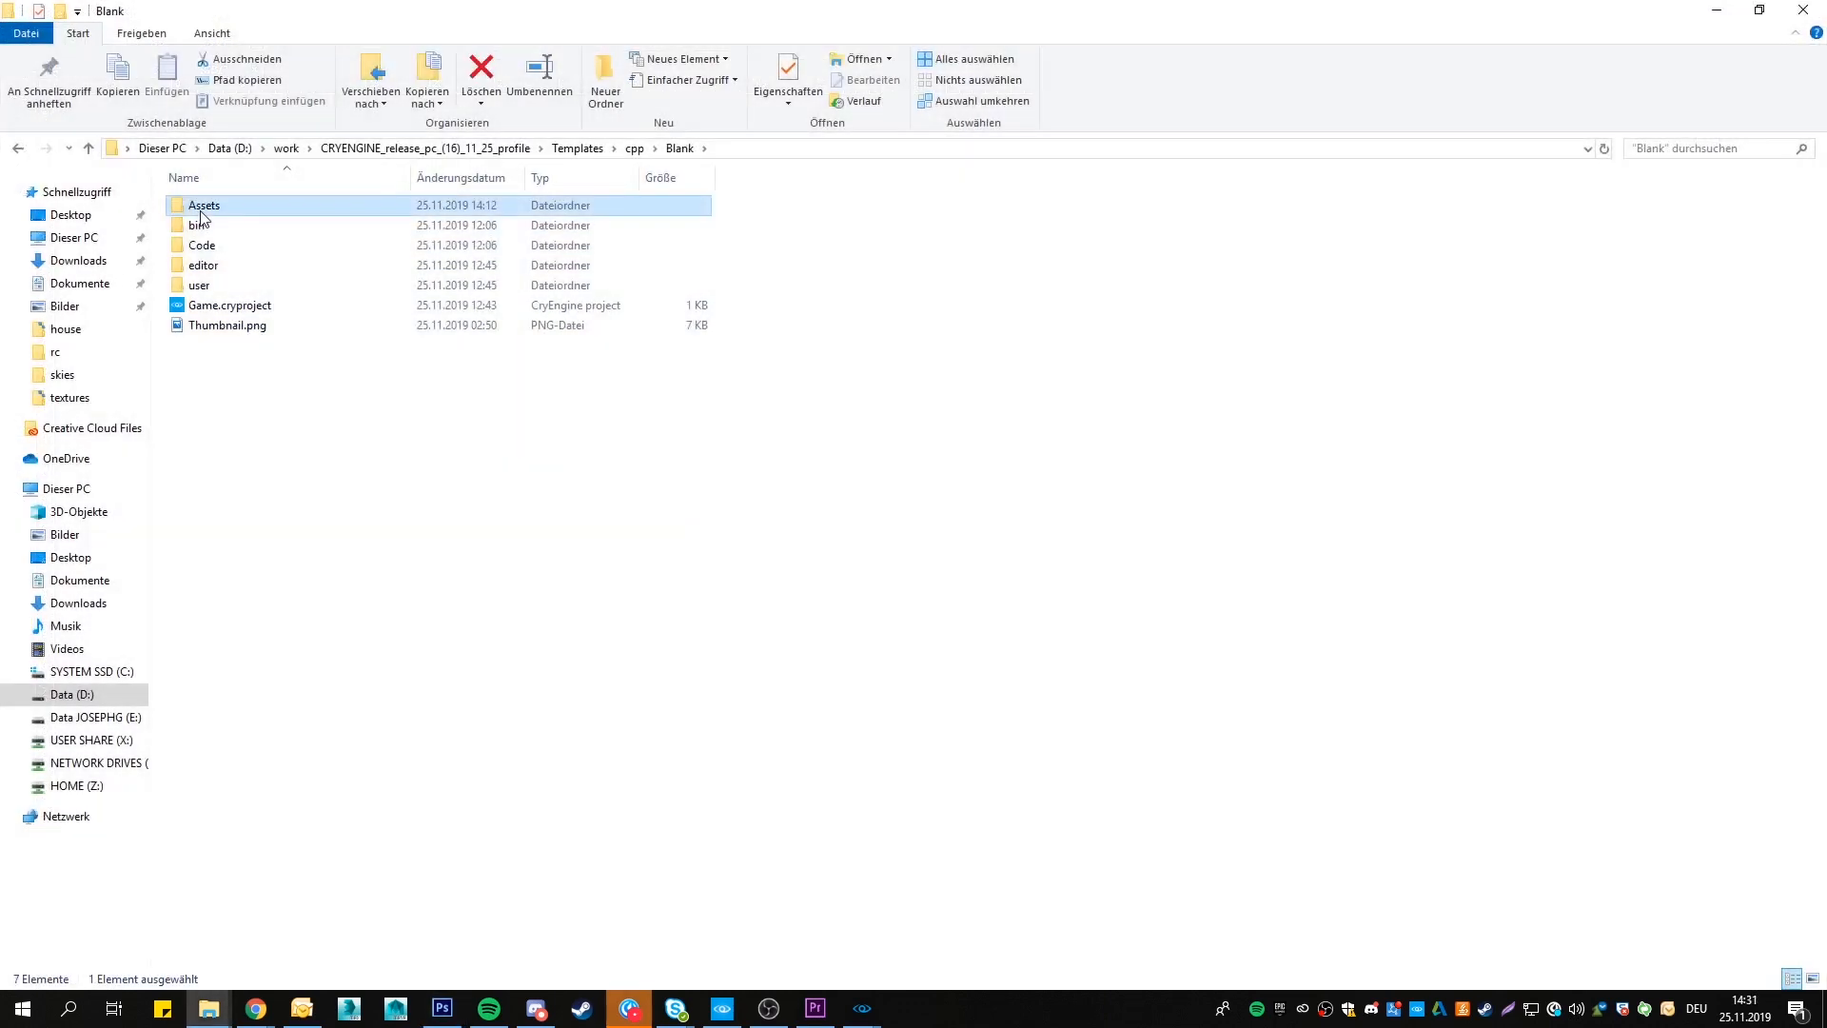
# Check the converted textures in Assets > textures > skies, then go to Assets > materials
pyautogui.doubleClick(204, 206)
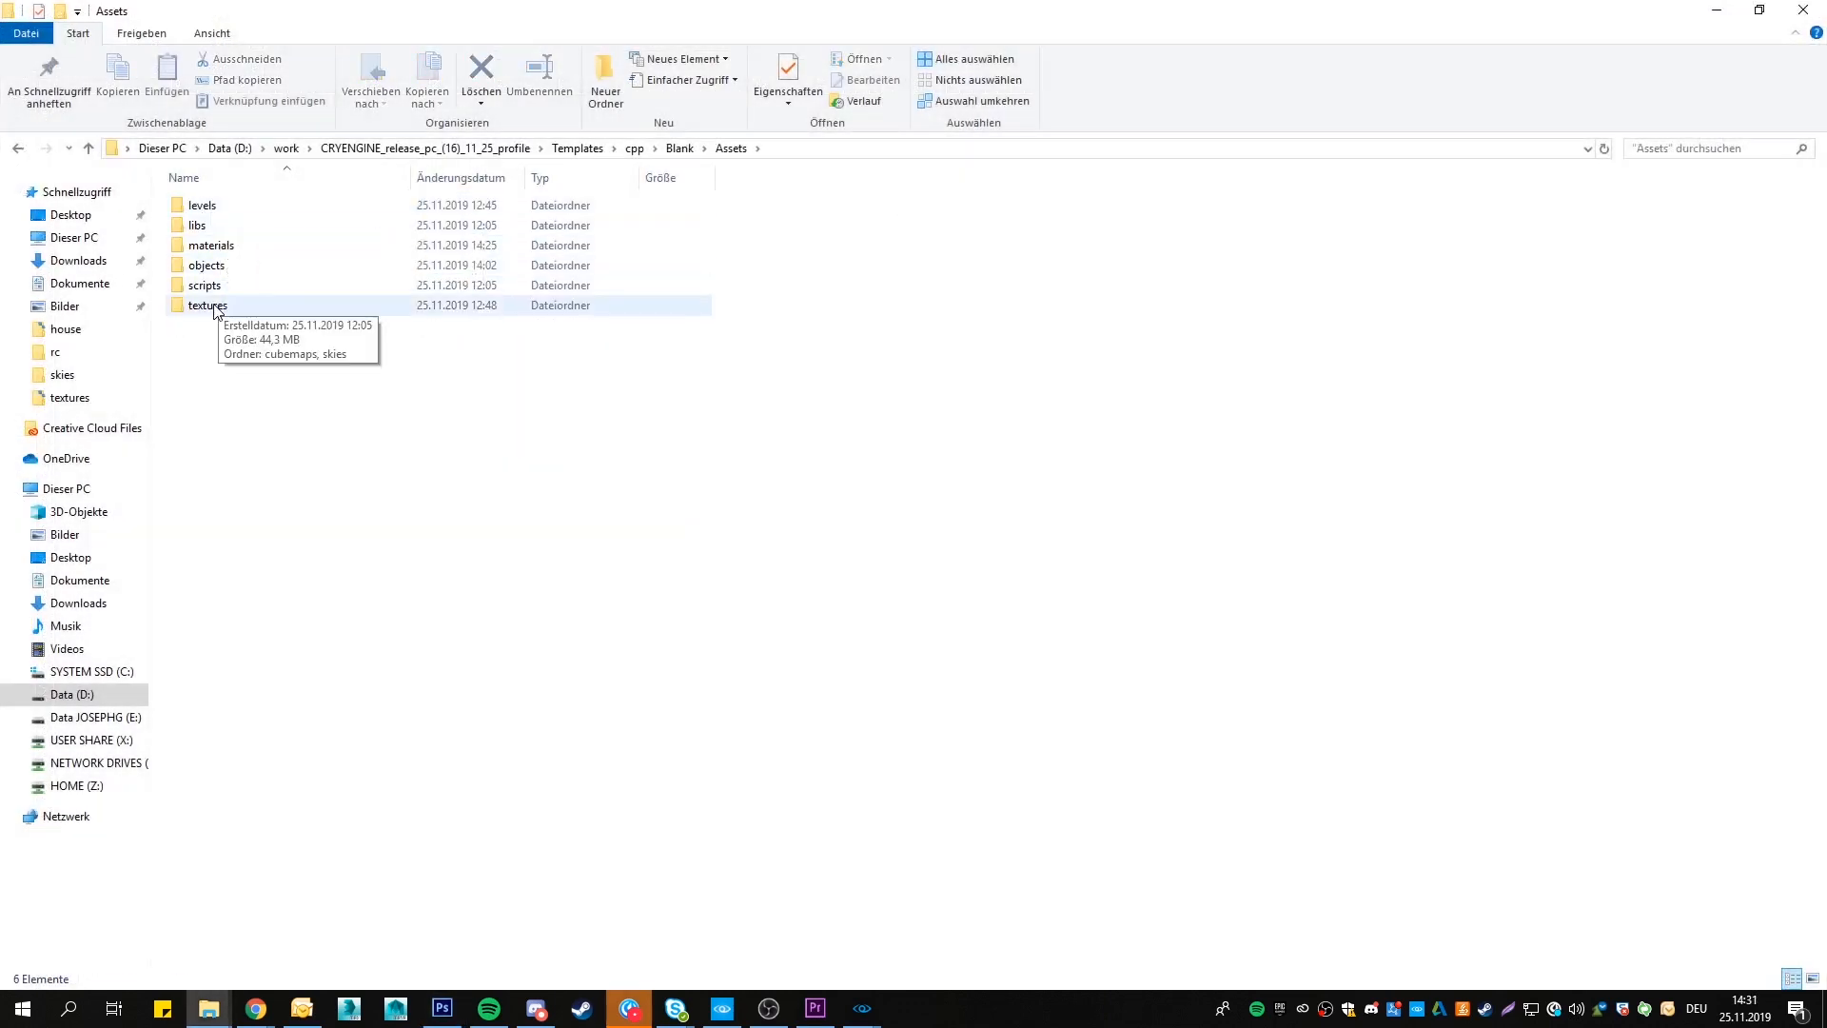
pyautogui.doubleClick(208, 305)
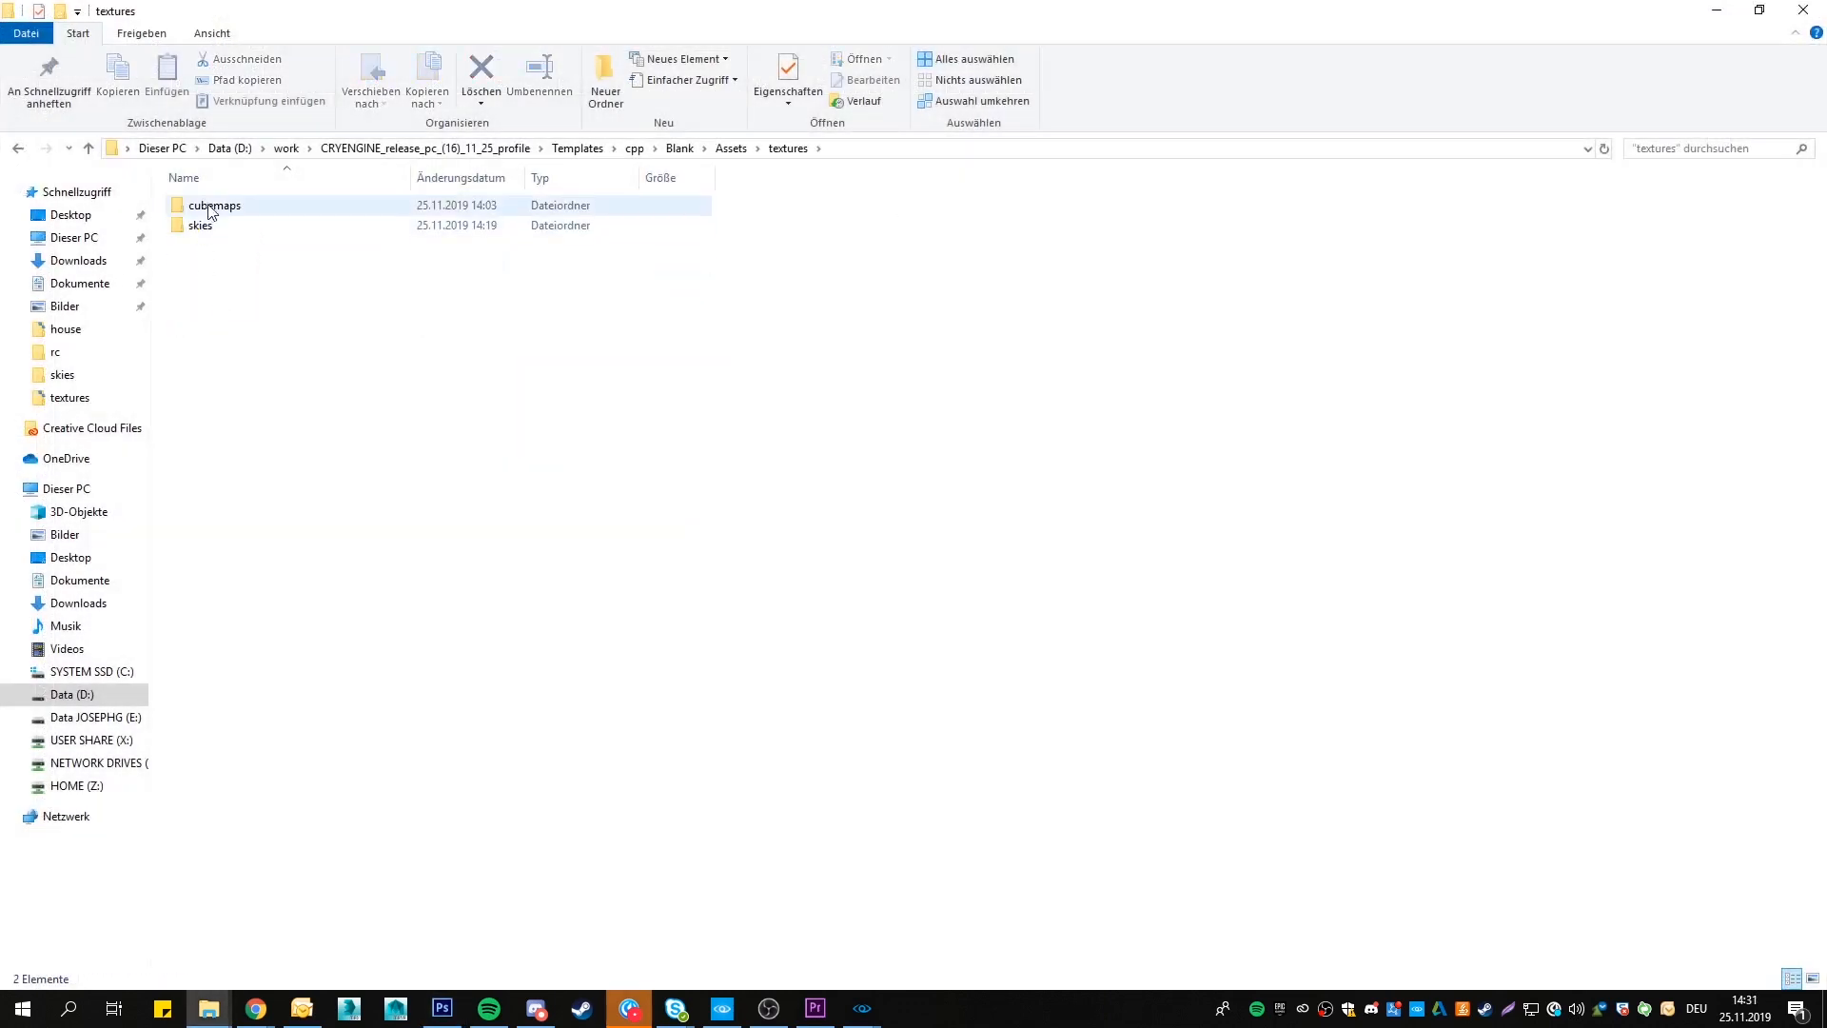
pyautogui.click(201, 224)
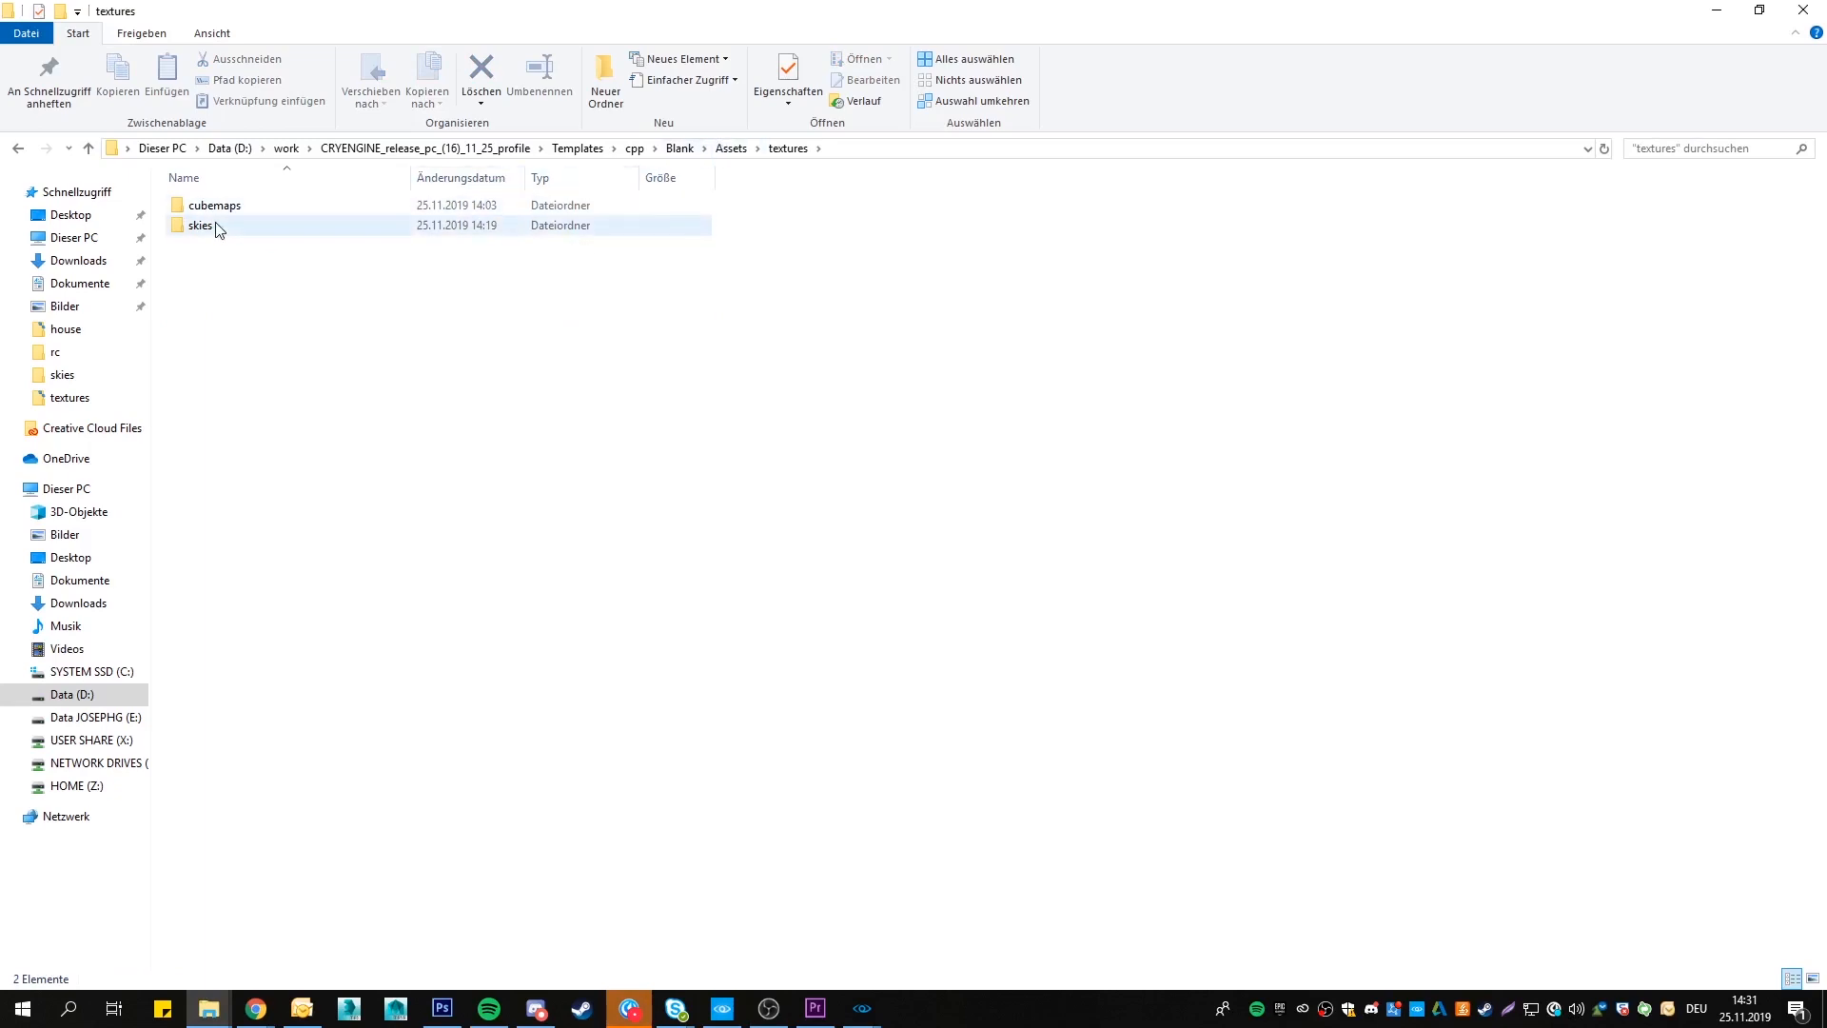
pyautogui.doubleClick(201, 225)
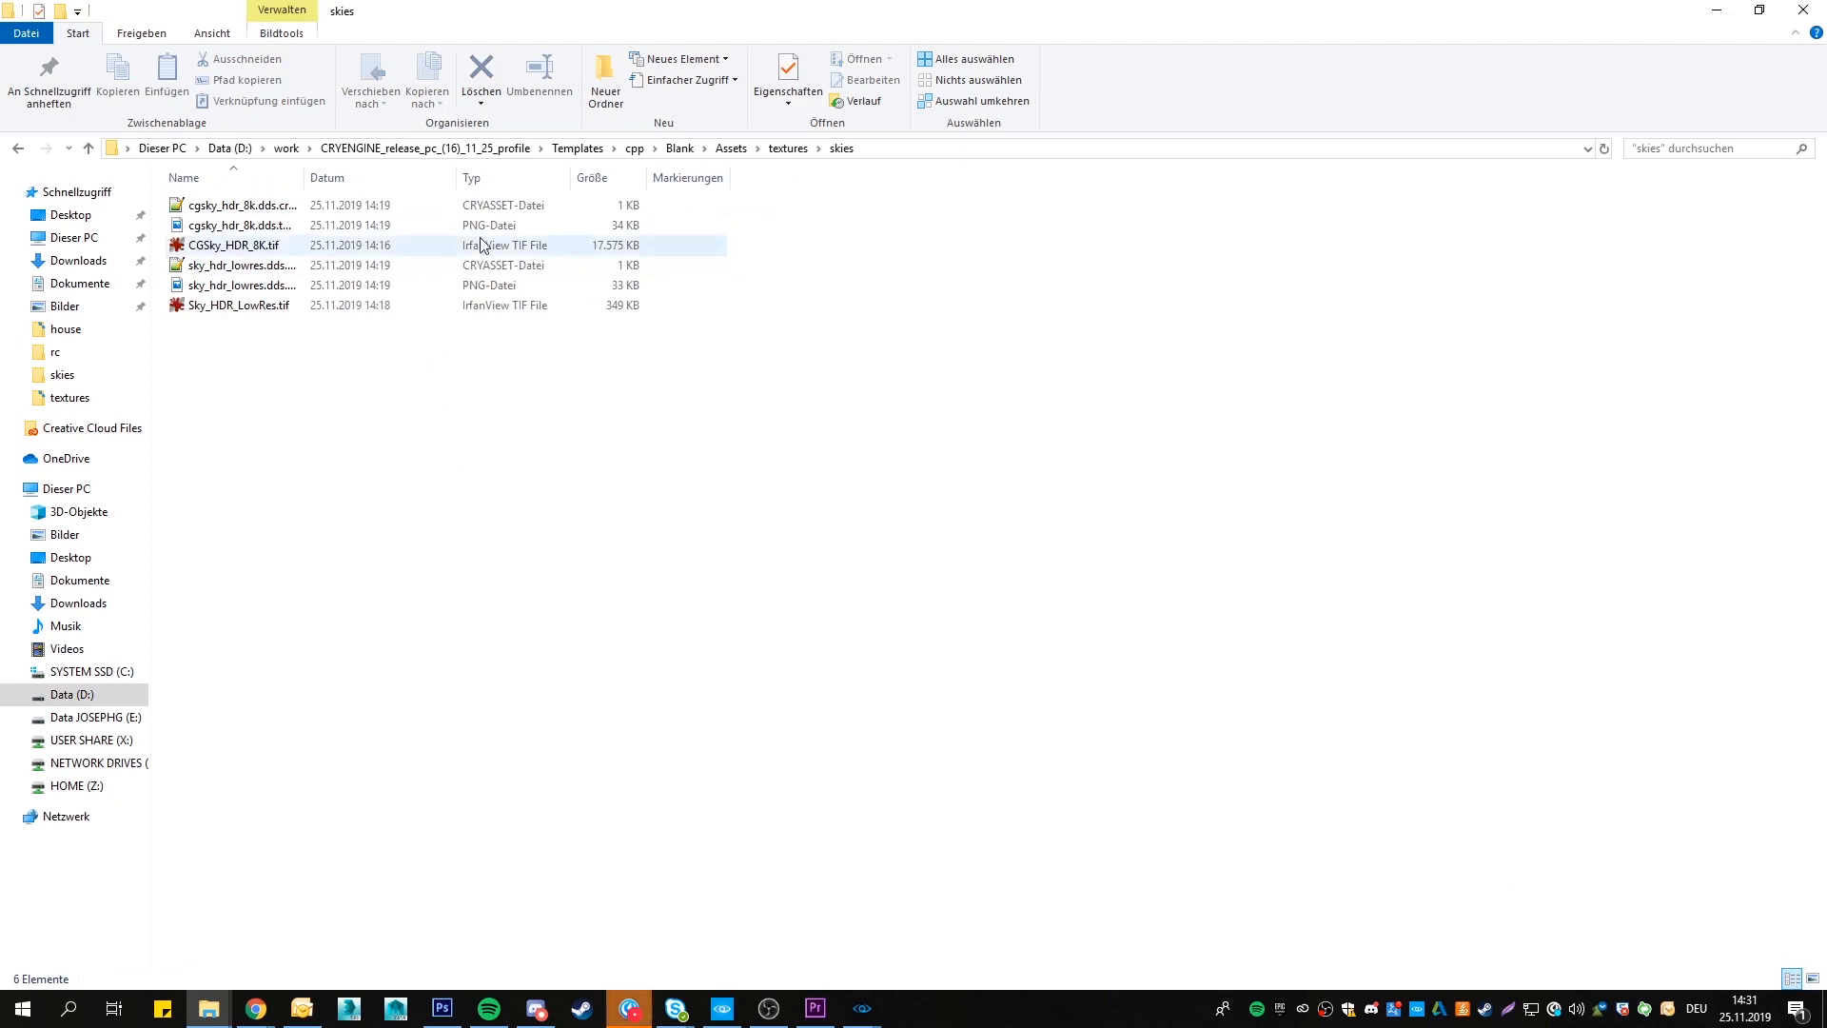
pyautogui.click(731, 148)
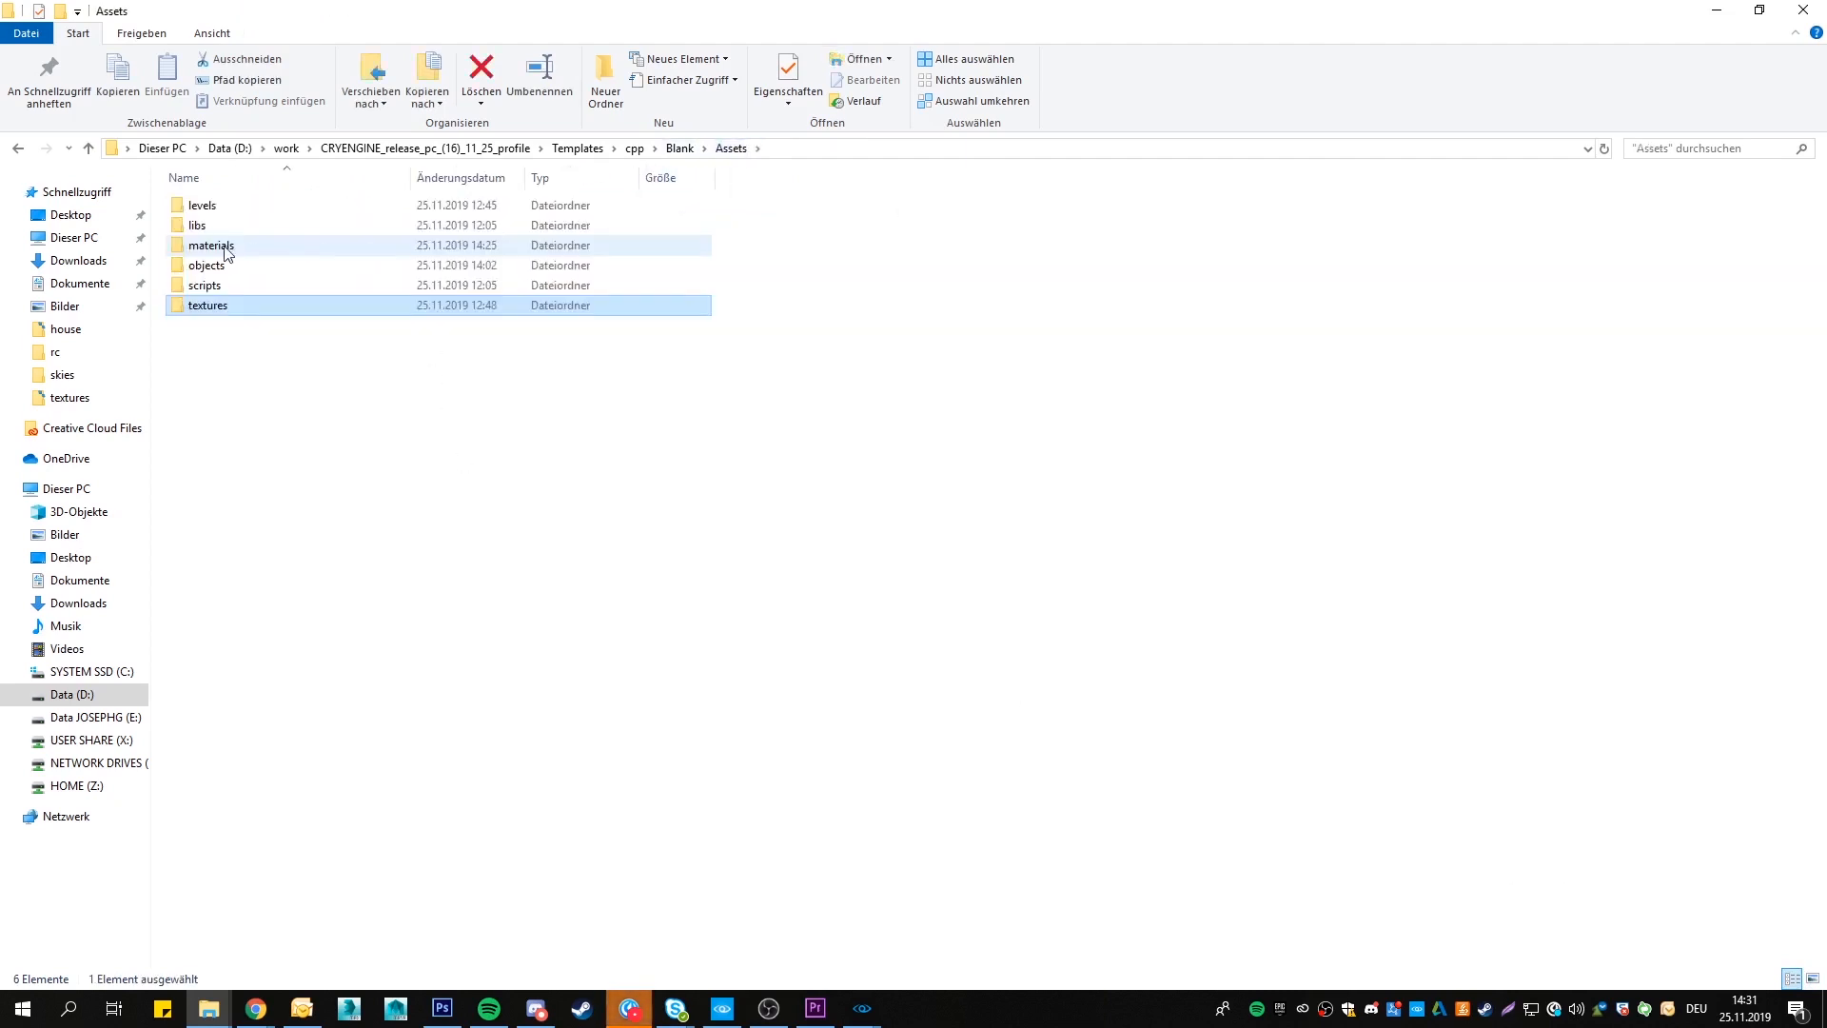
pyautogui.doubleClick(211, 245)
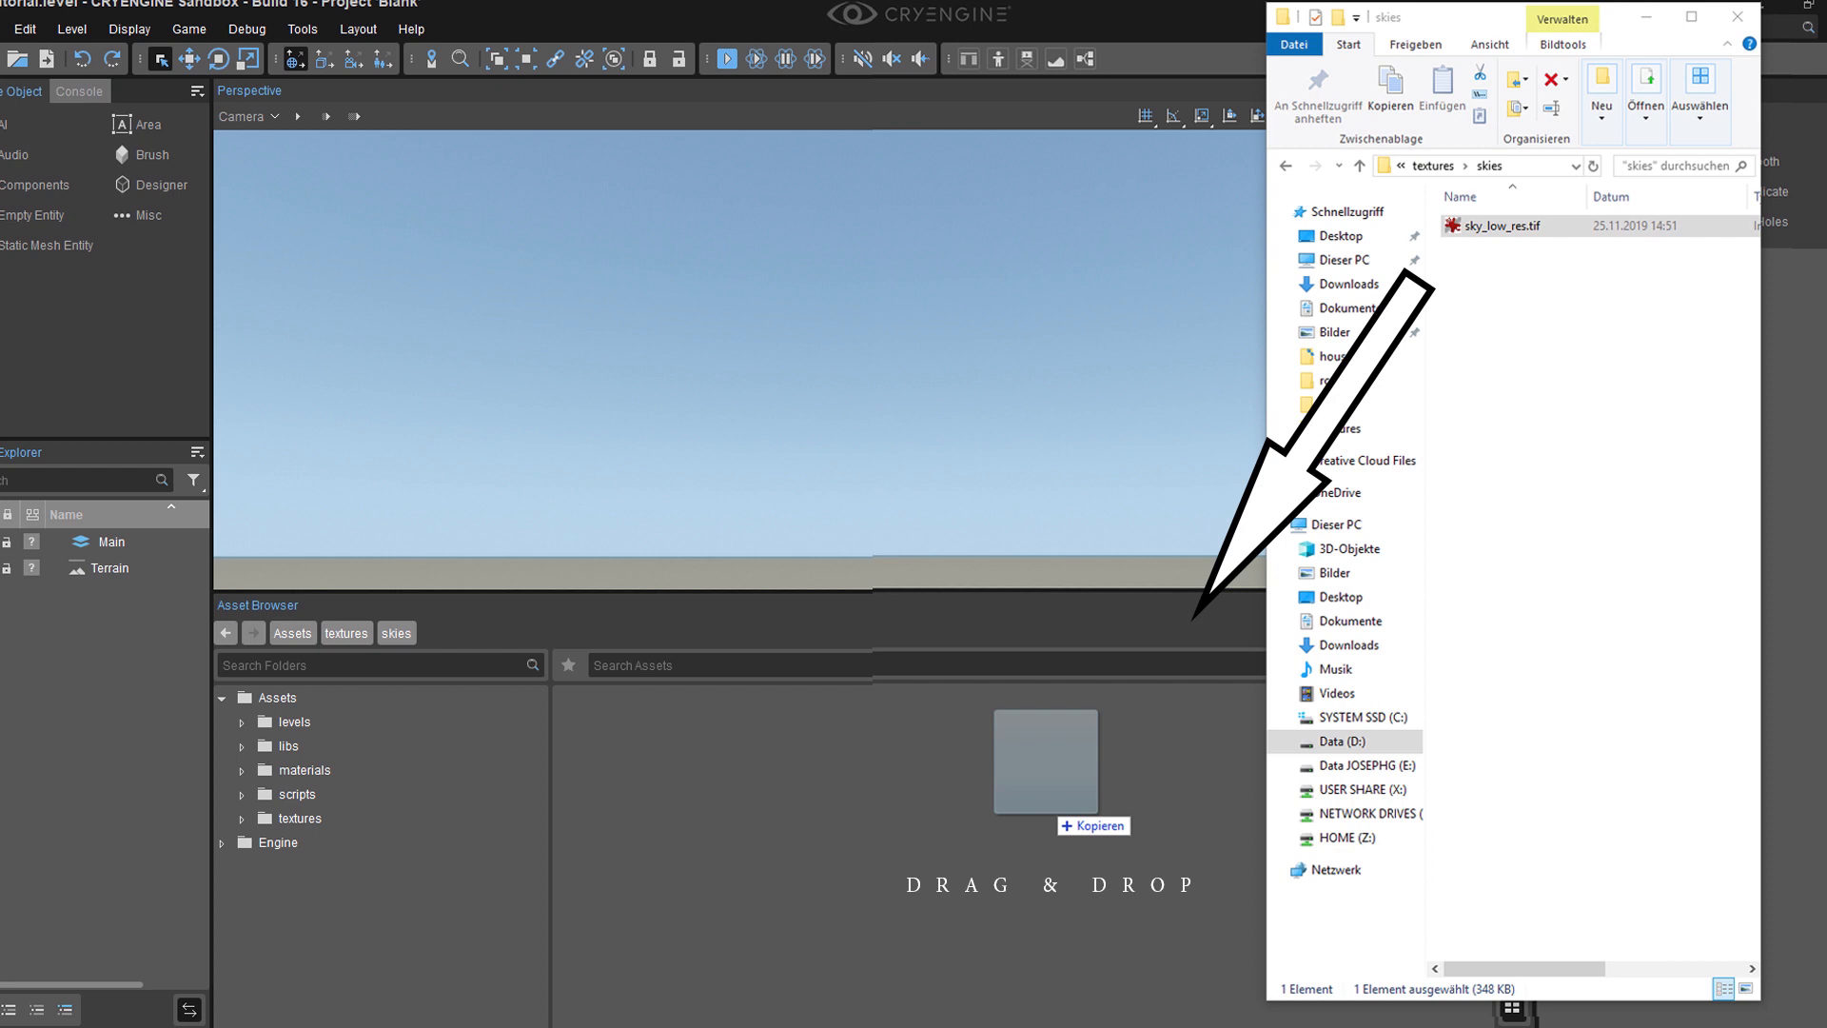
# Import the low-res sky TIFF and create a new material asset in the sky folder
pyautogui.moveTo(1515, 224); pyautogui.dragTo(1045, 764)
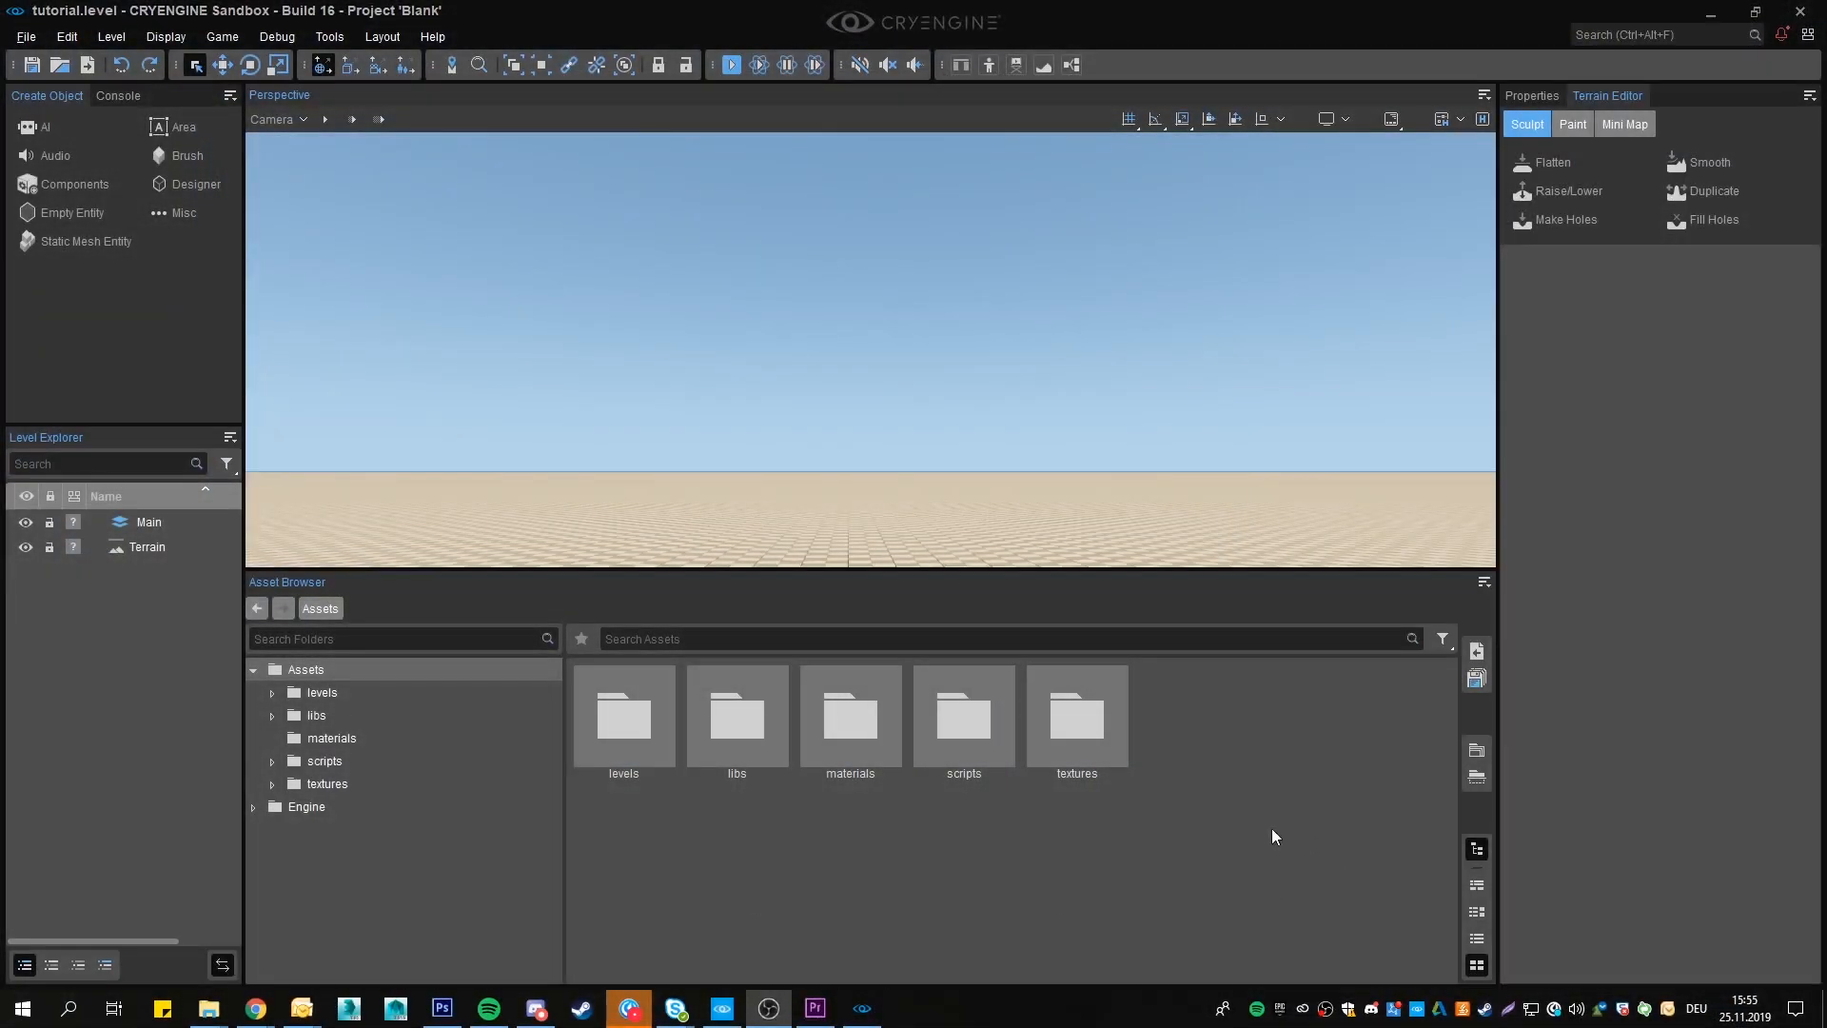
pyautogui.moveTo(1256, 782)
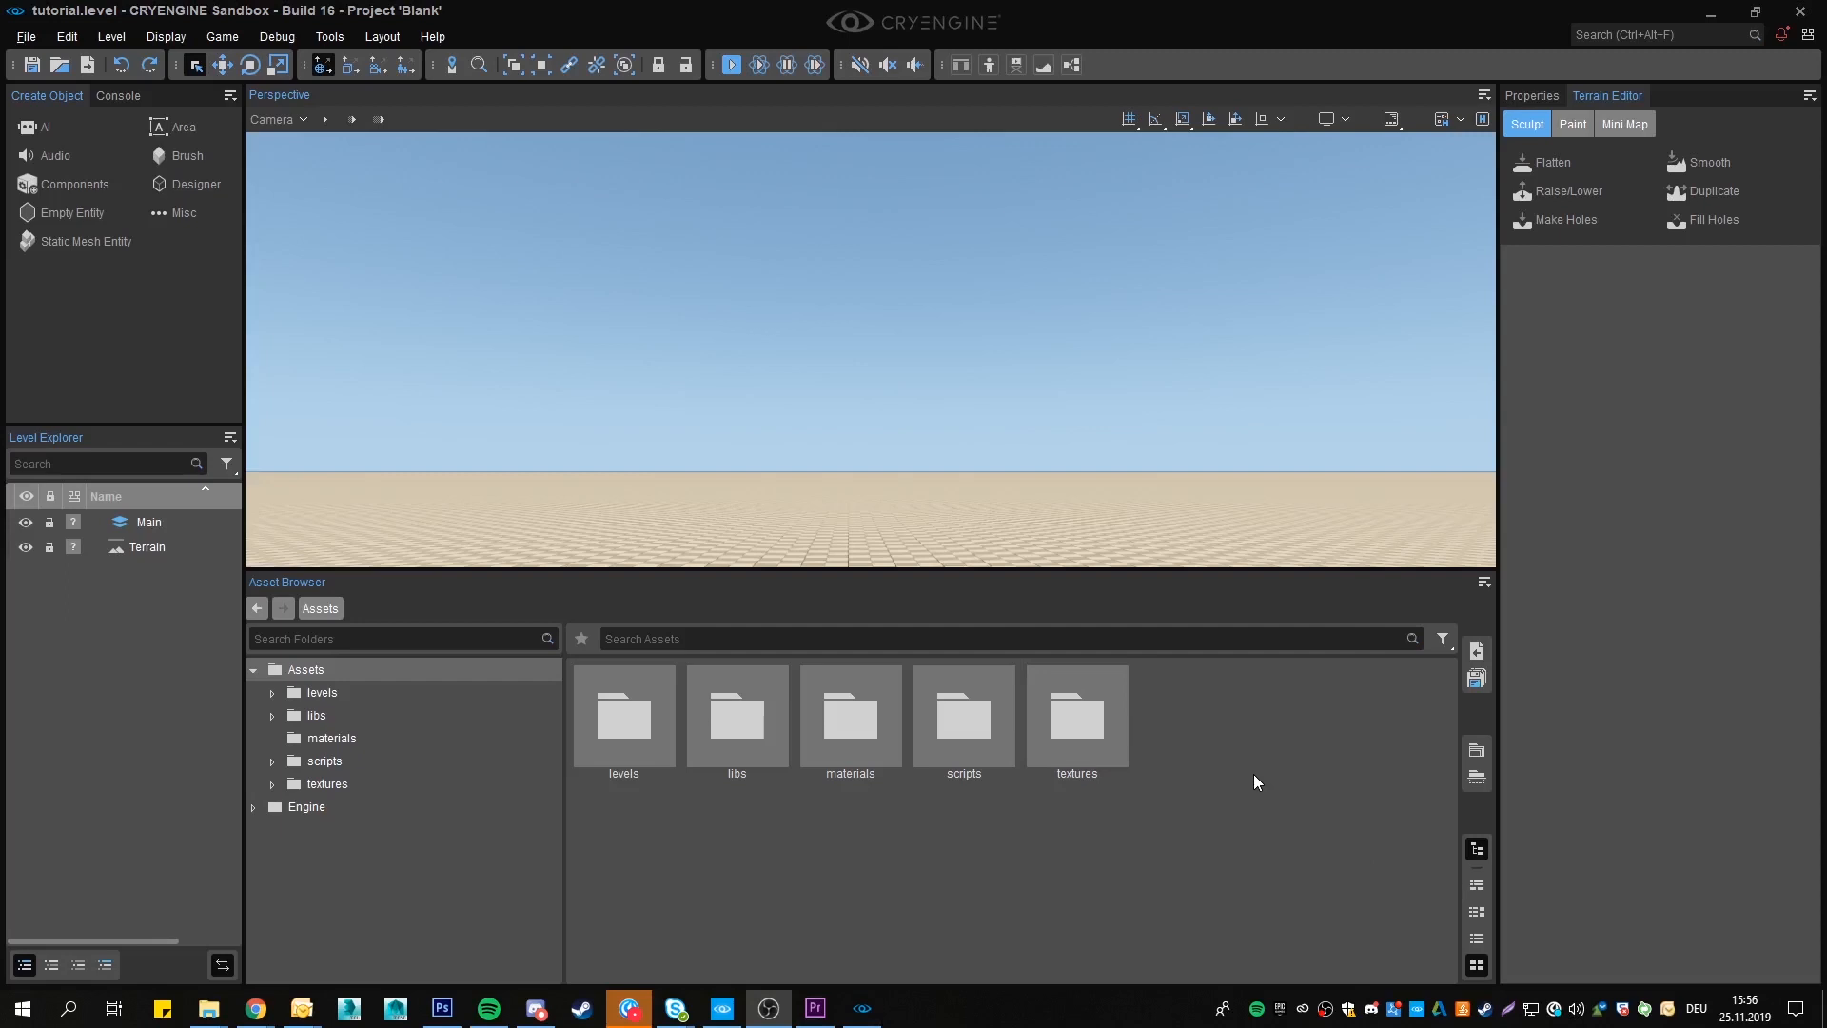
pyautogui.moveTo(1209, 782)
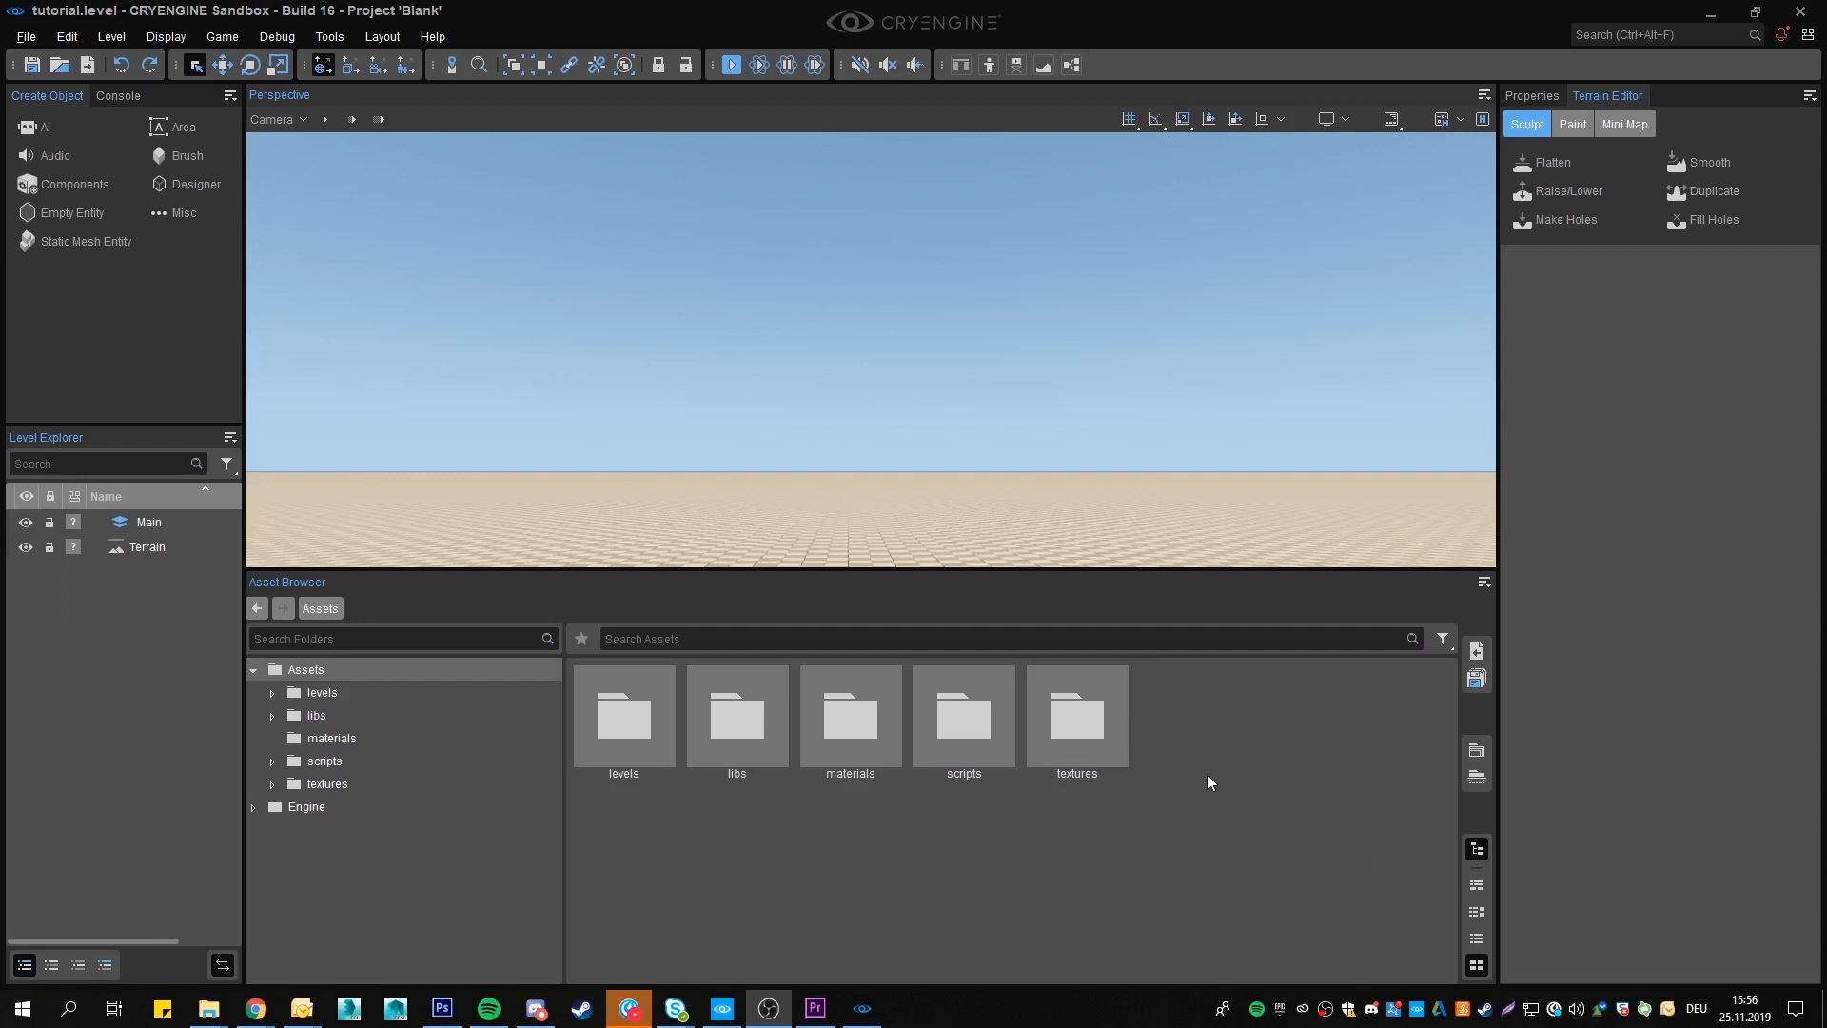
pyautogui.doubleClick(850, 716)
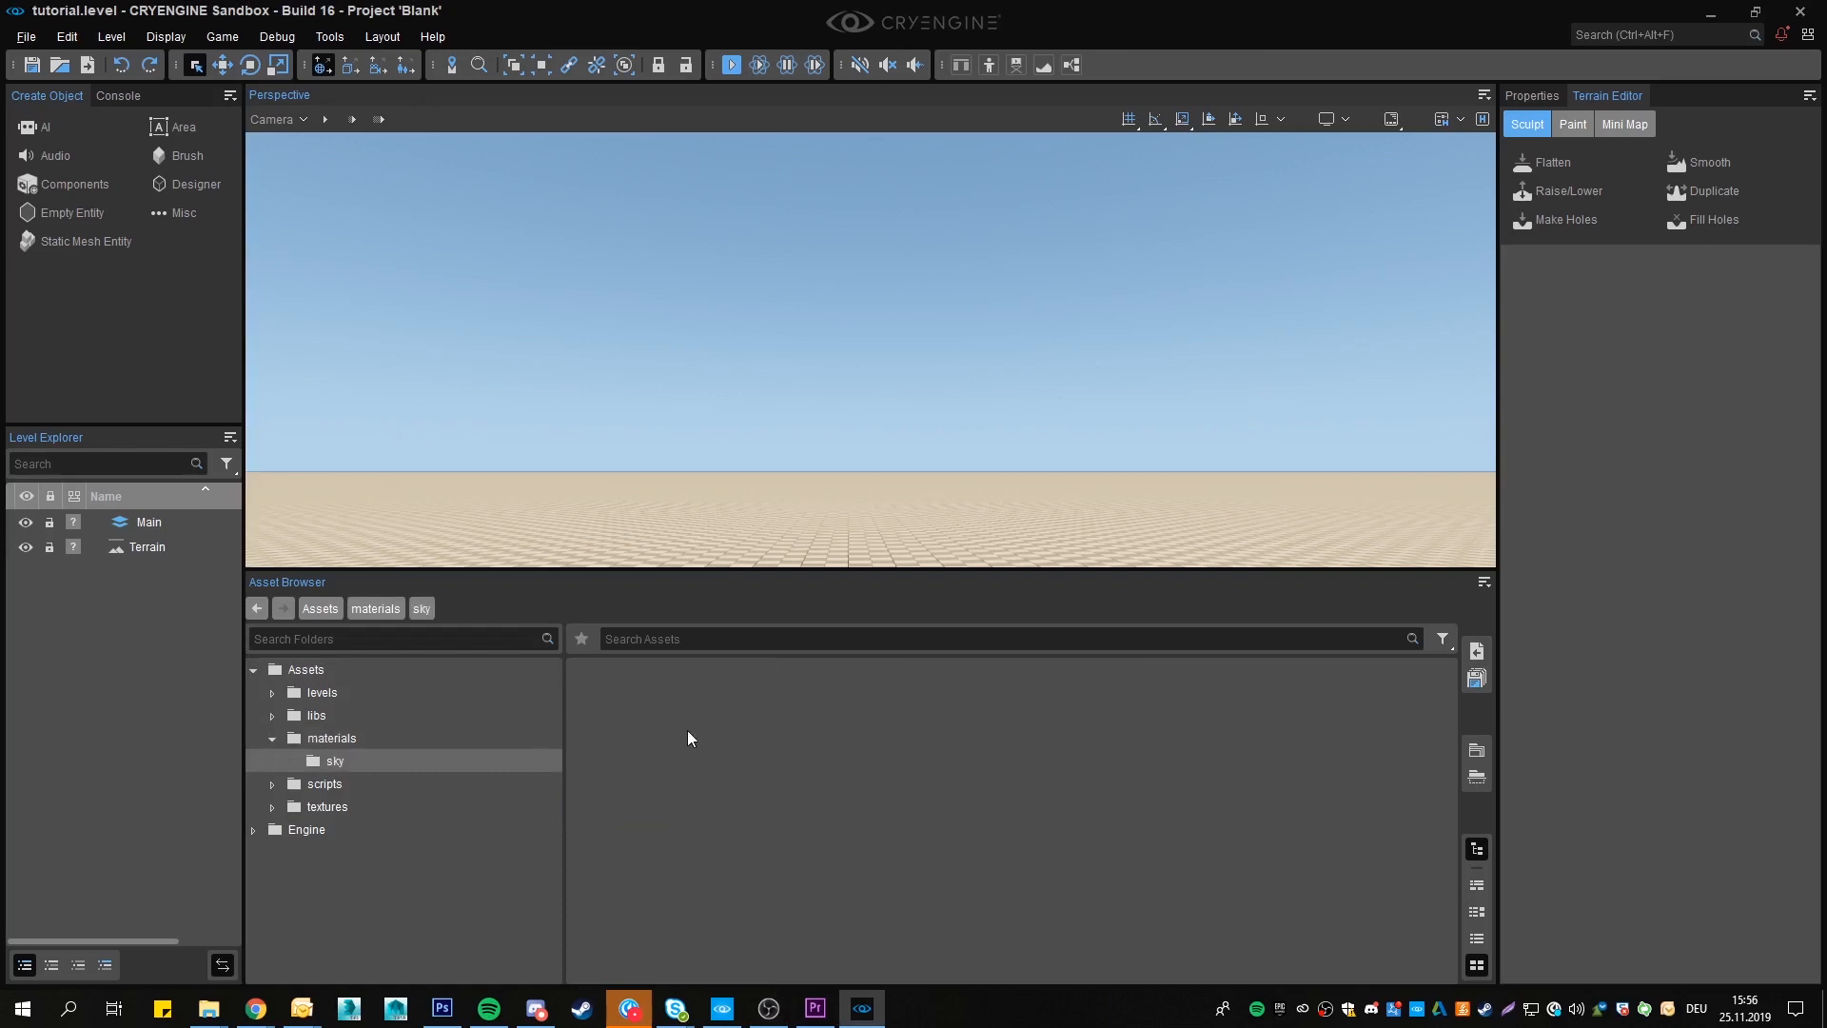
pyautogui.rightClick(687, 737)
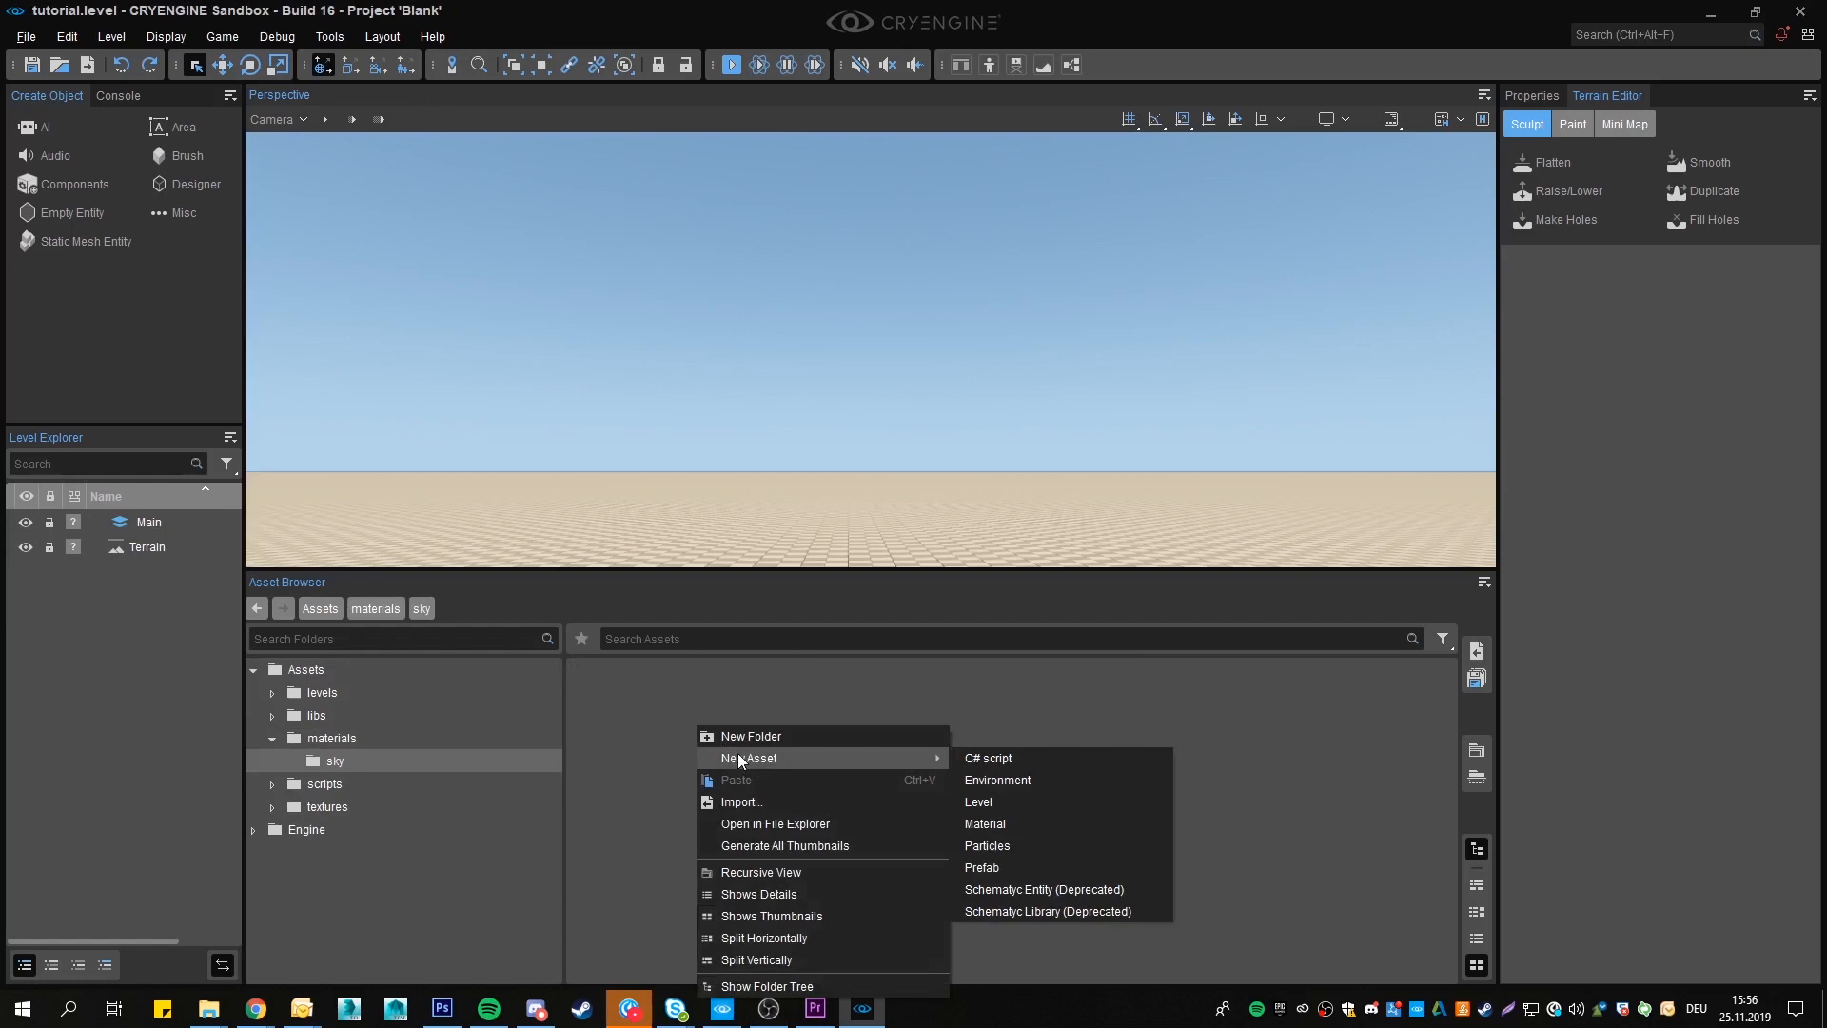
pyautogui.click(985, 824)
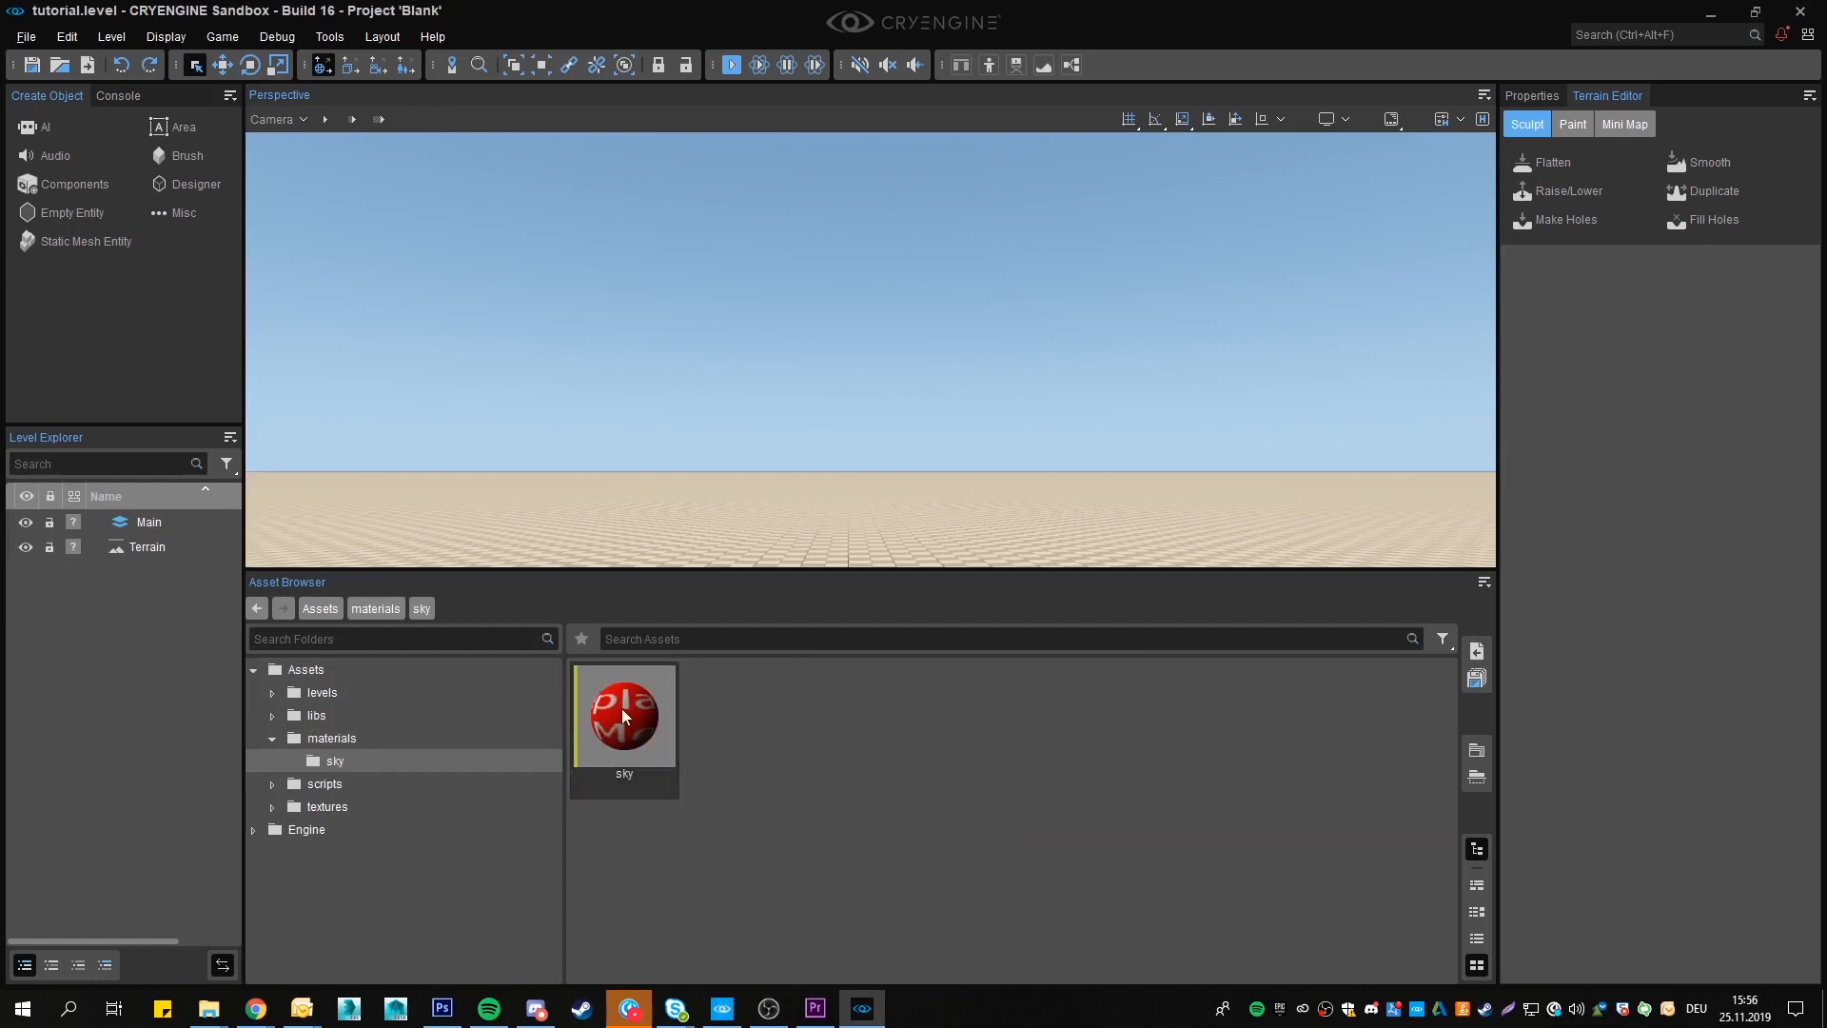
# Assign sky_lowres as the diffuse texture of the Skyhdr sky material
pyautogui.doubleClick(624, 713)
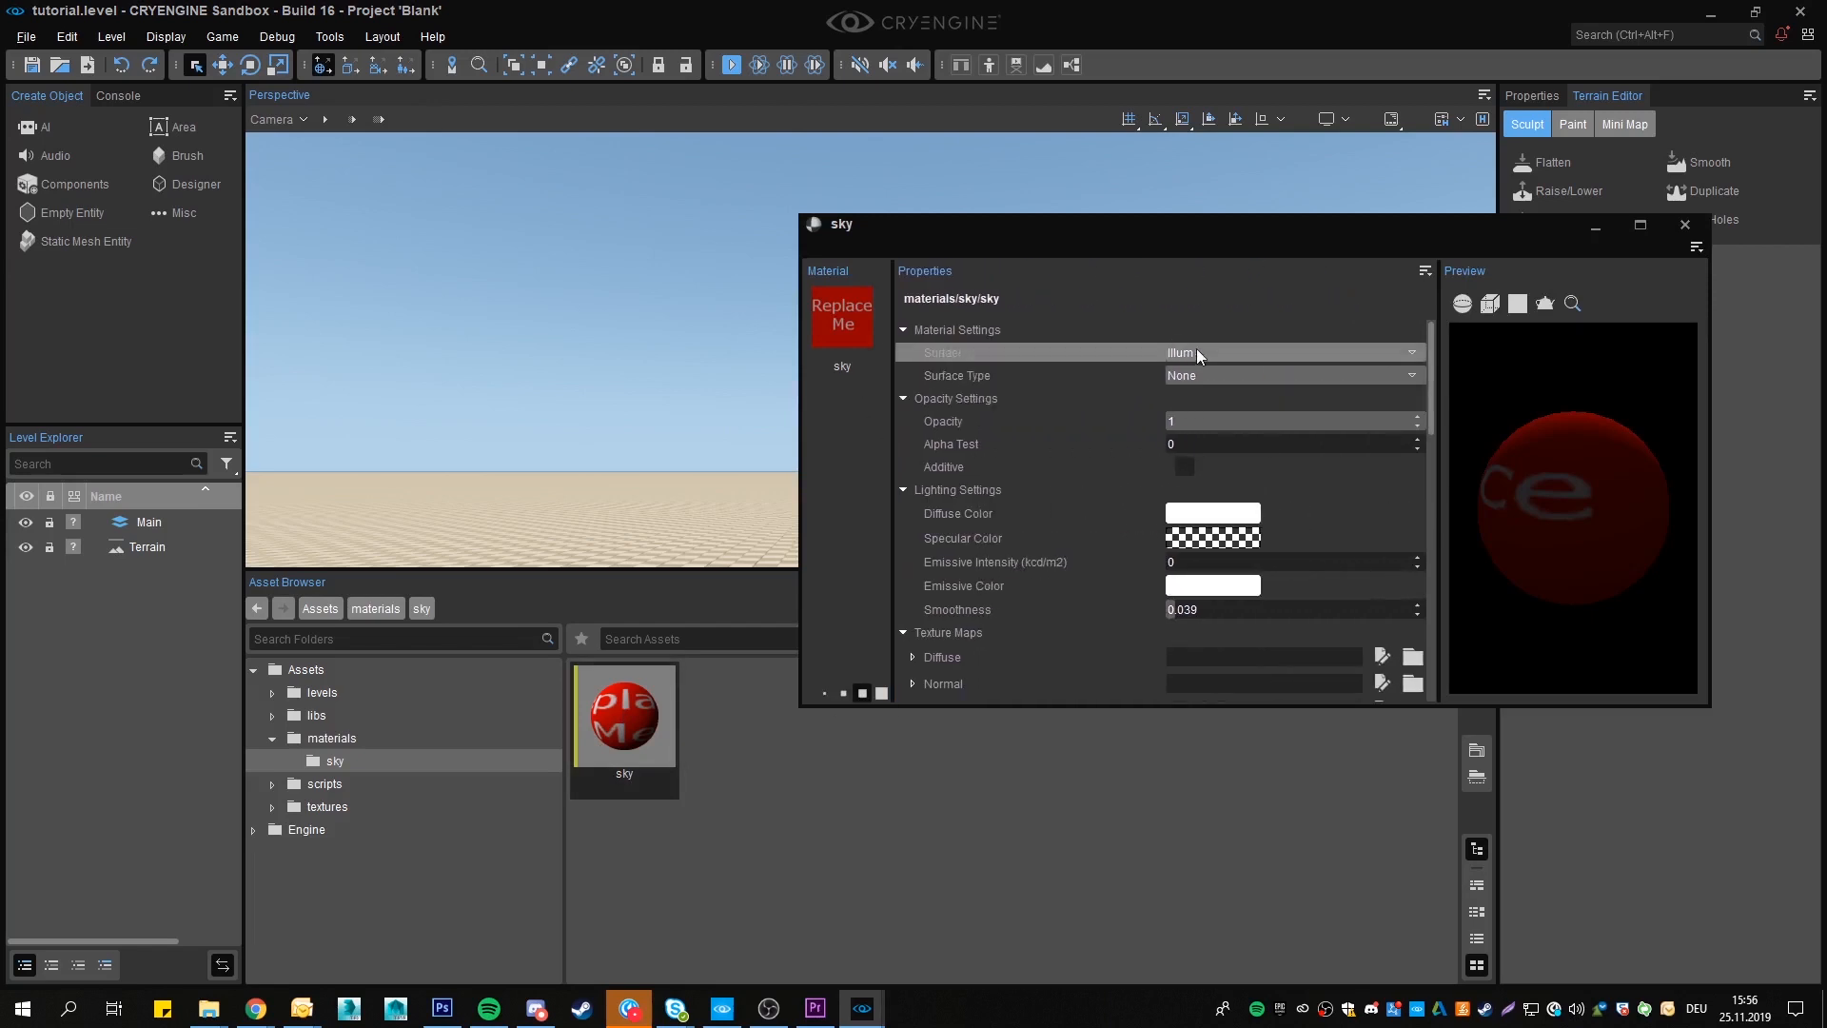
pyautogui.click(1291, 353)
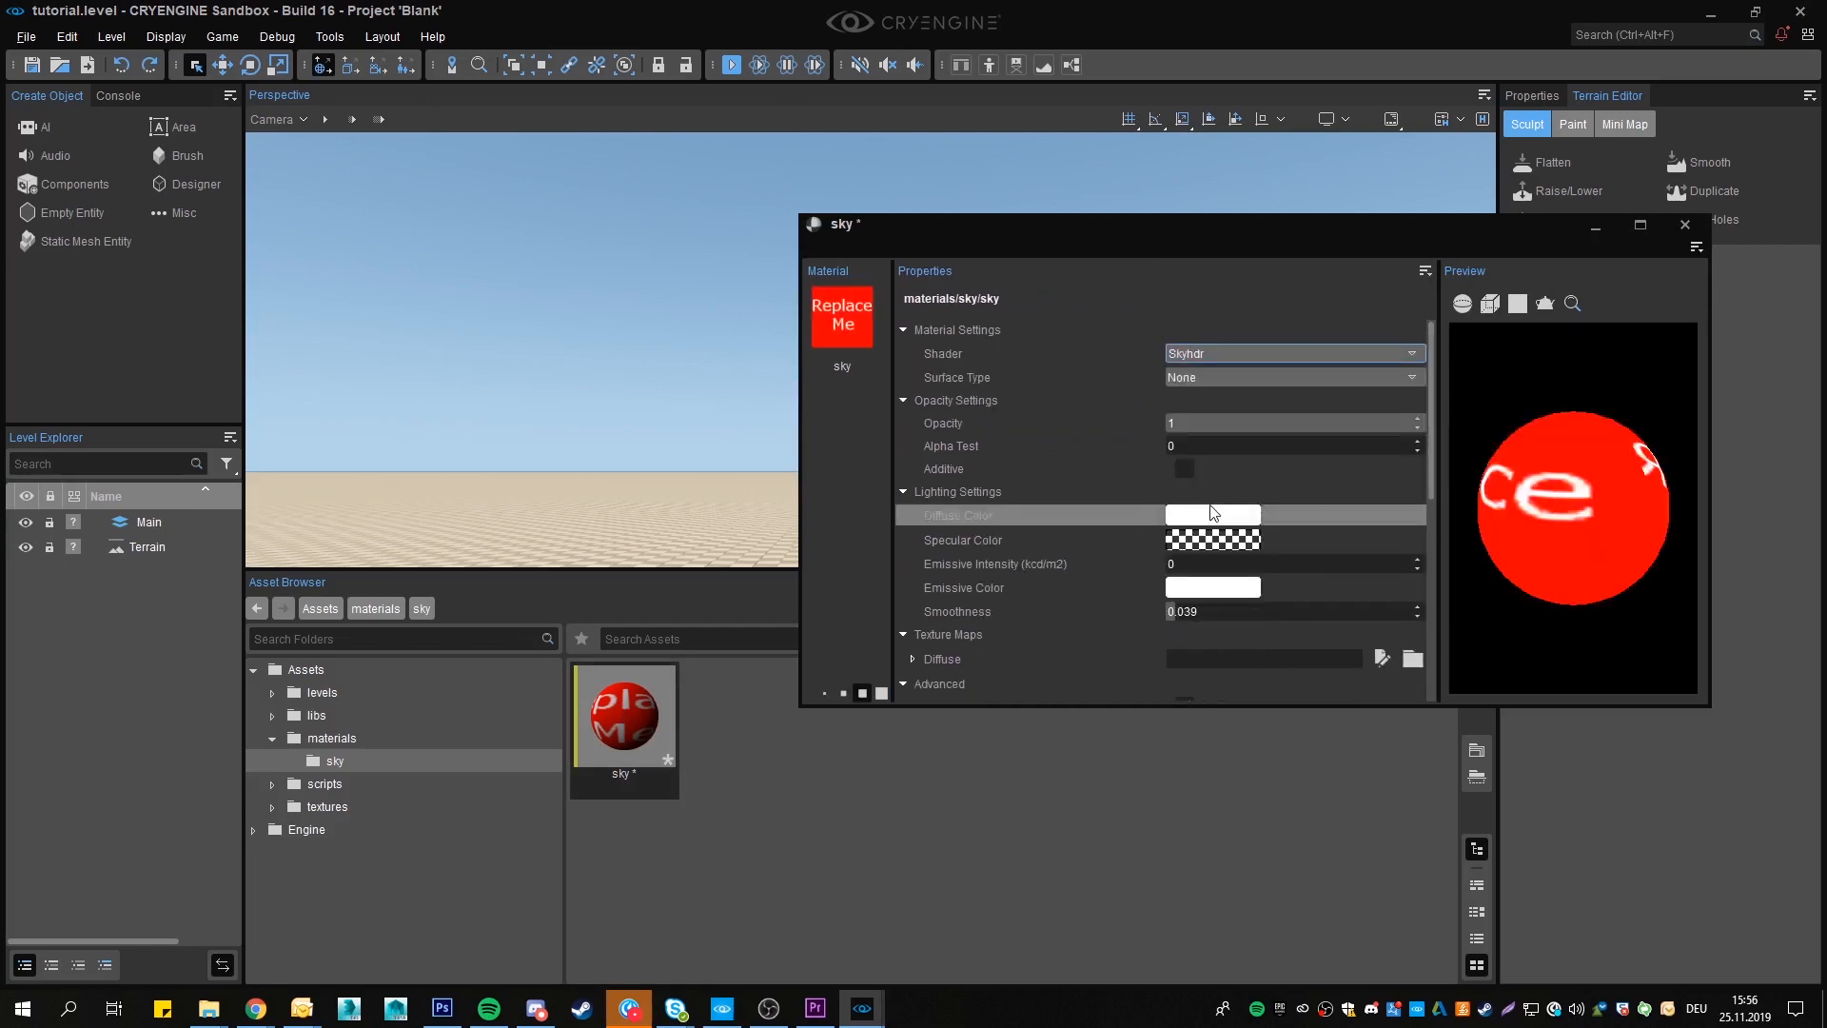
pyautogui.scroll(-3)
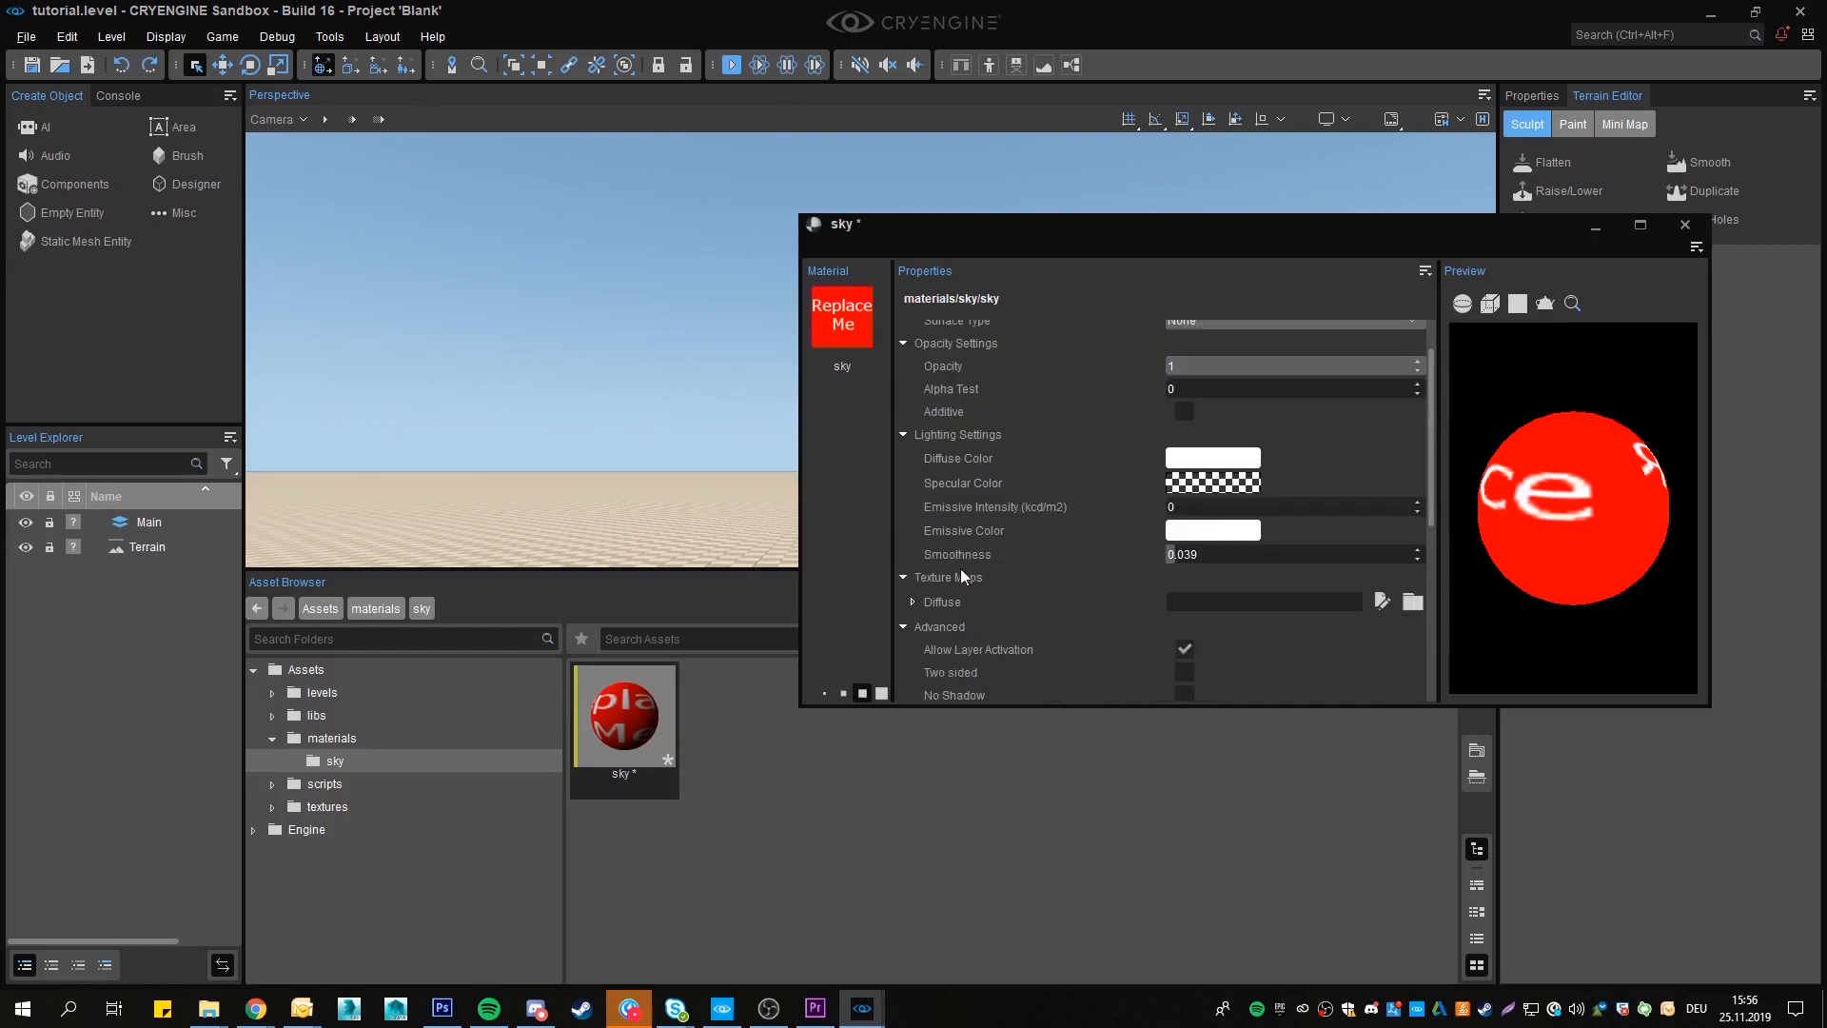
pyautogui.click(941, 602)
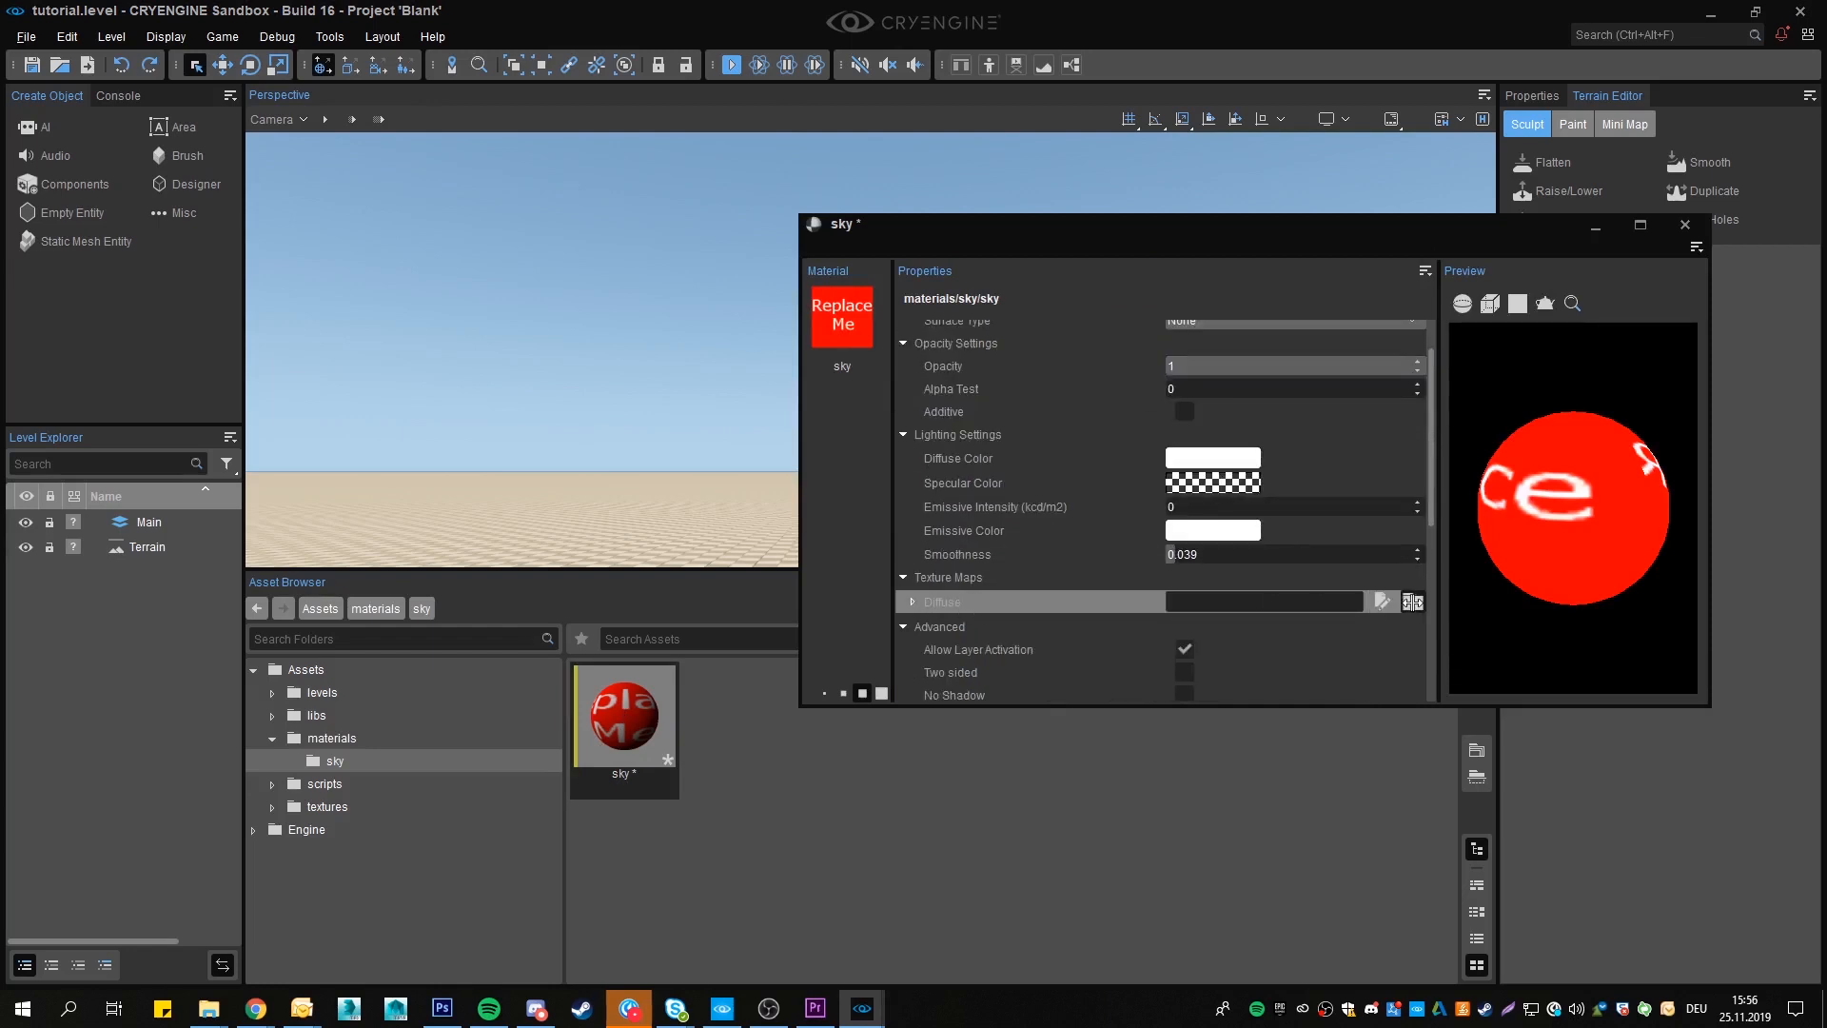
pyautogui.click(1382, 601)
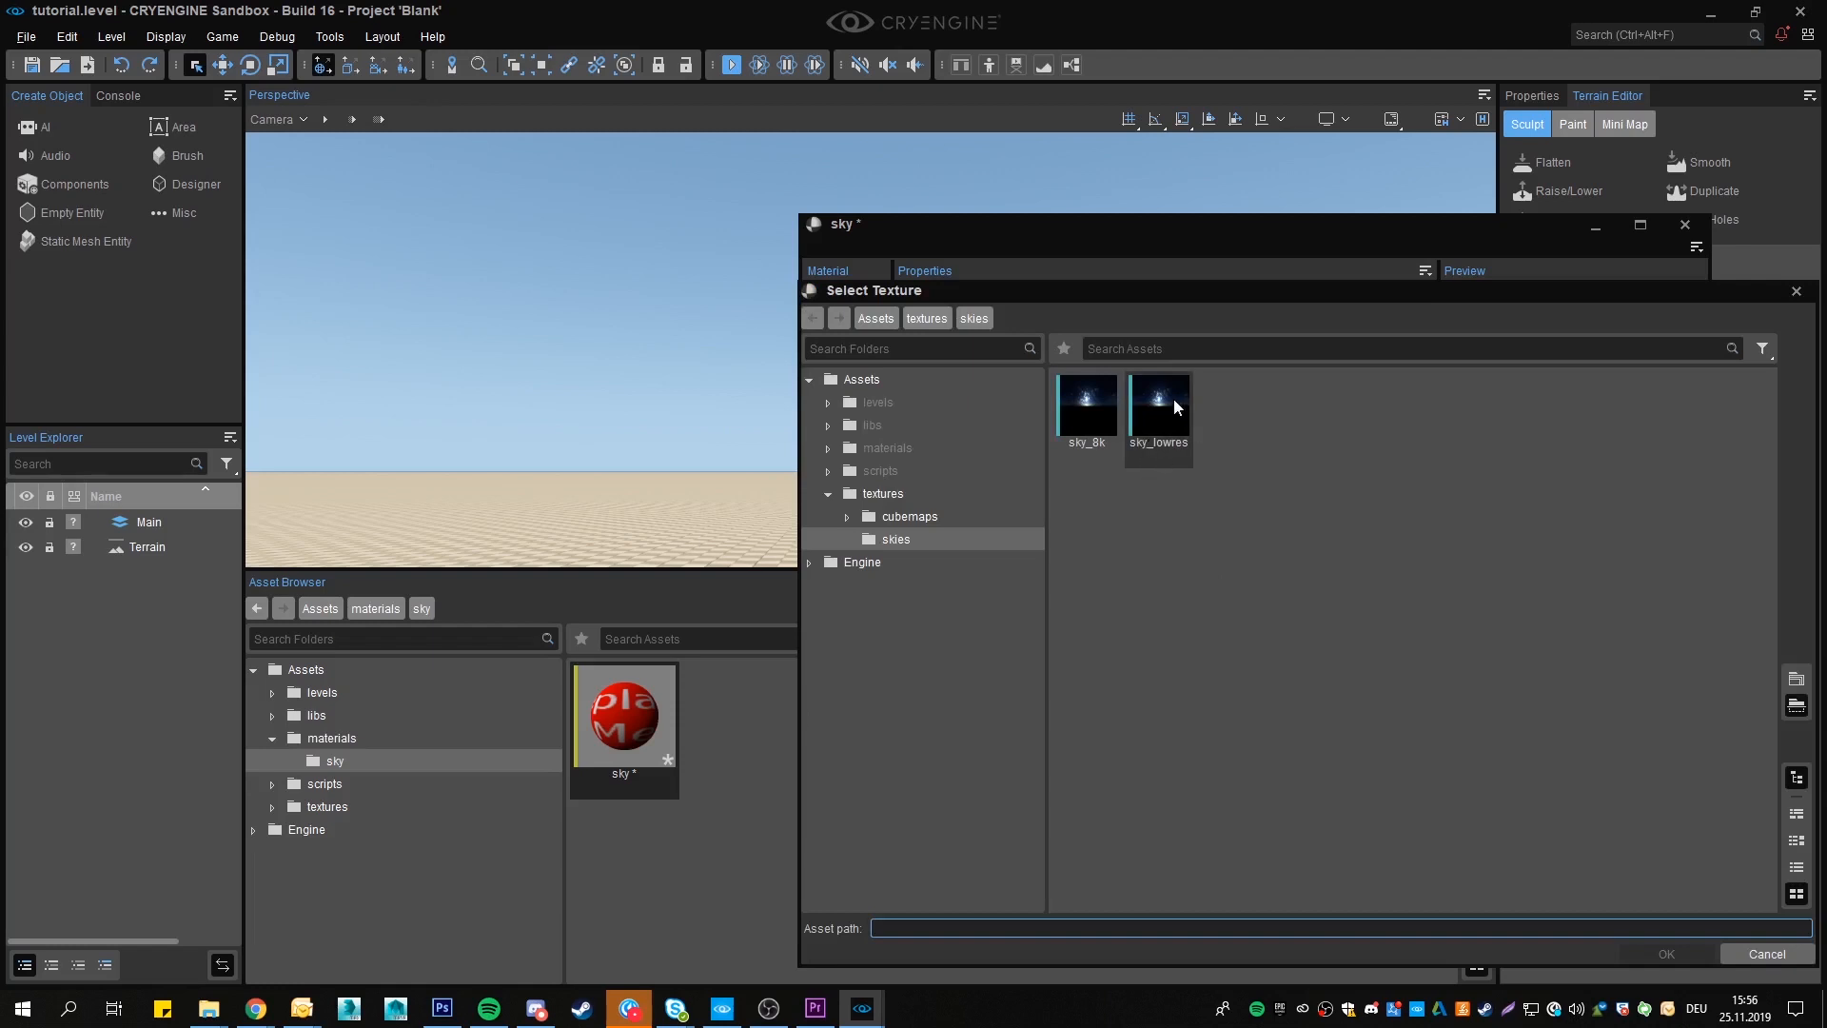
pyautogui.doubleClick(1157, 401)
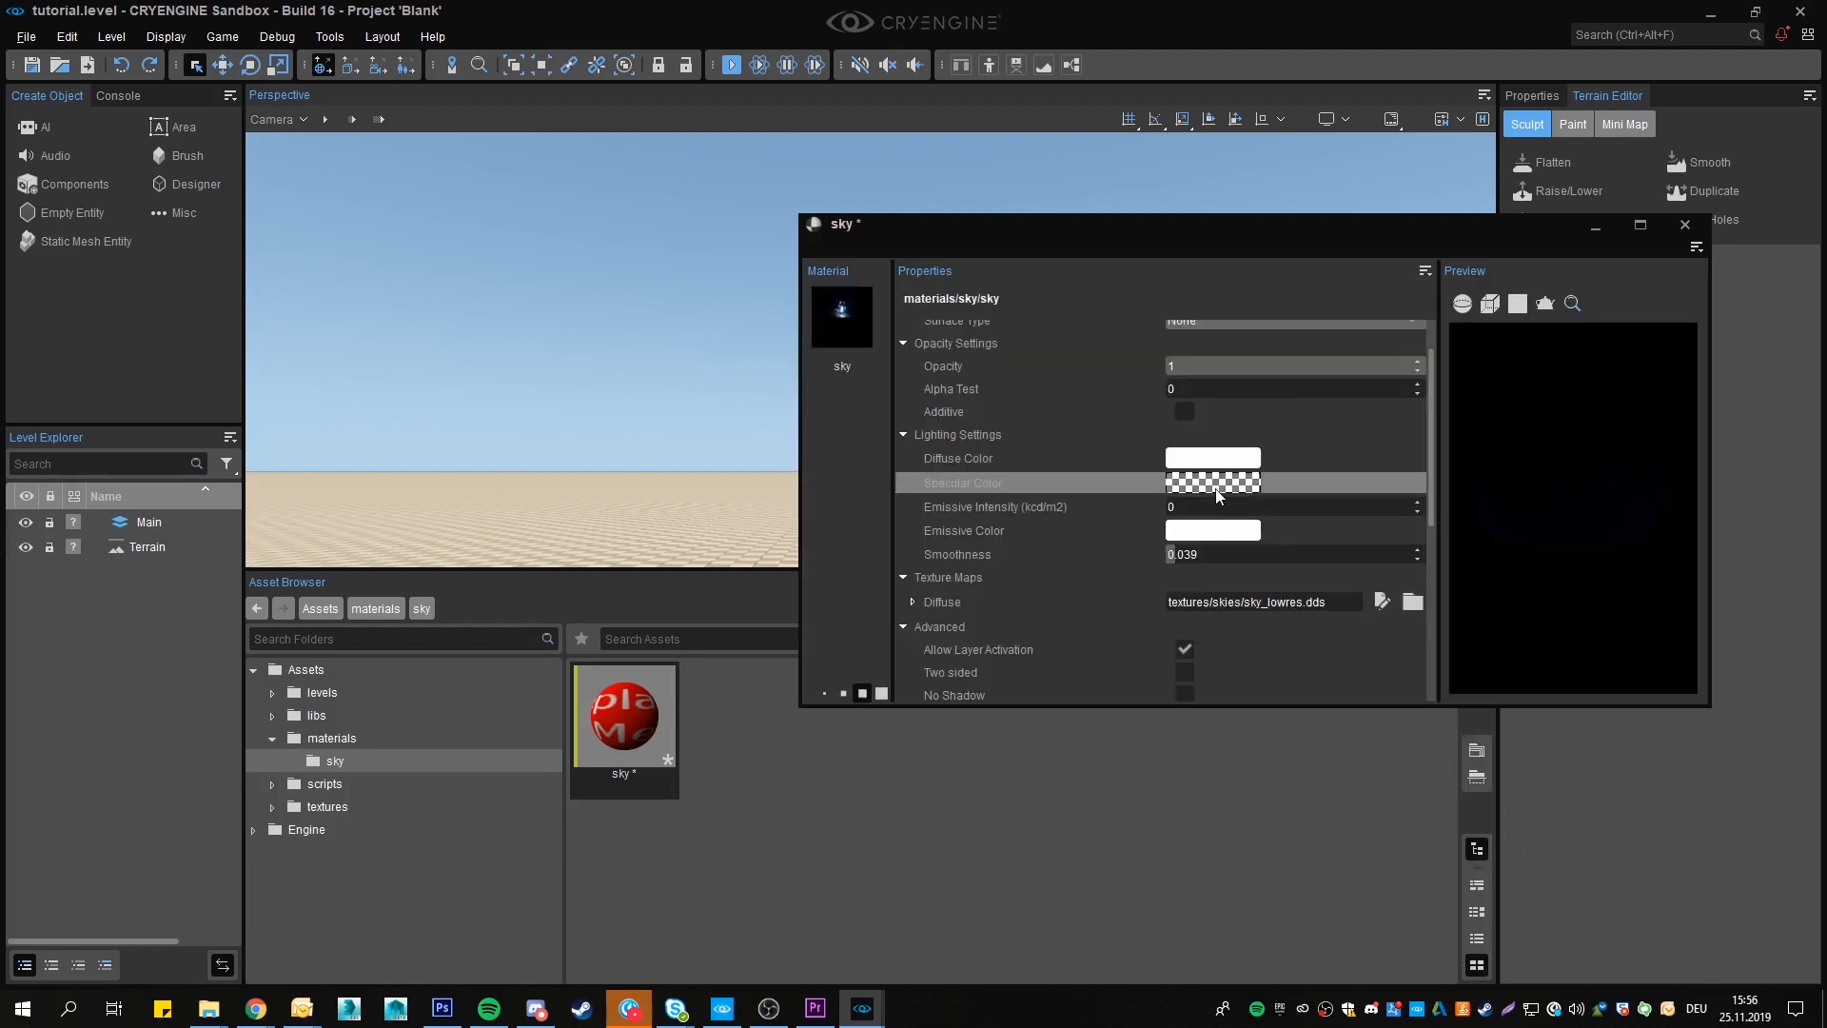
pyautogui.click(1683, 223)
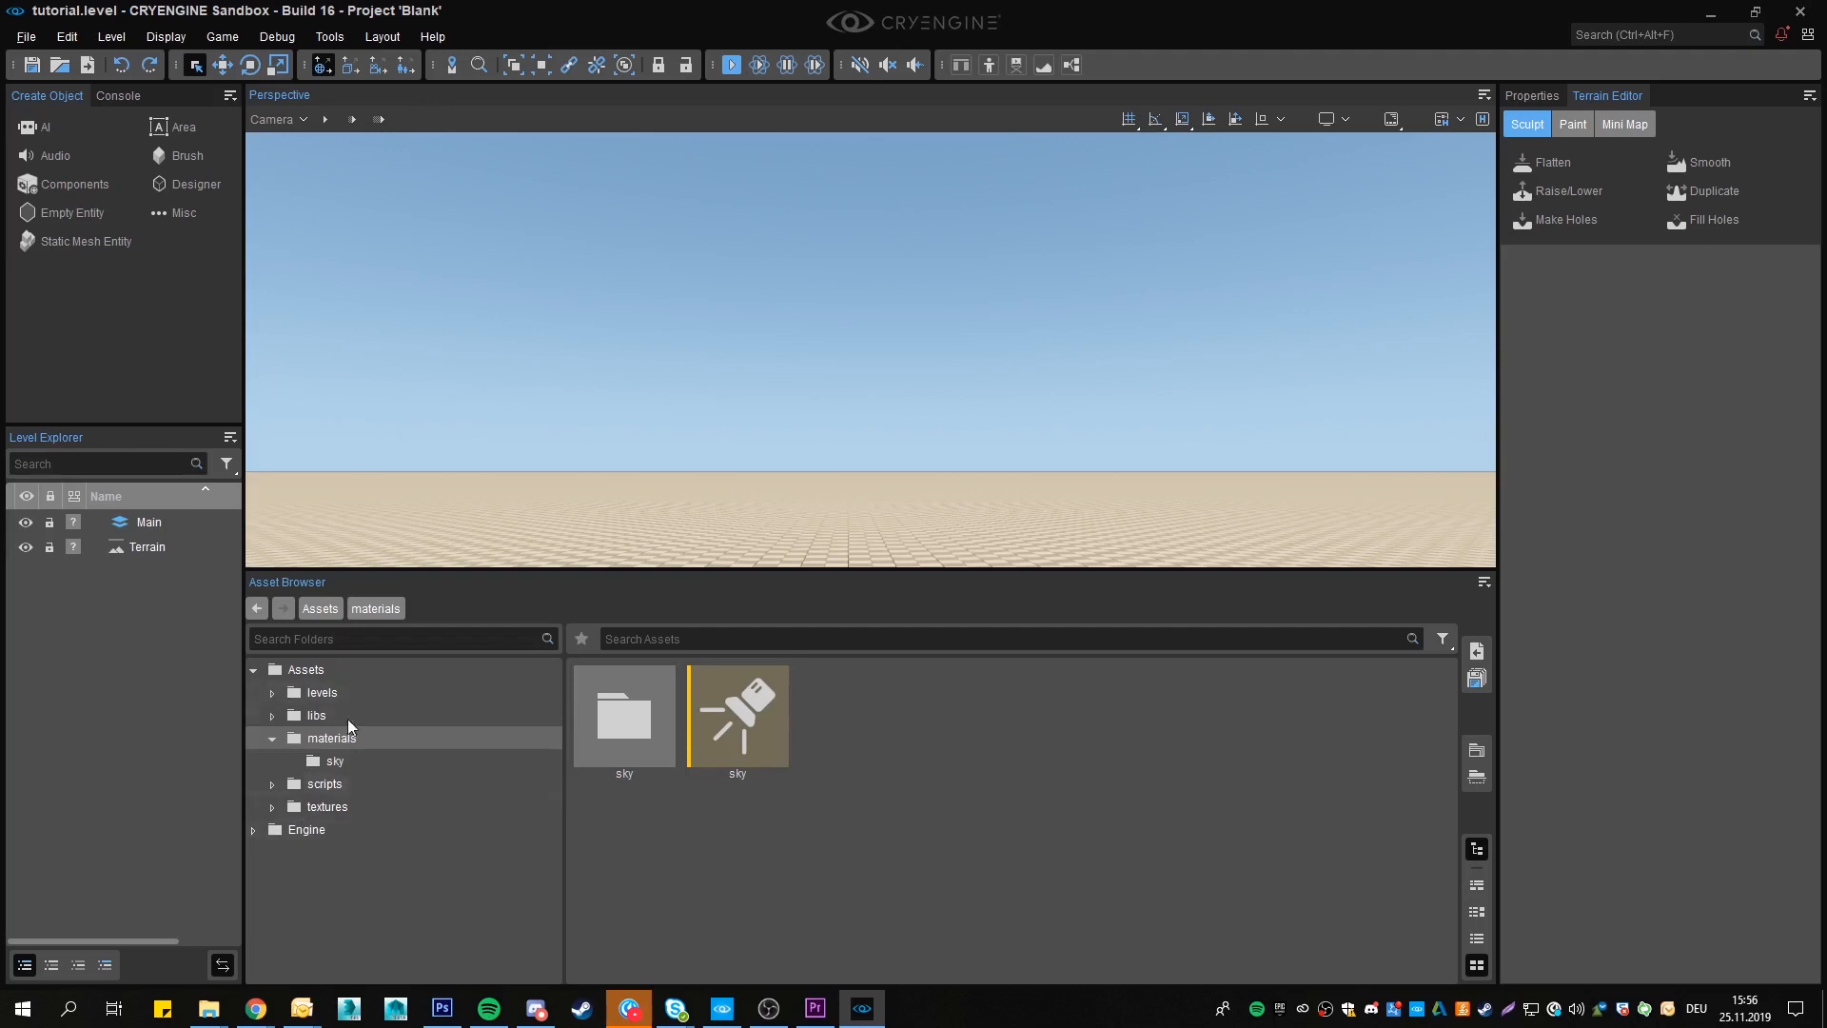
# Add a new Environment asset named sky to the materials folder
pyautogui.rightClick(846, 716)
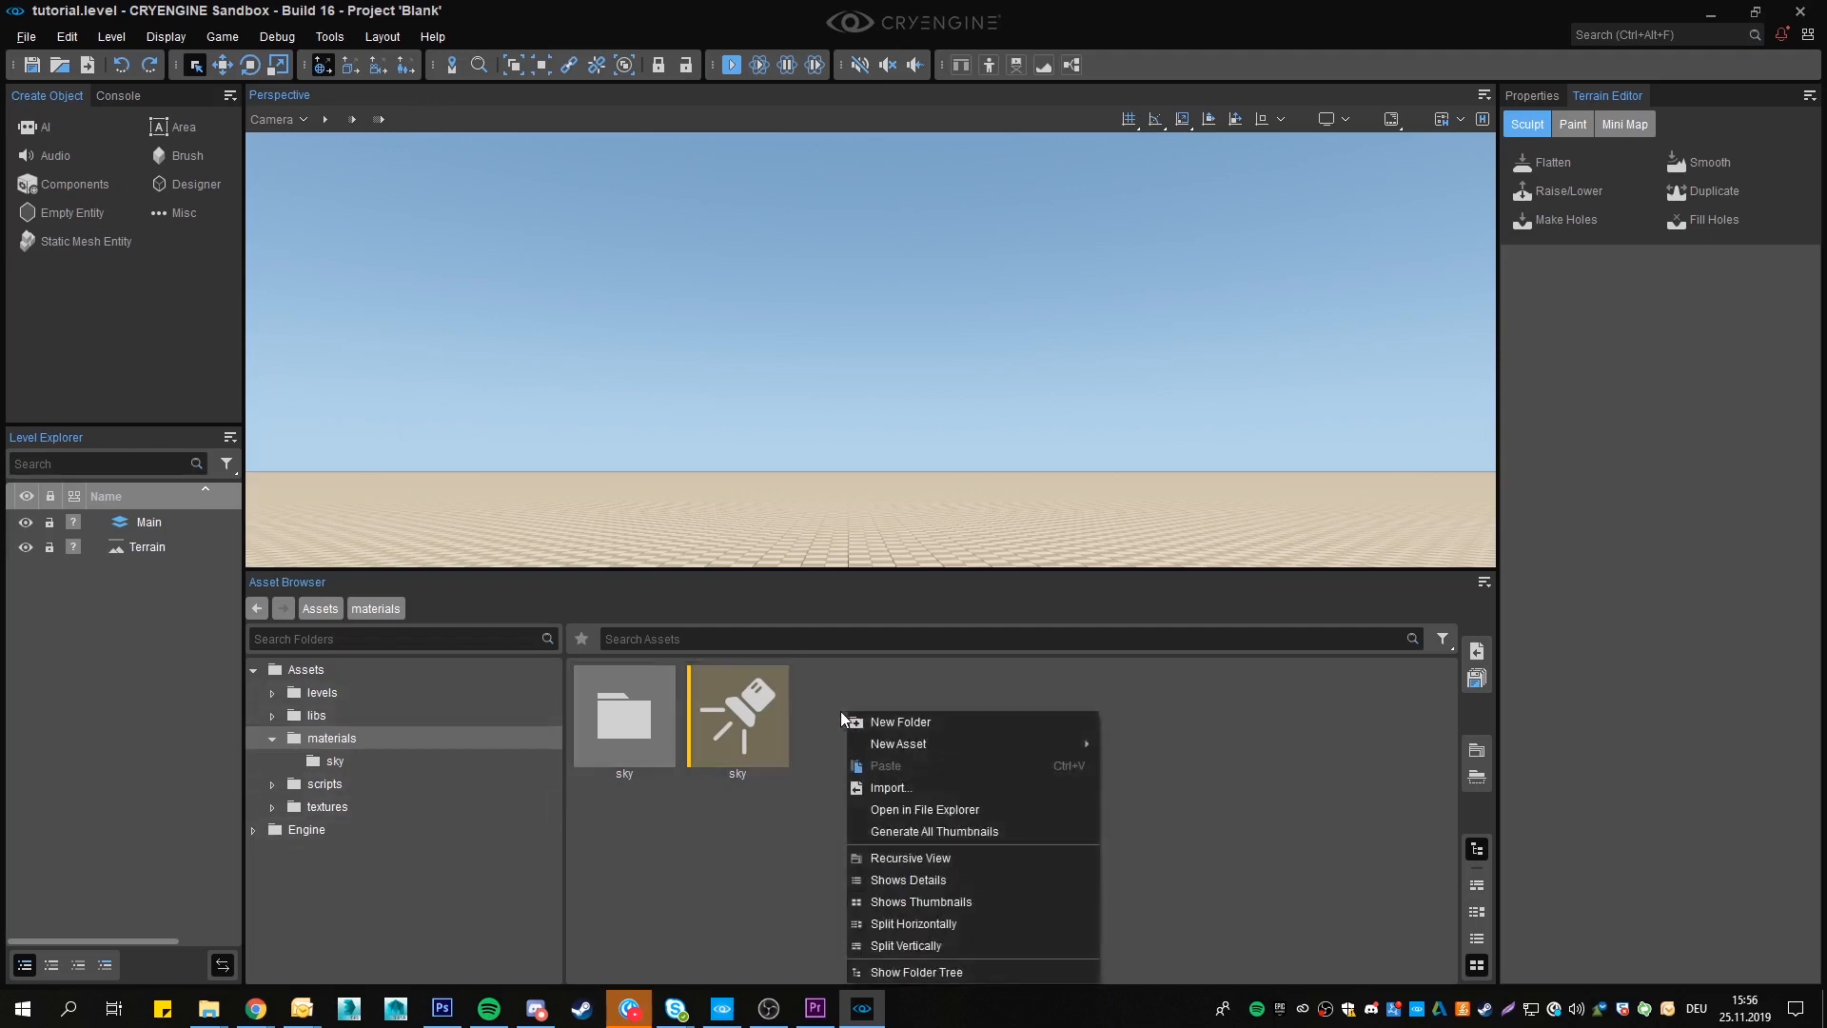
pyautogui.moveTo(898, 743)
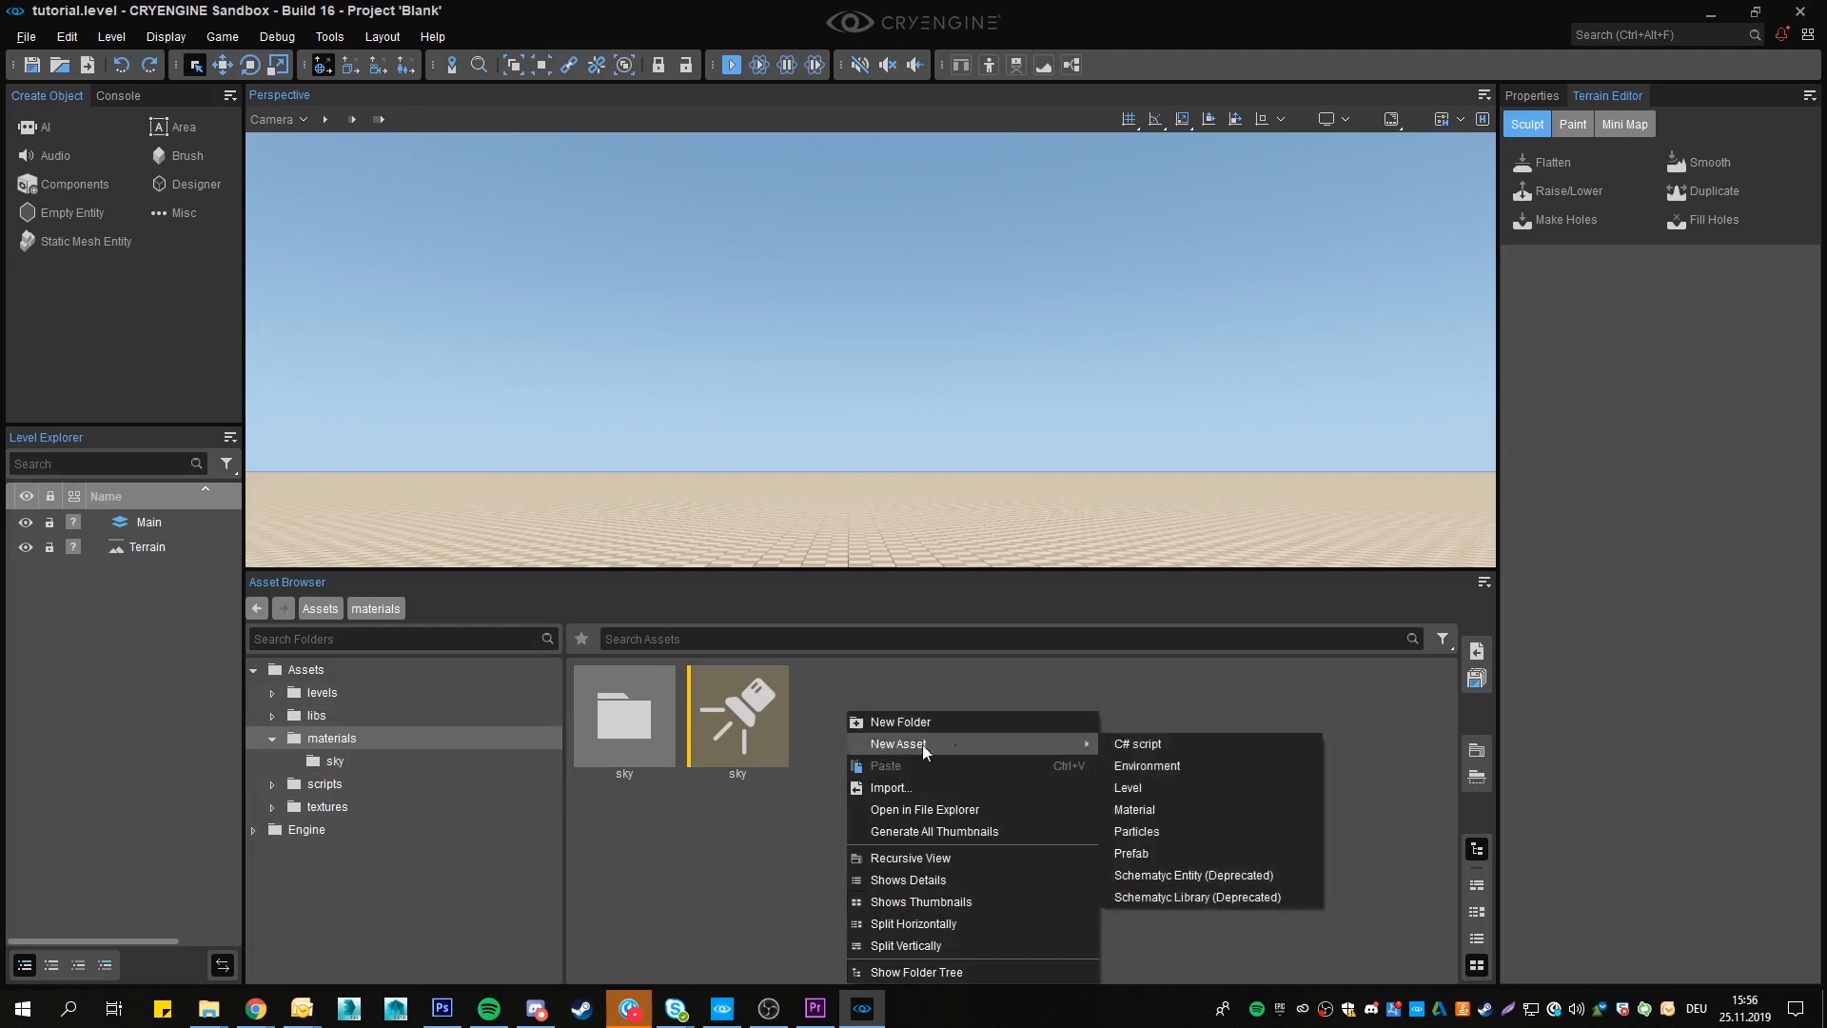
pyautogui.moveTo(1147, 765)
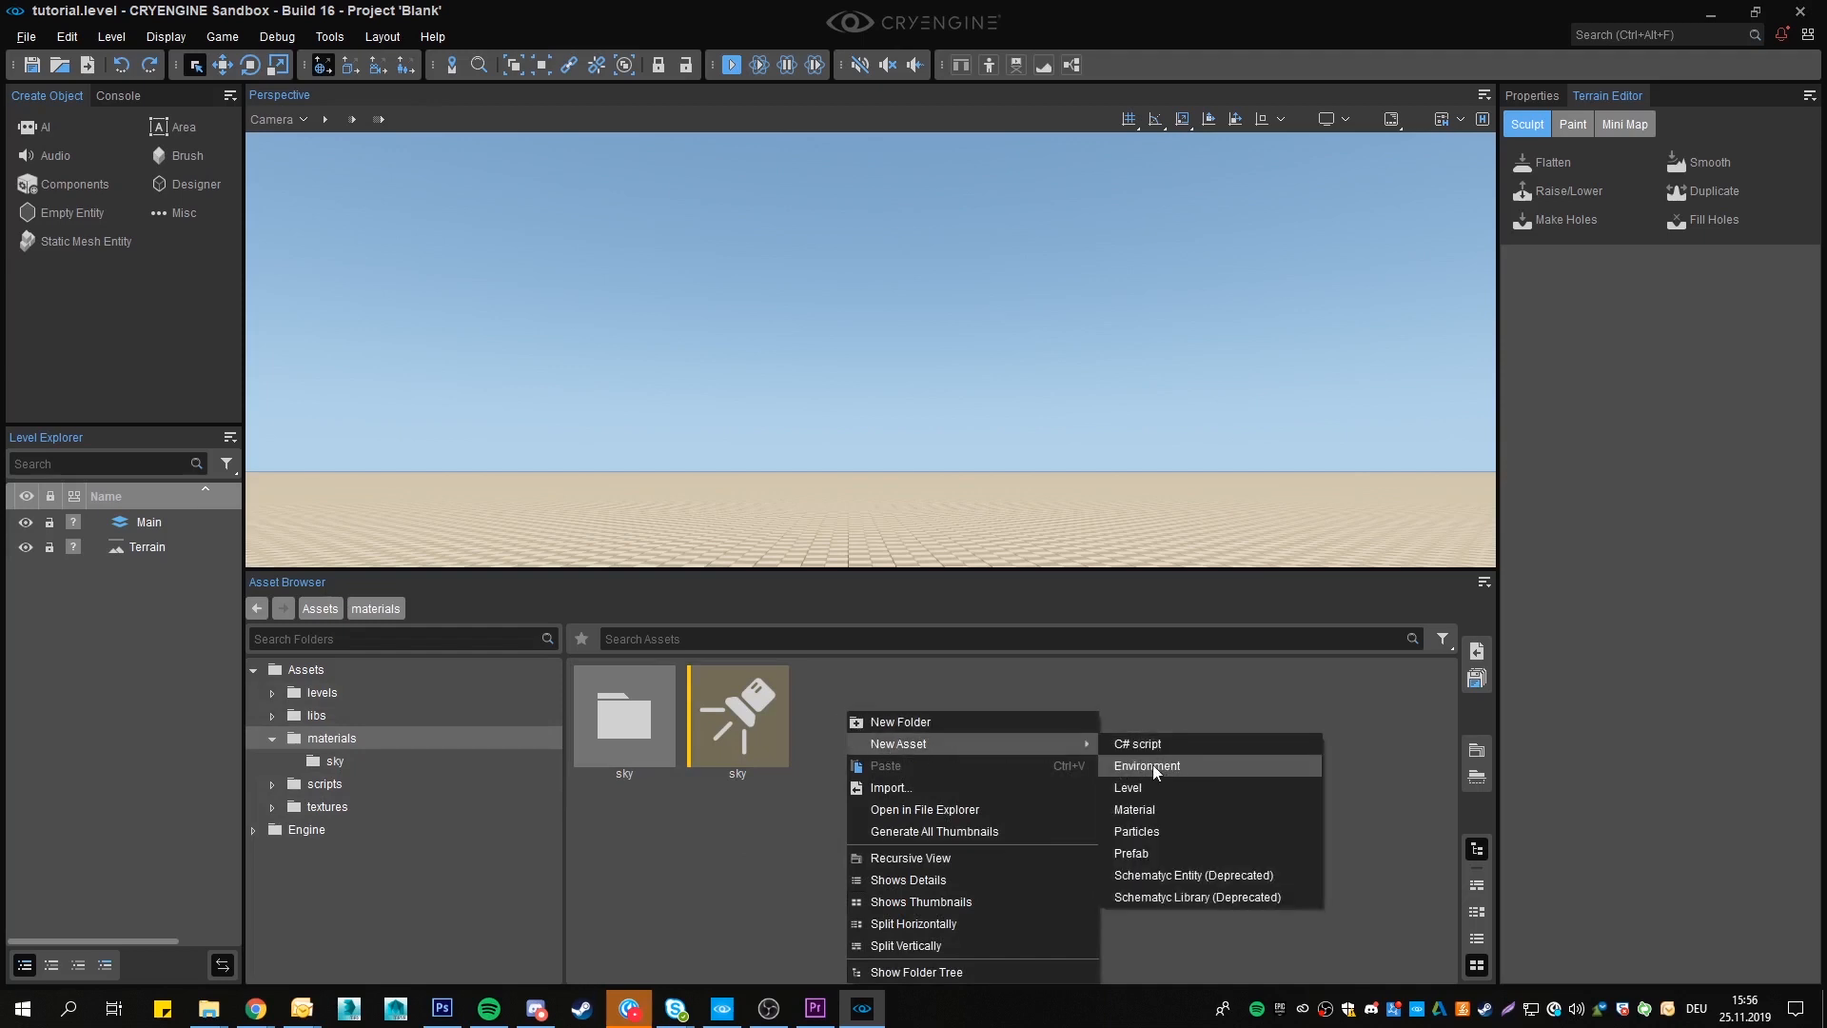
pyautogui.click(1147, 765)
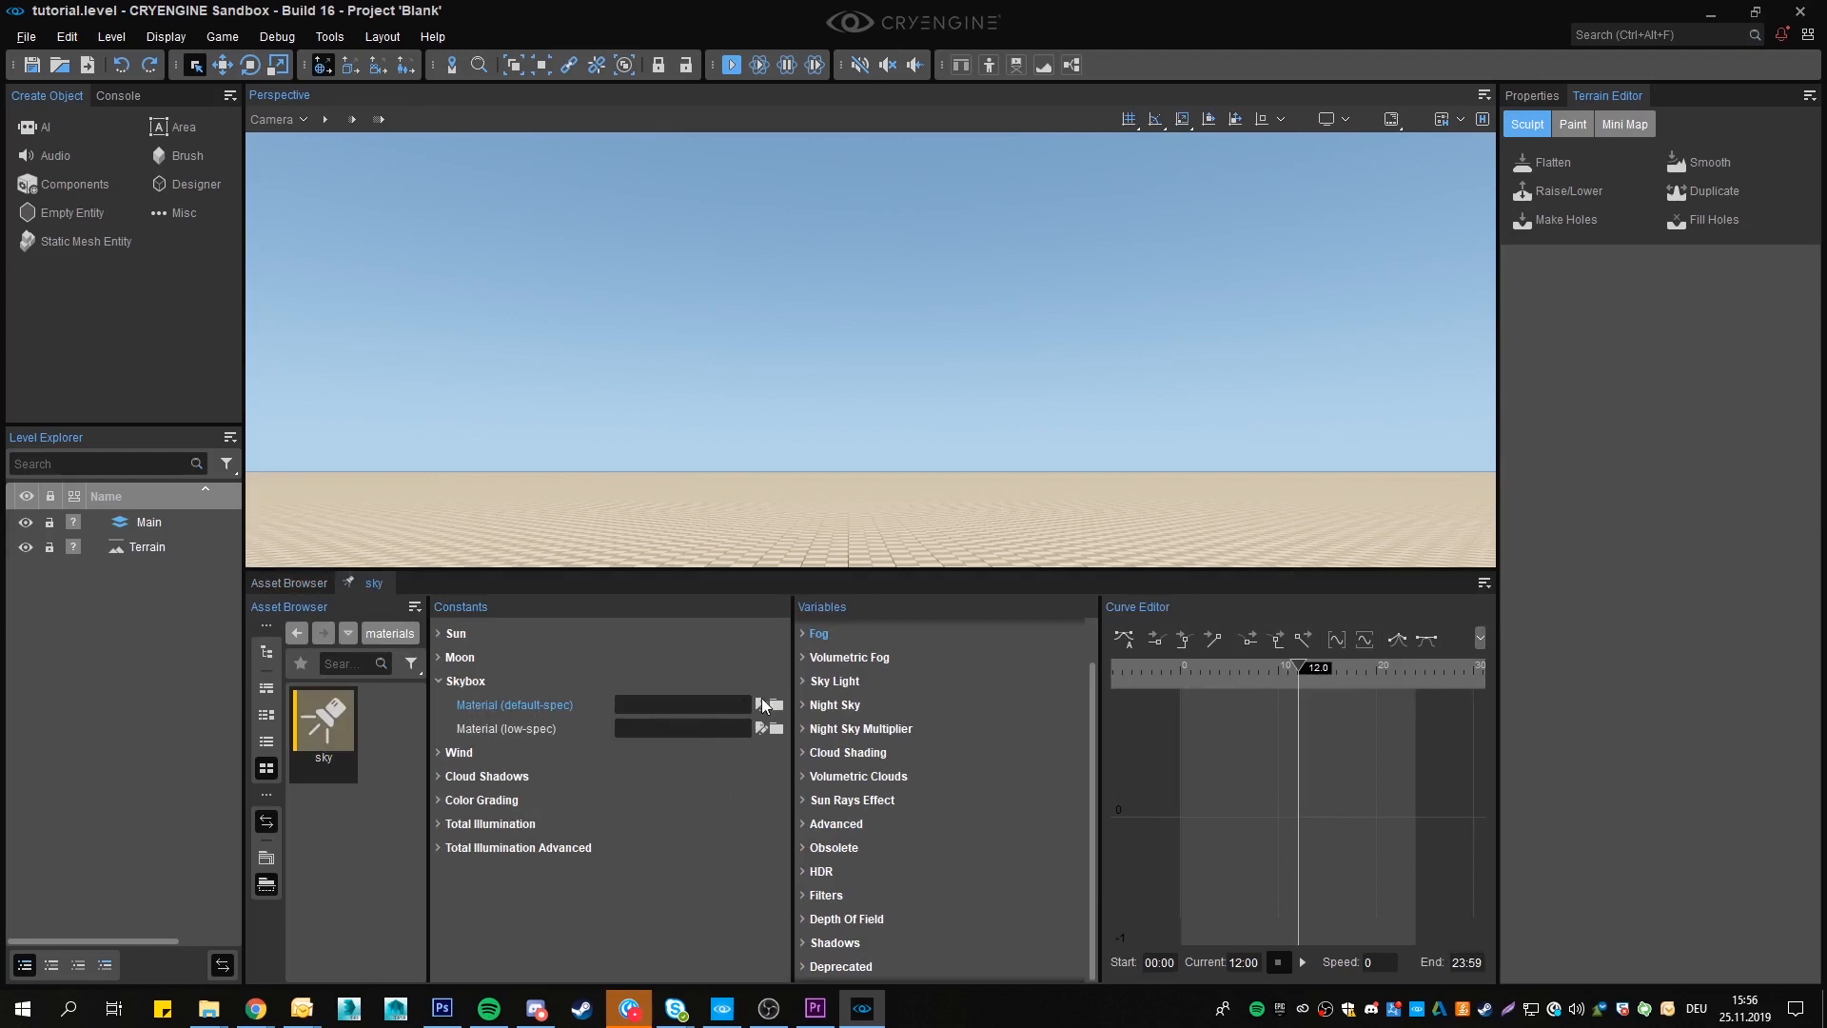
# Put the sky material in the default-spec Skybox slot and expand the Skybox variables
pyautogui.click(761, 705)
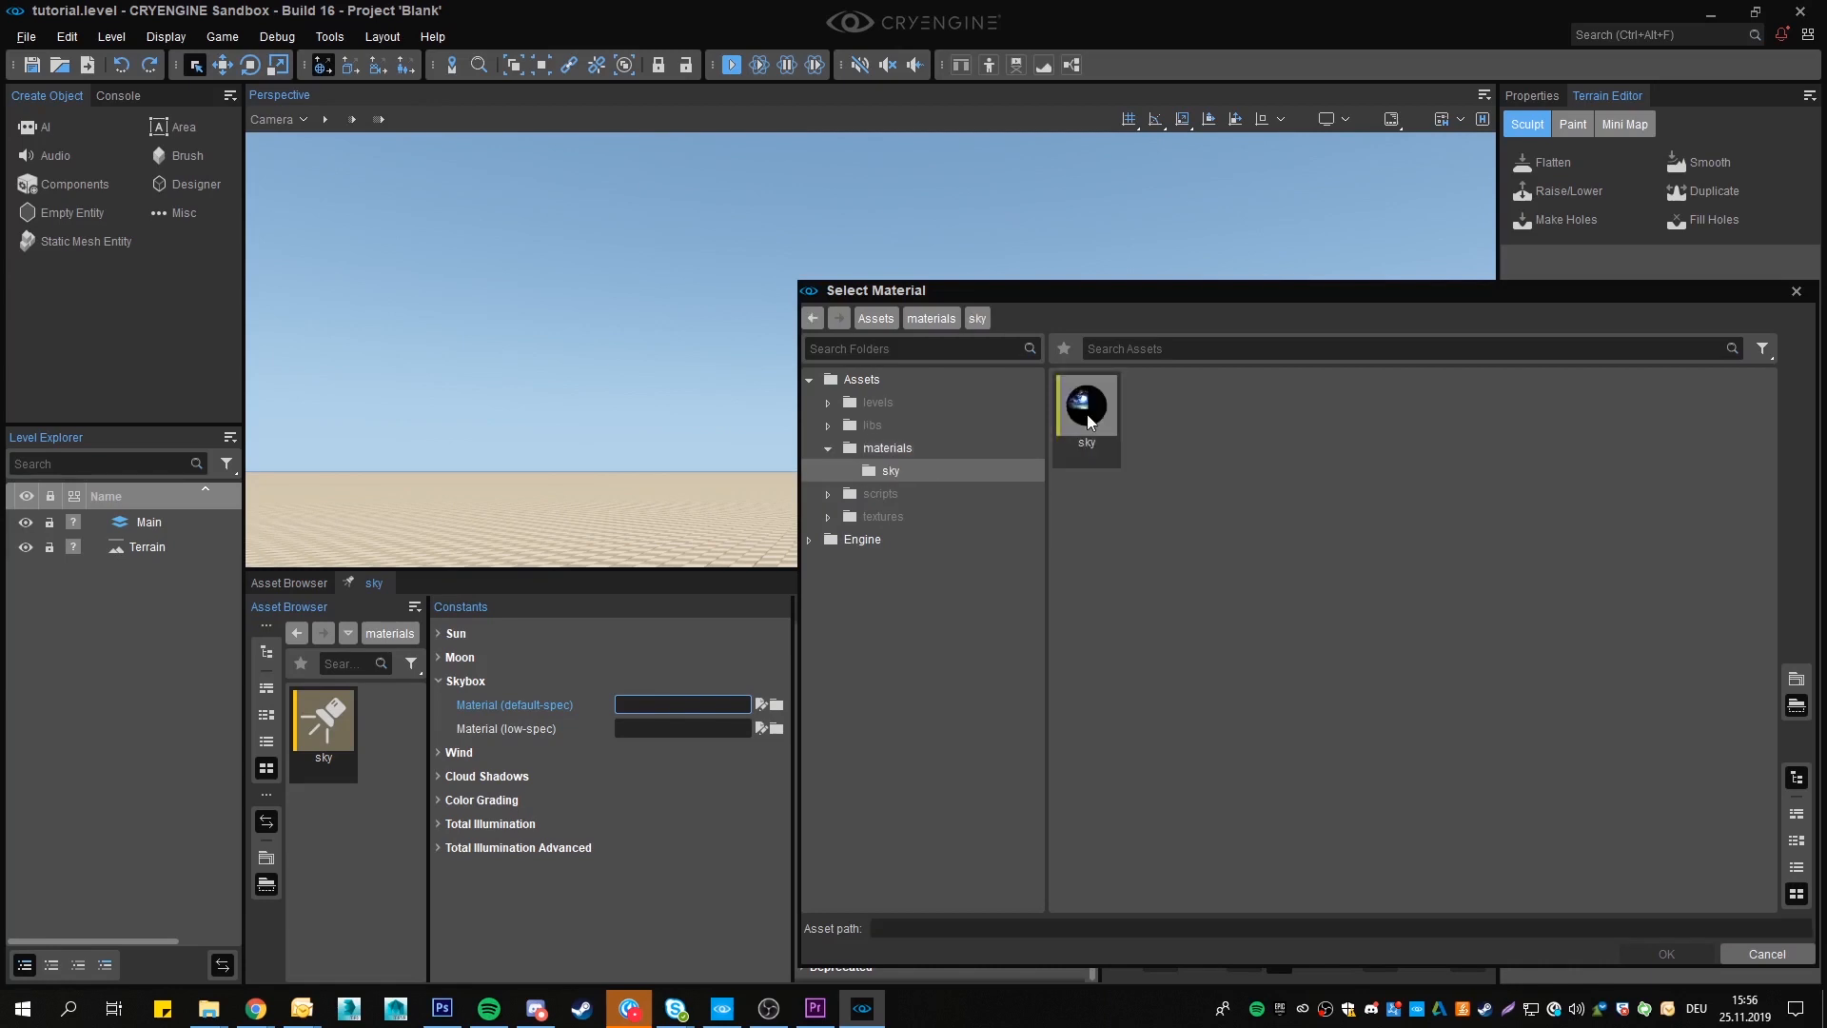
pyautogui.doubleClick(1085, 404)
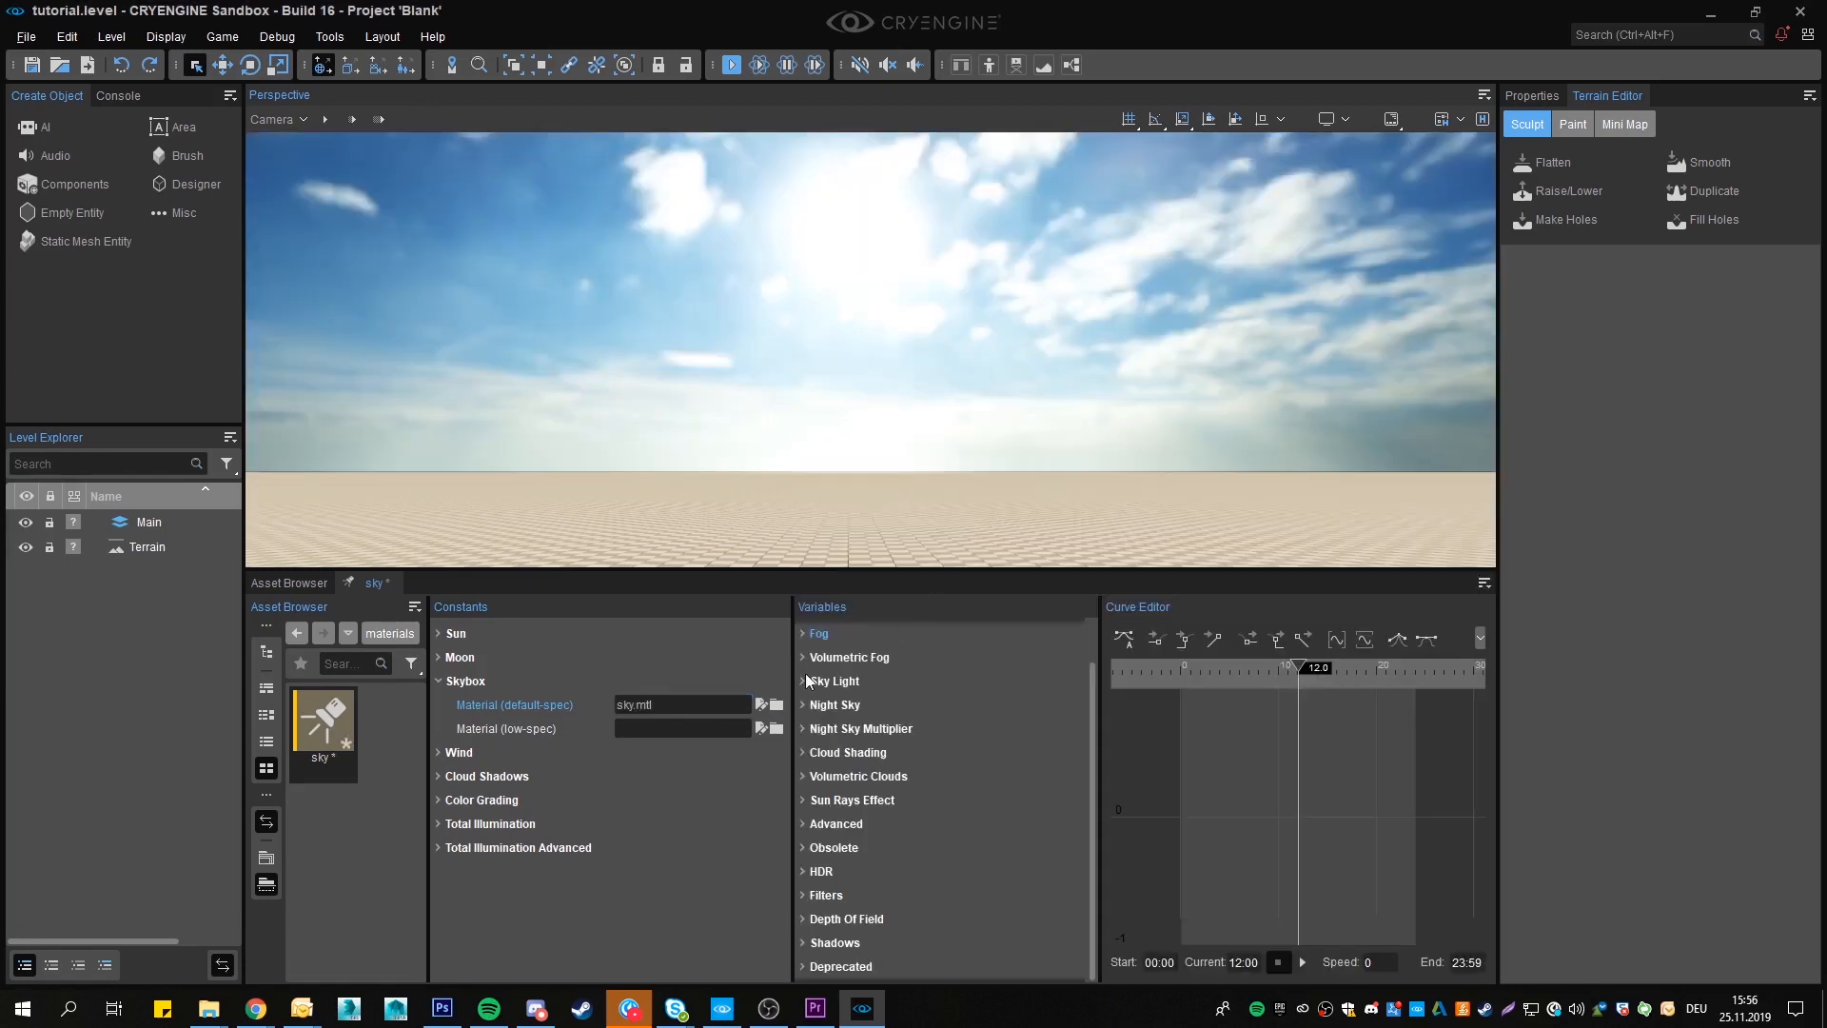
pyautogui.click(804, 656)
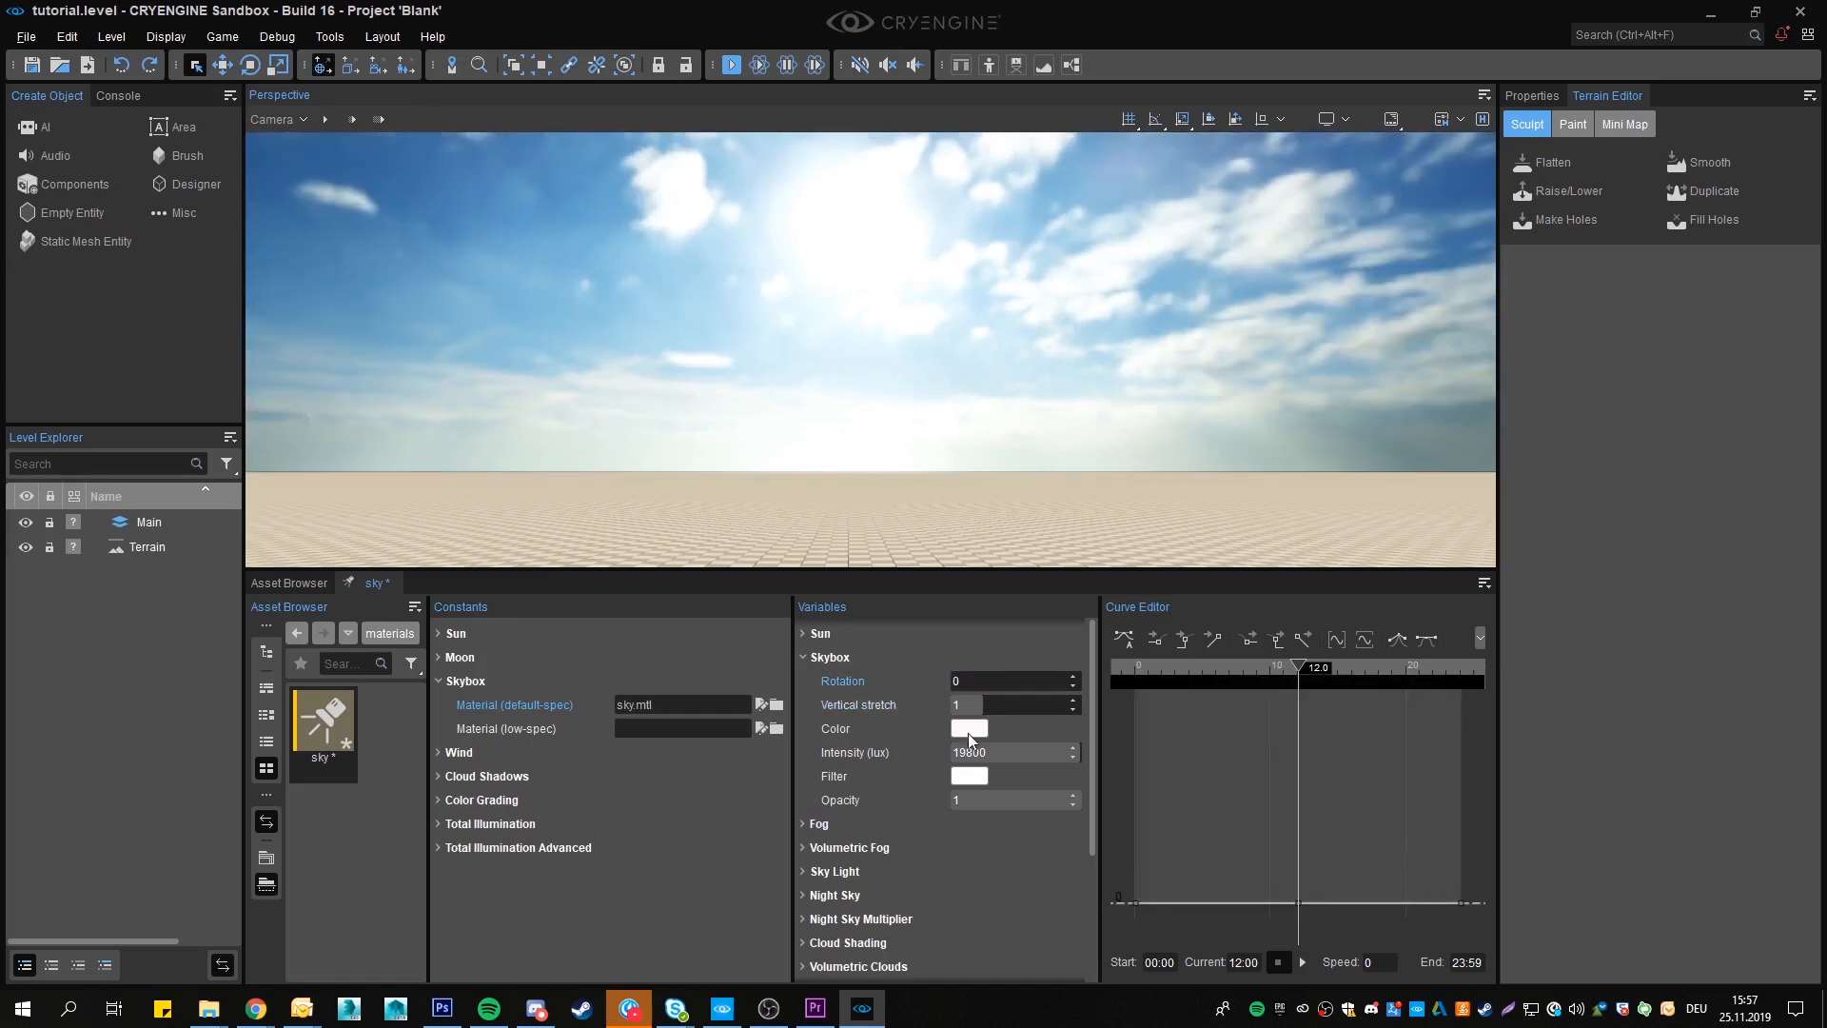
# Keep the skybox colour white, set intensity to 20000 lux and opacity to 1
pyautogui.click(969, 728)
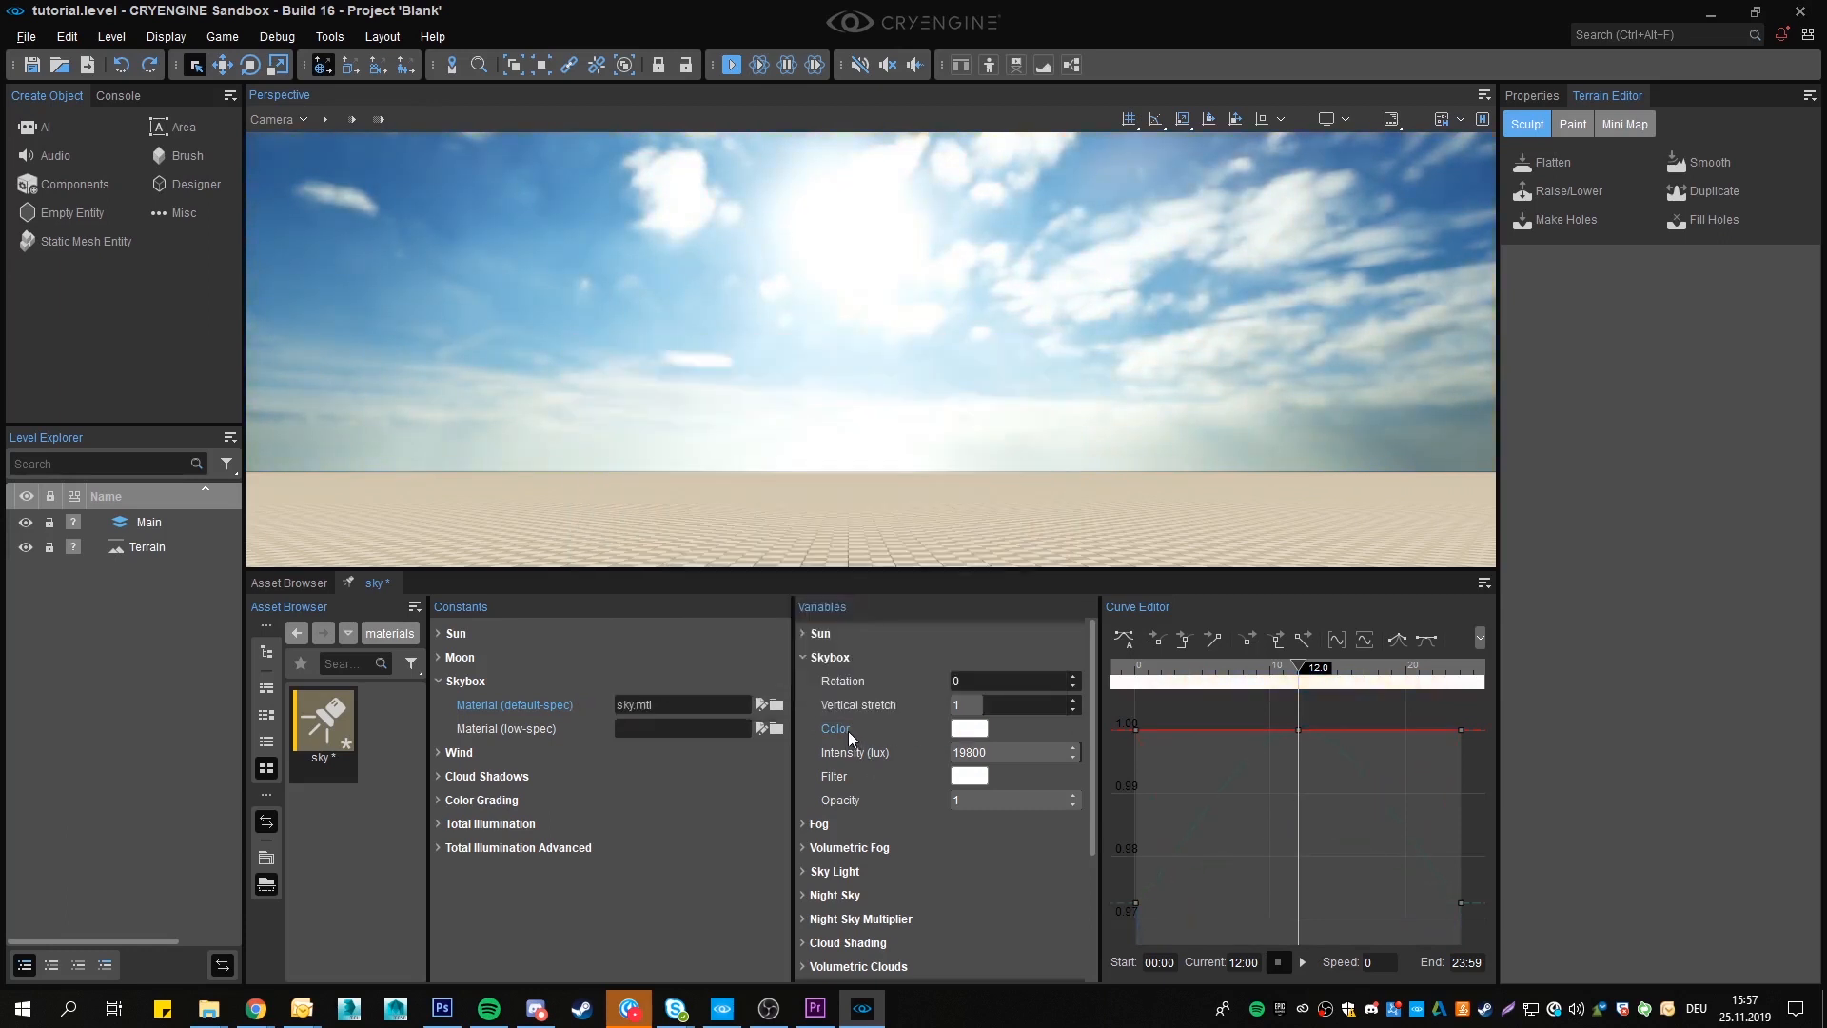
pyautogui.moveTo(912, 741)
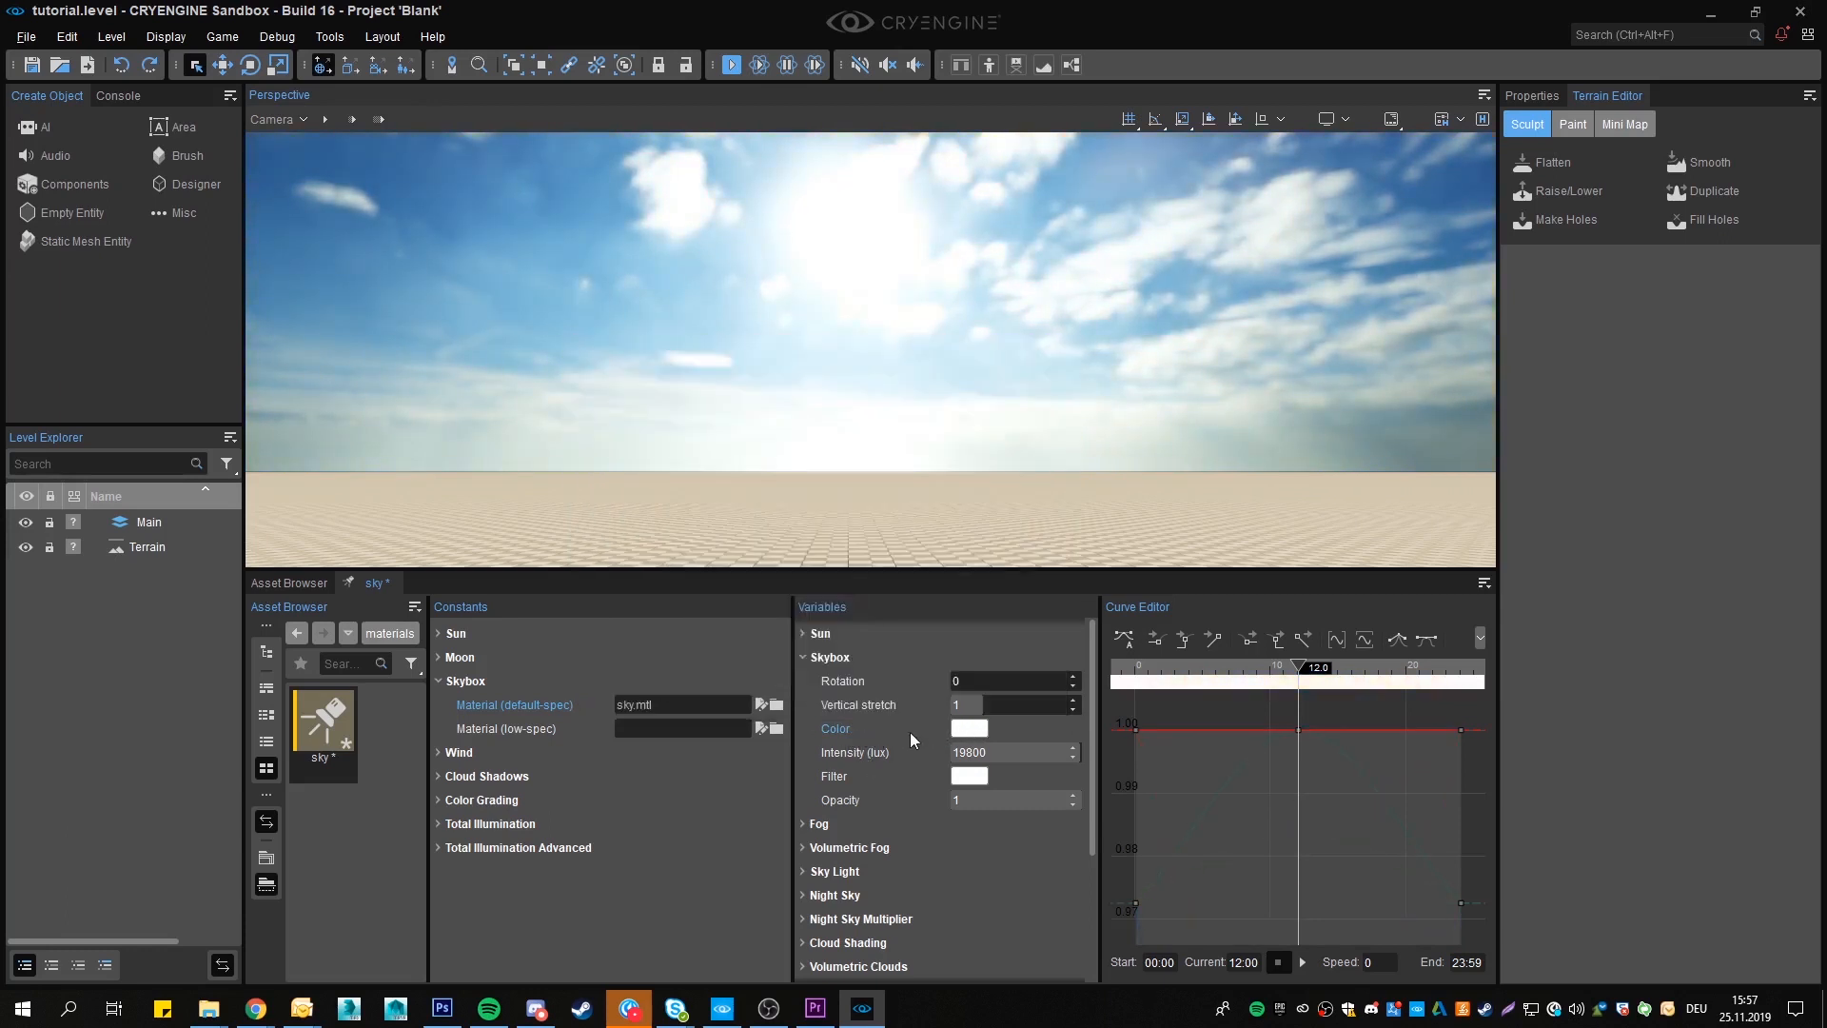
pyautogui.click(969, 728)
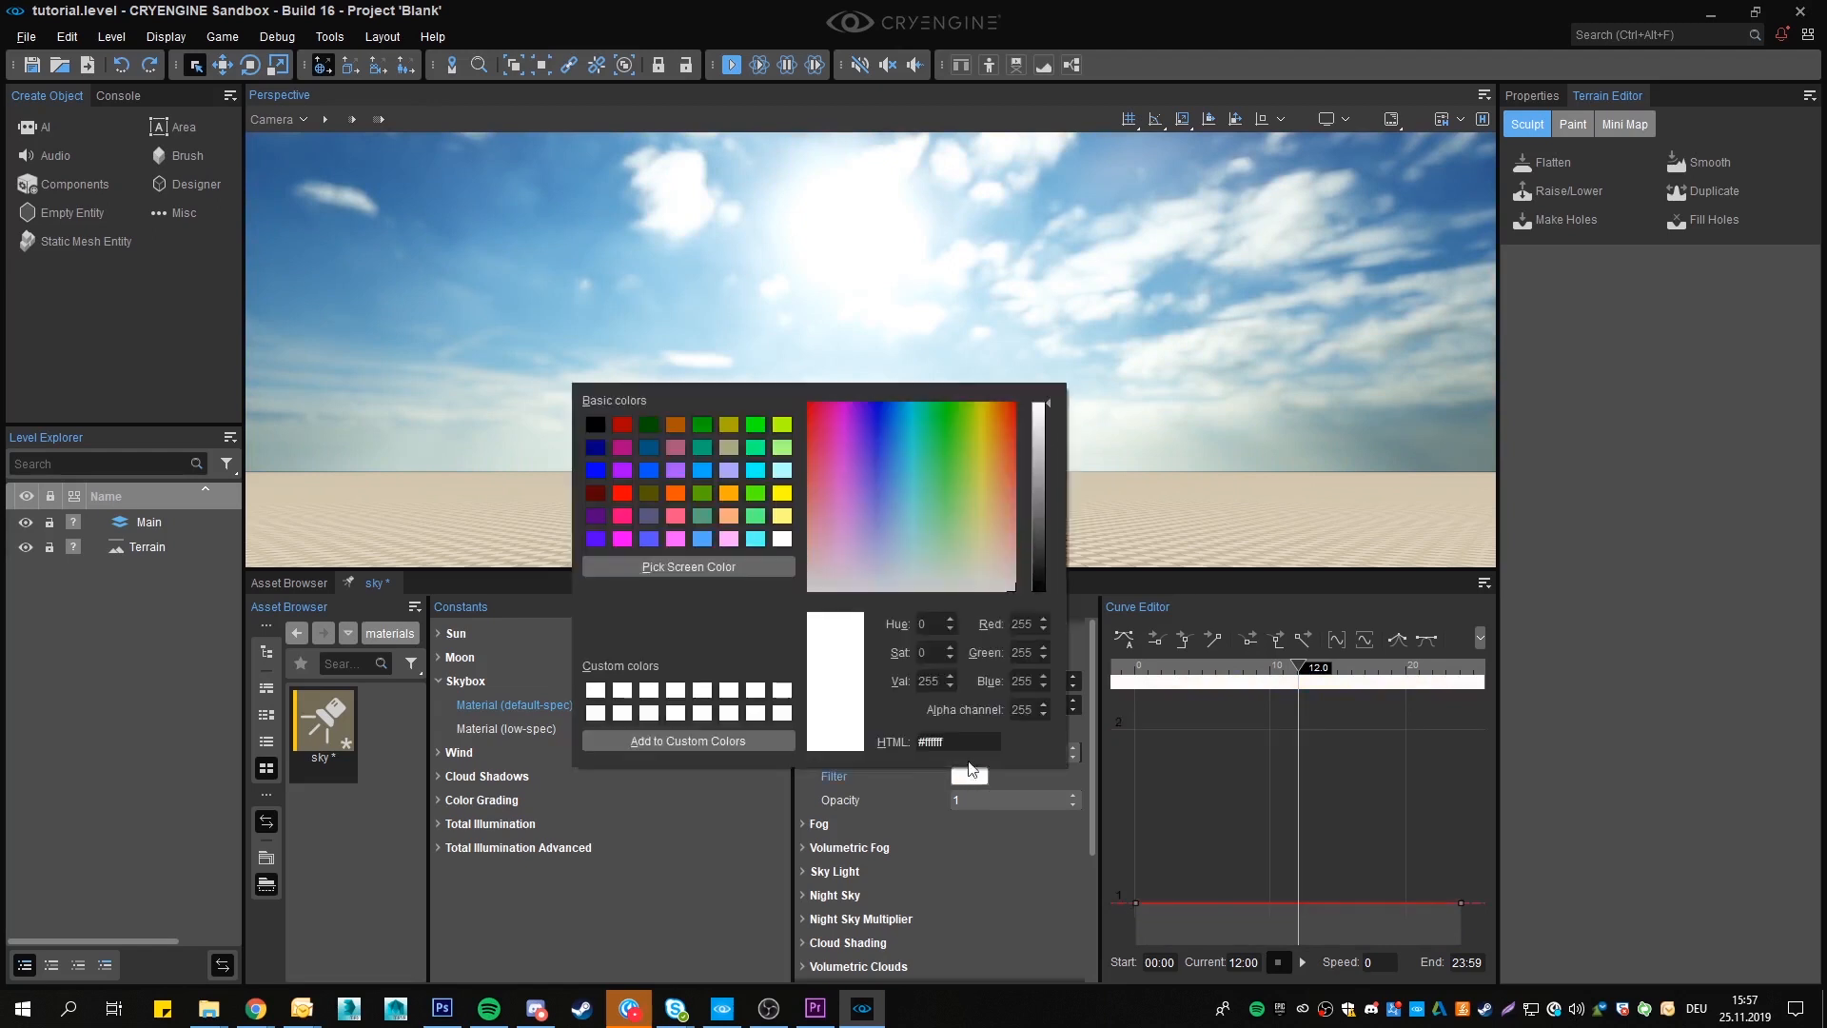
pyautogui.click(865, 502)
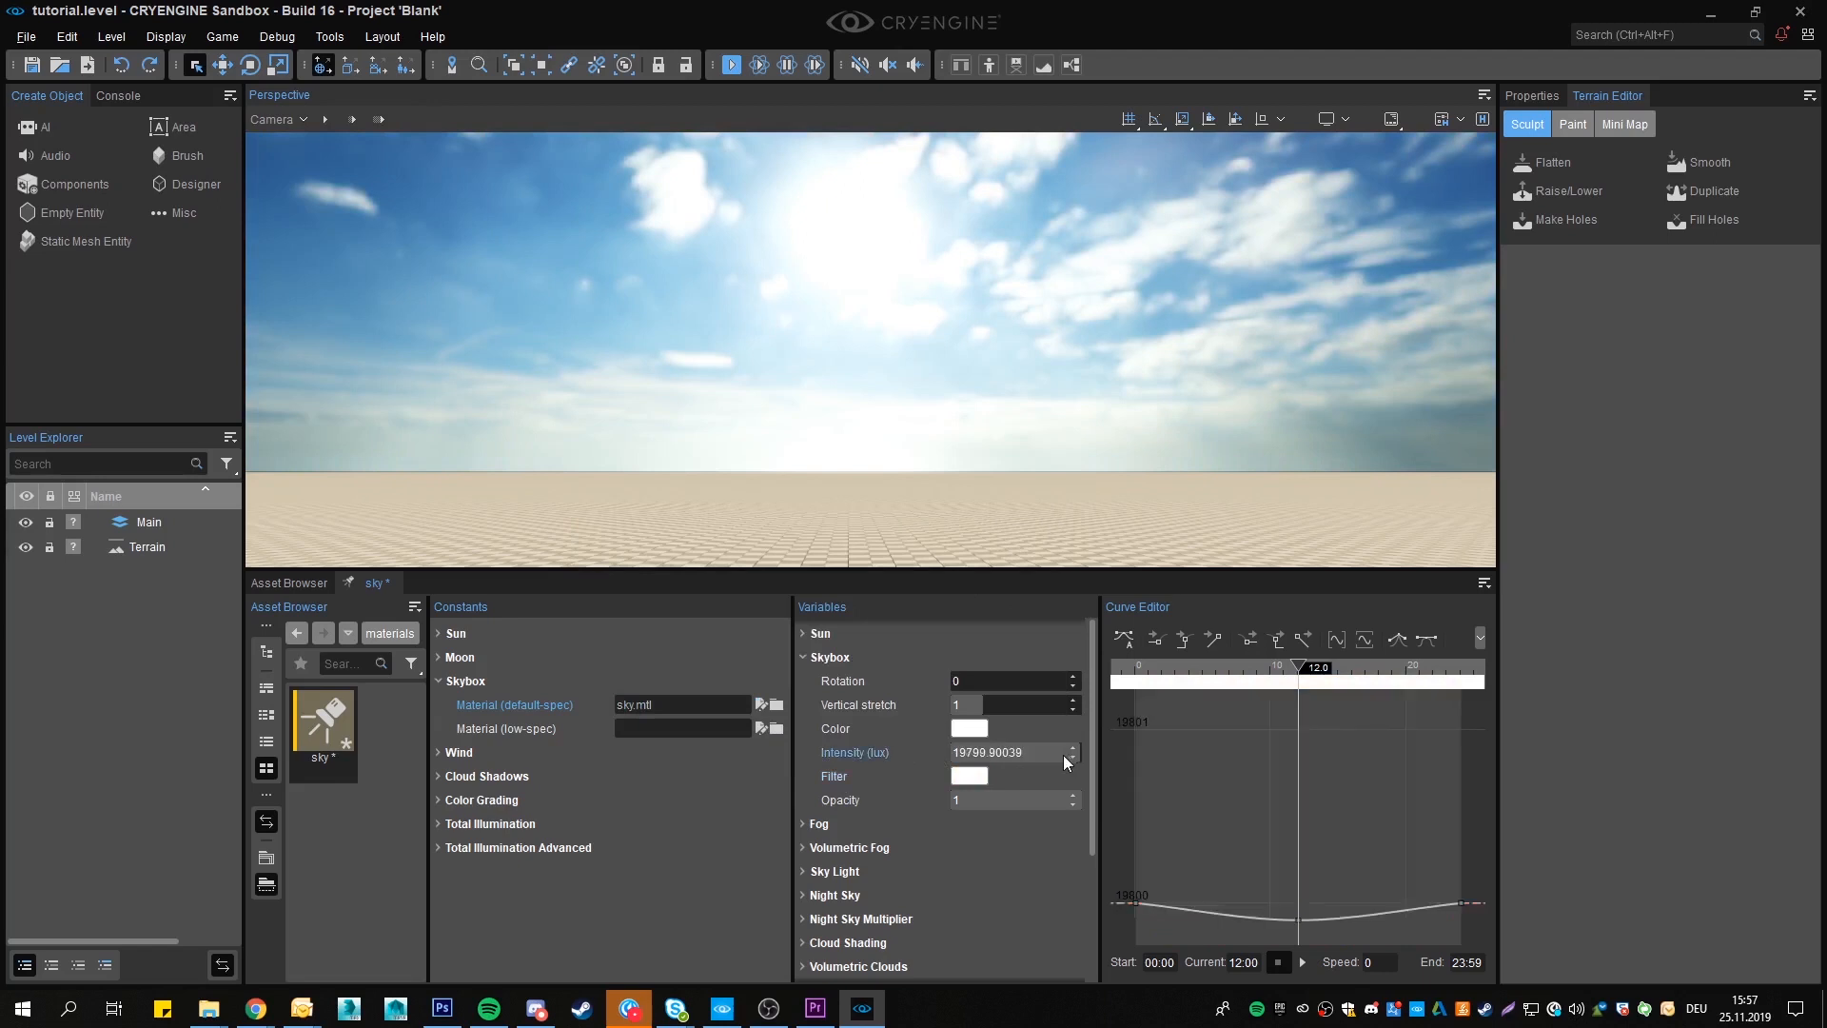
pyautogui.click(1071, 757)
pyautogui.write('20000')
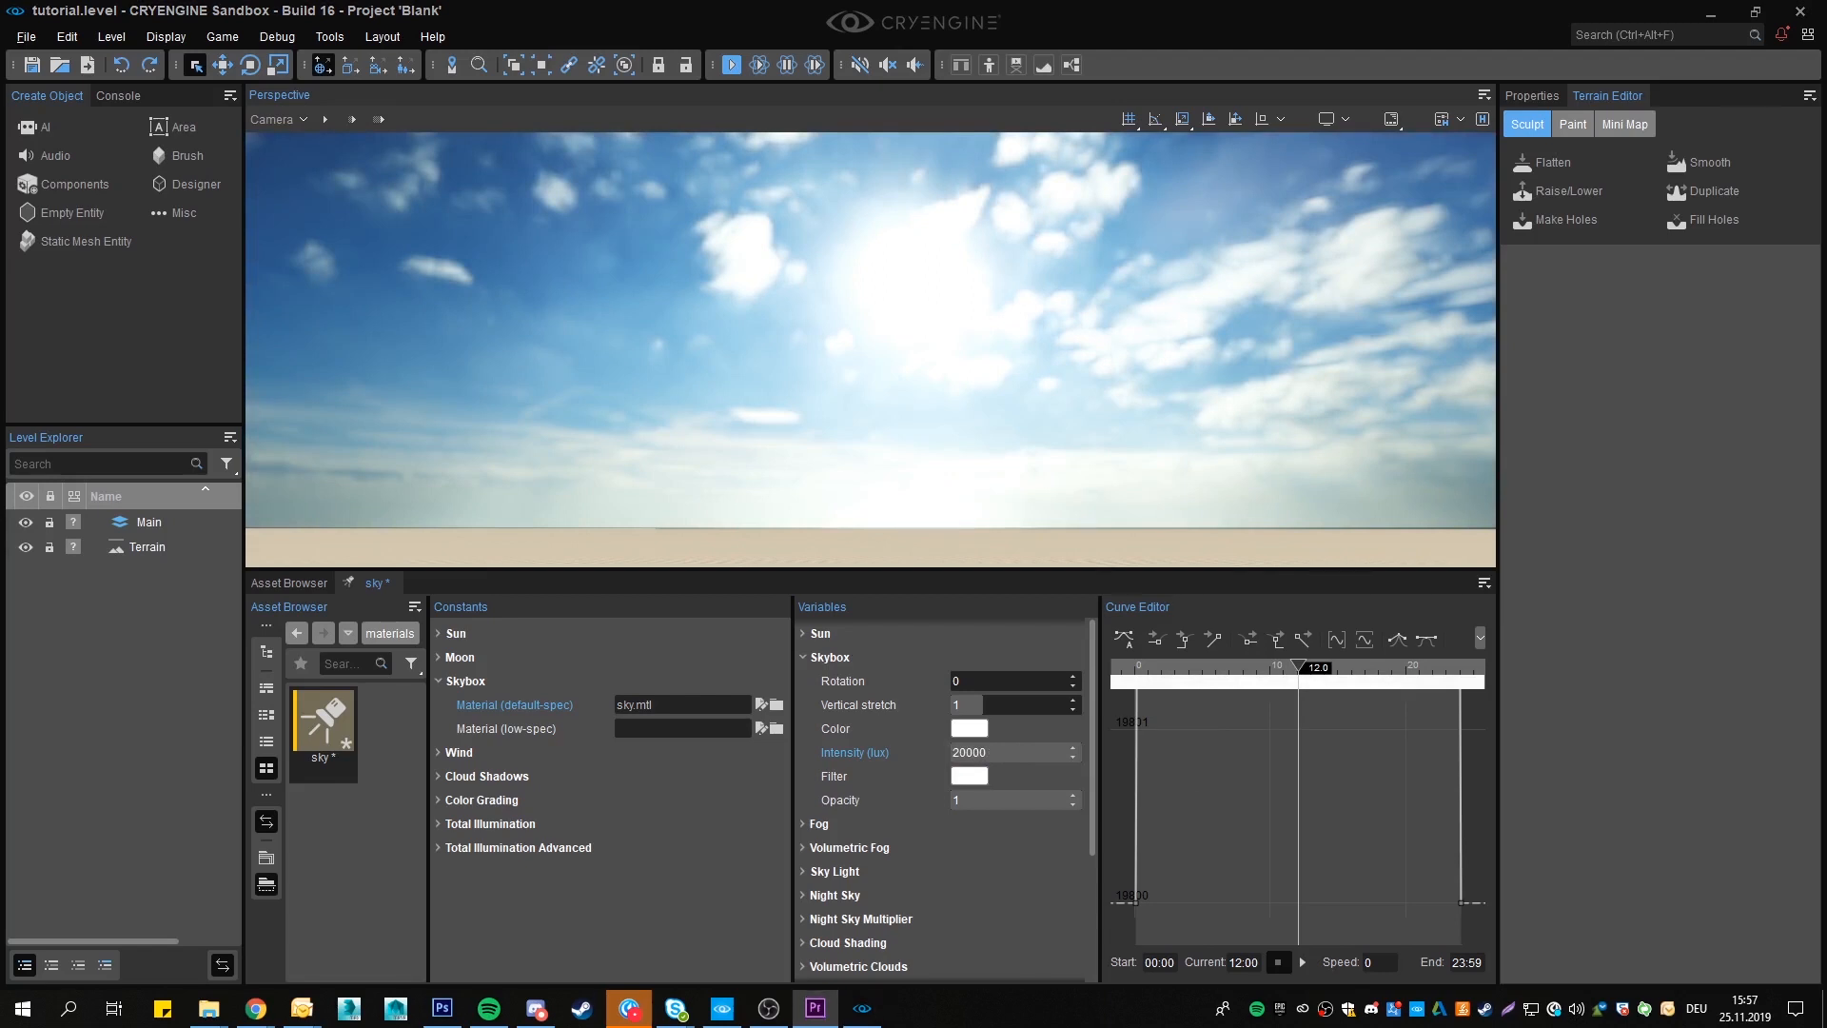
pyautogui.moveTo(1059, 814)
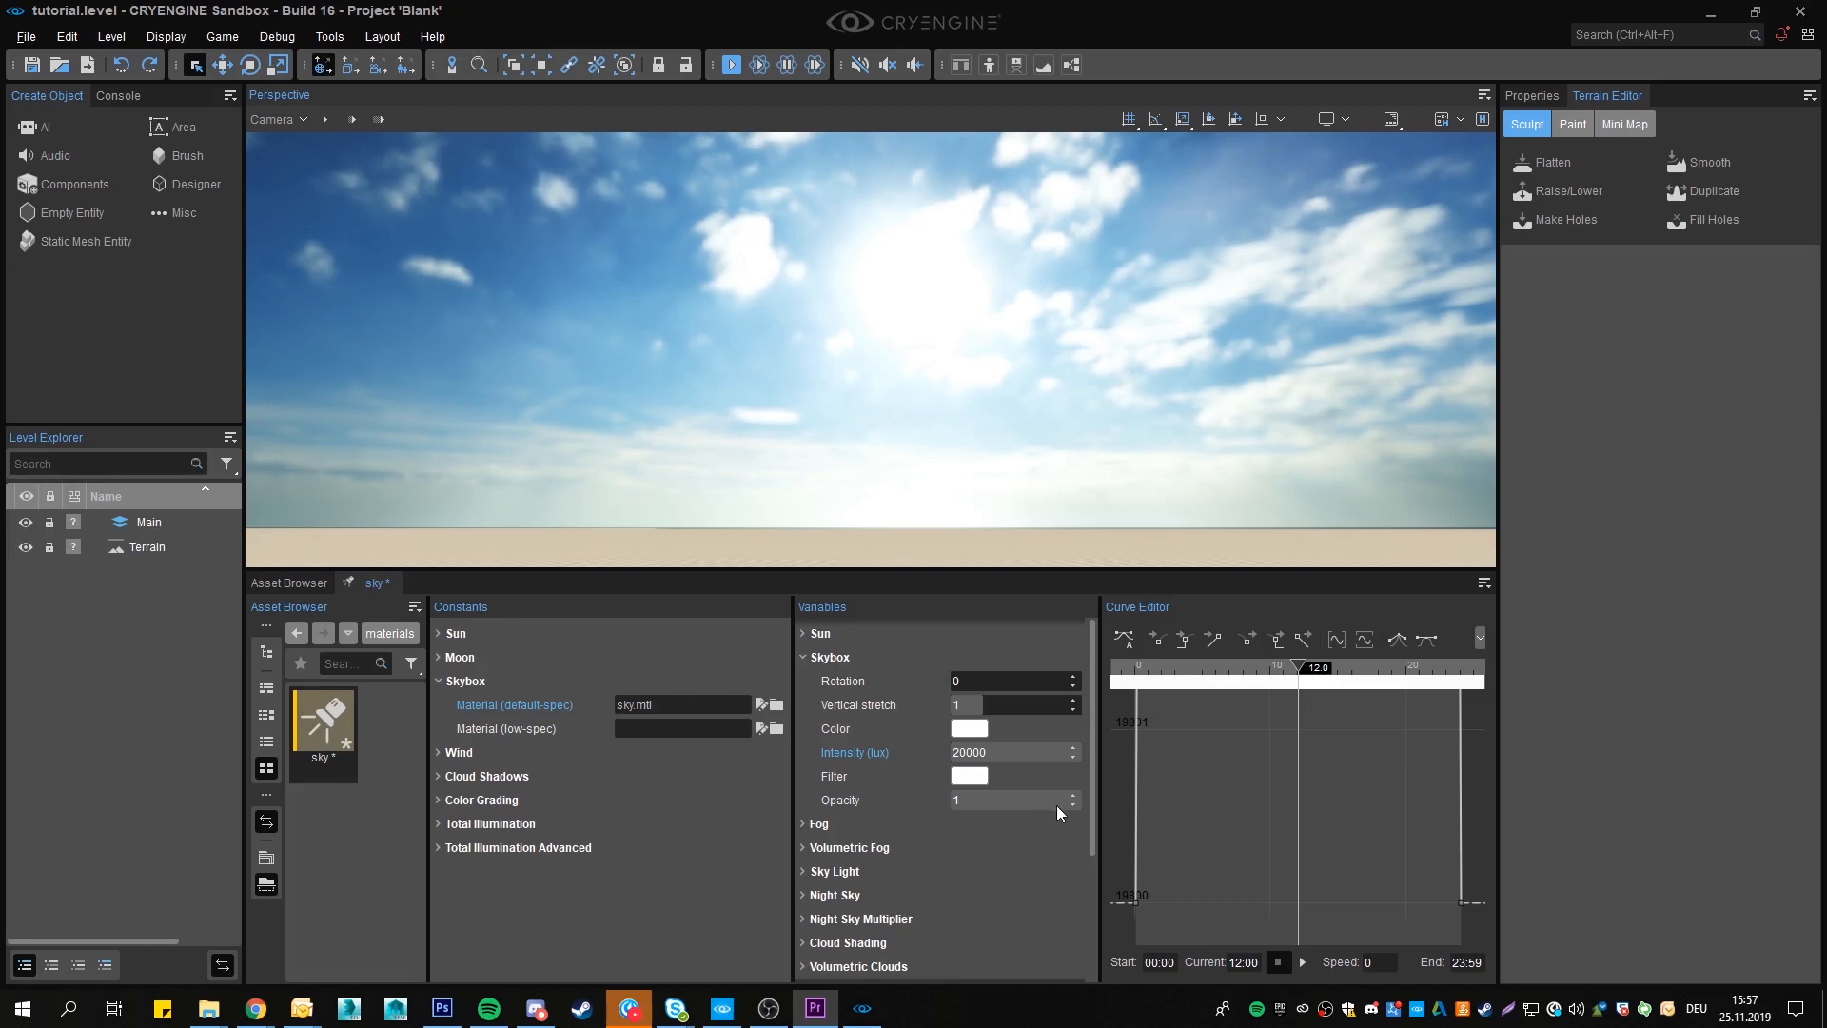
pyautogui.click(1007, 799)
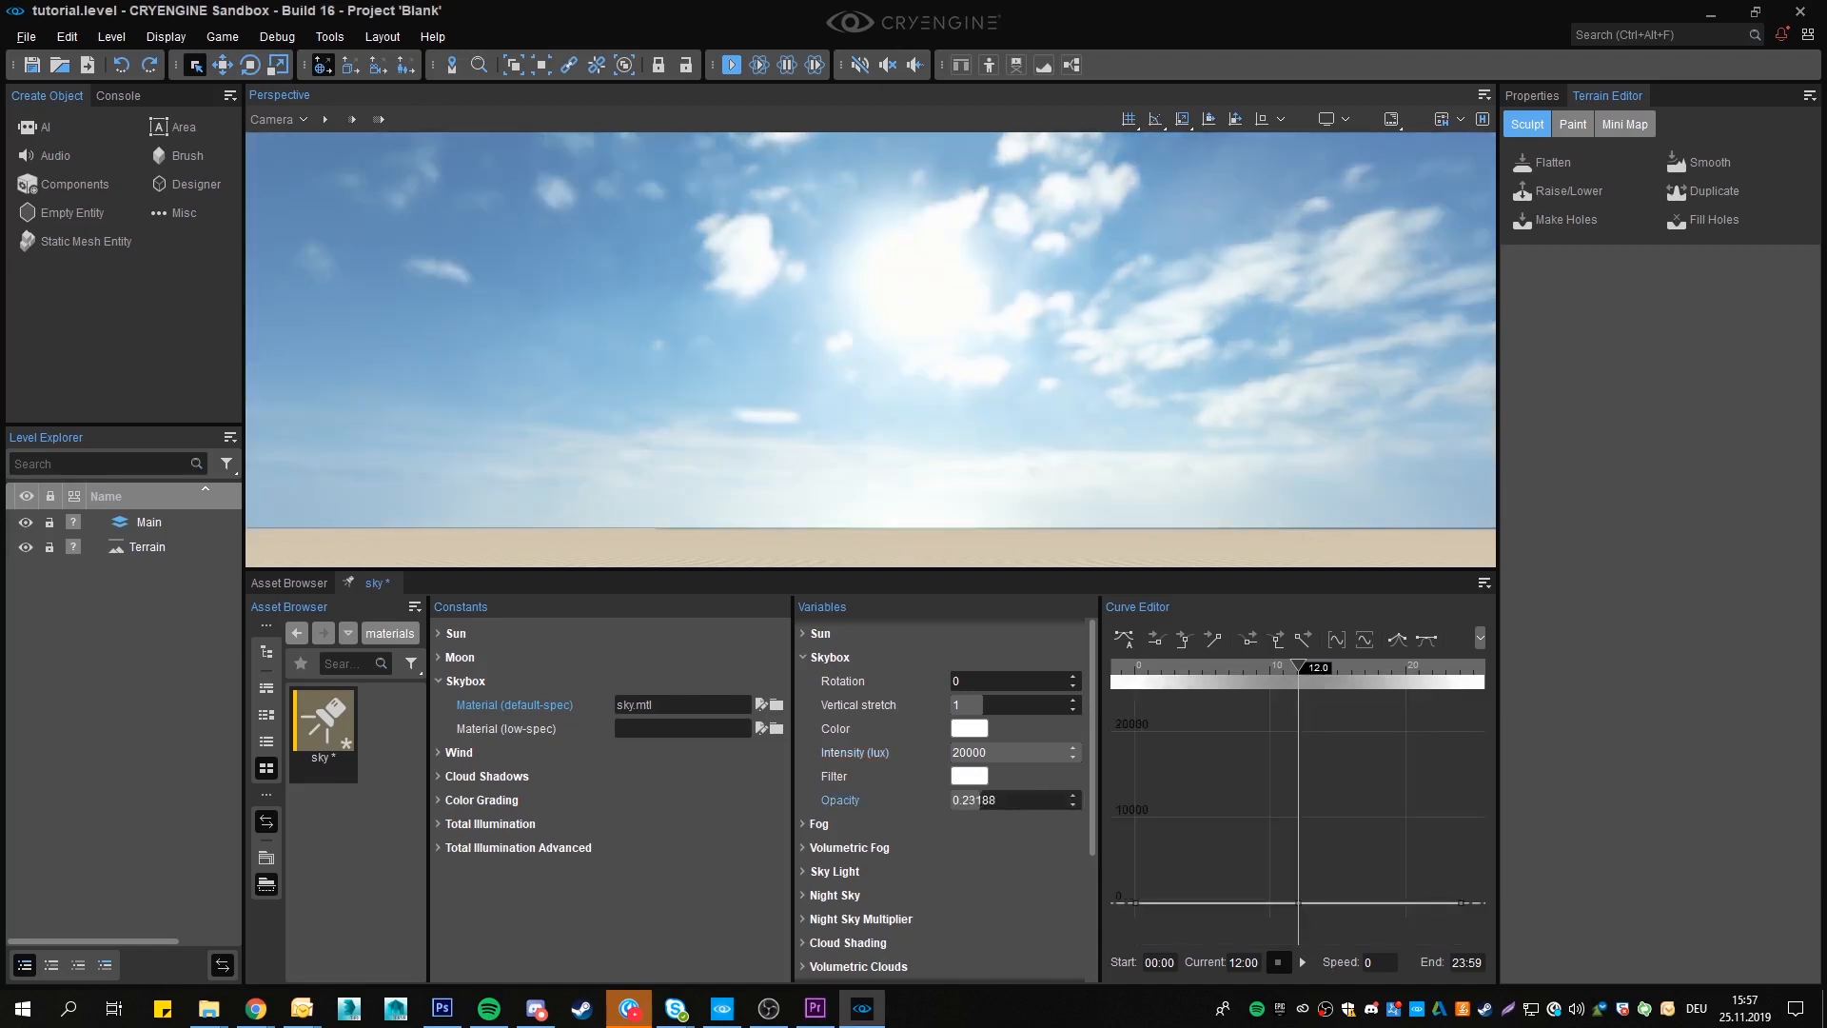
pyautogui.write('1')
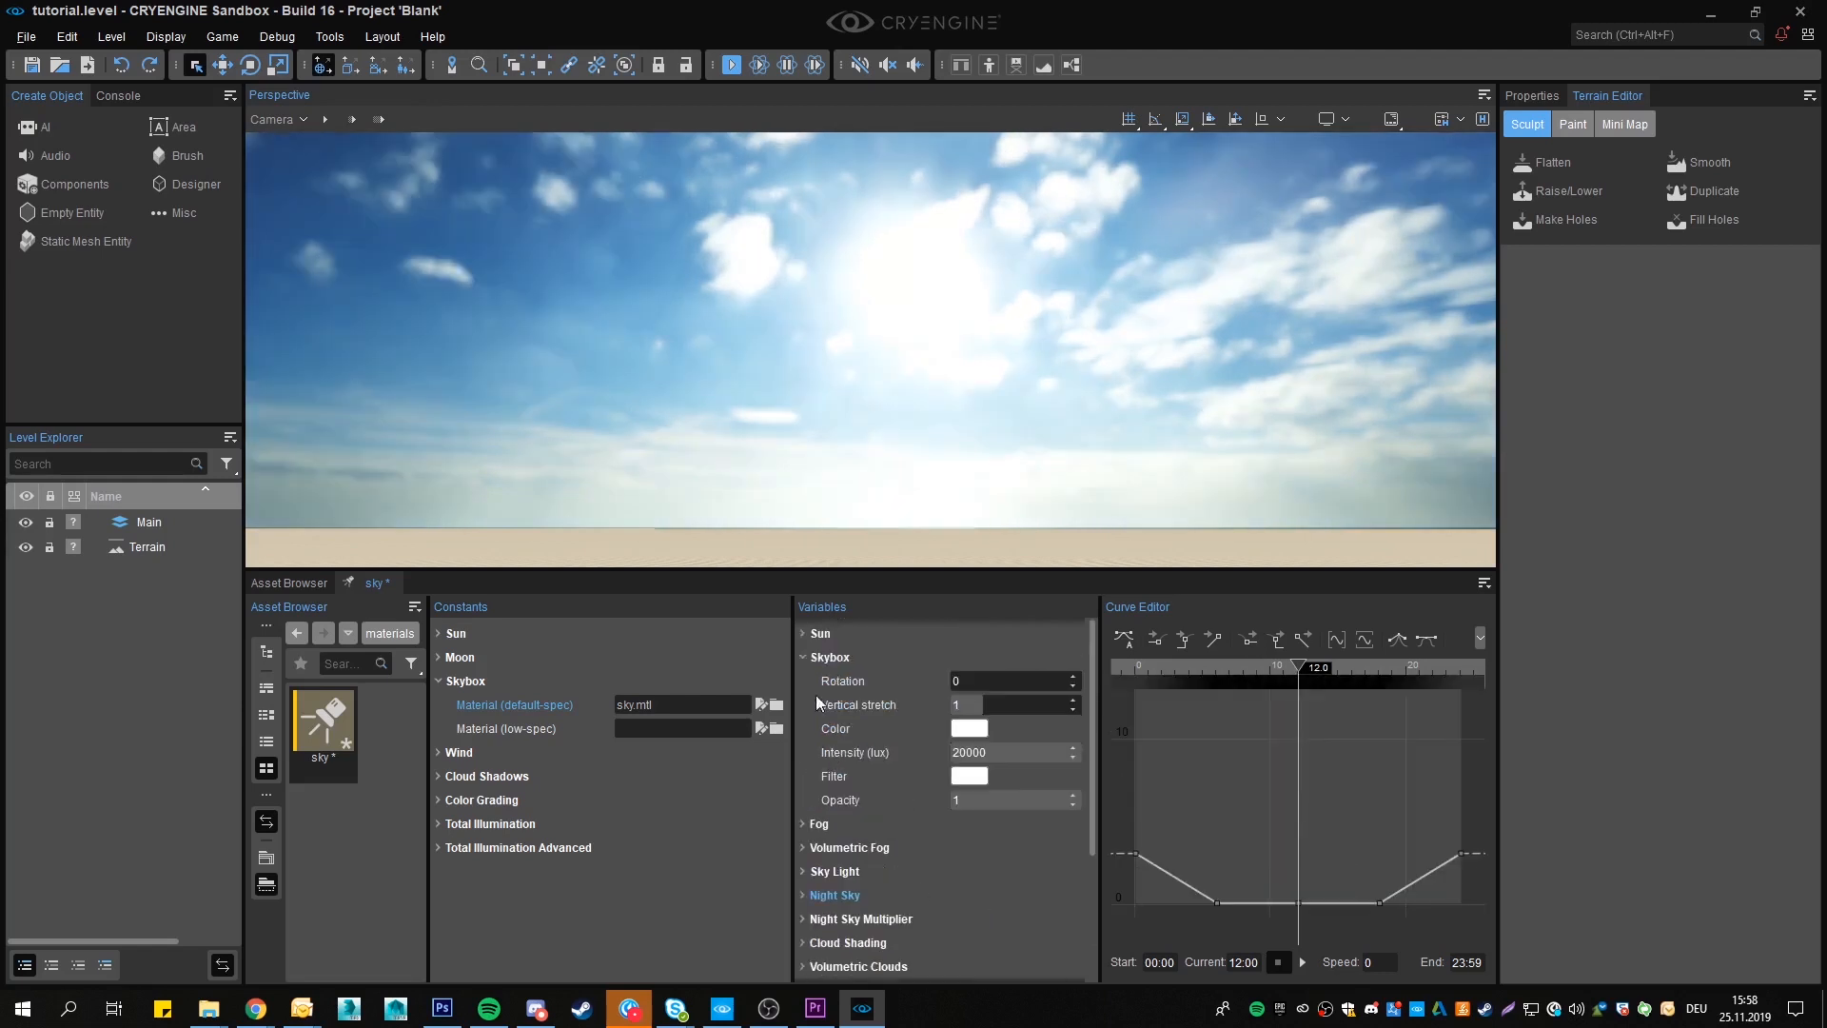
# Replace the sky material's diffuse texture with sky_8k
pyautogui.click(760, 705)
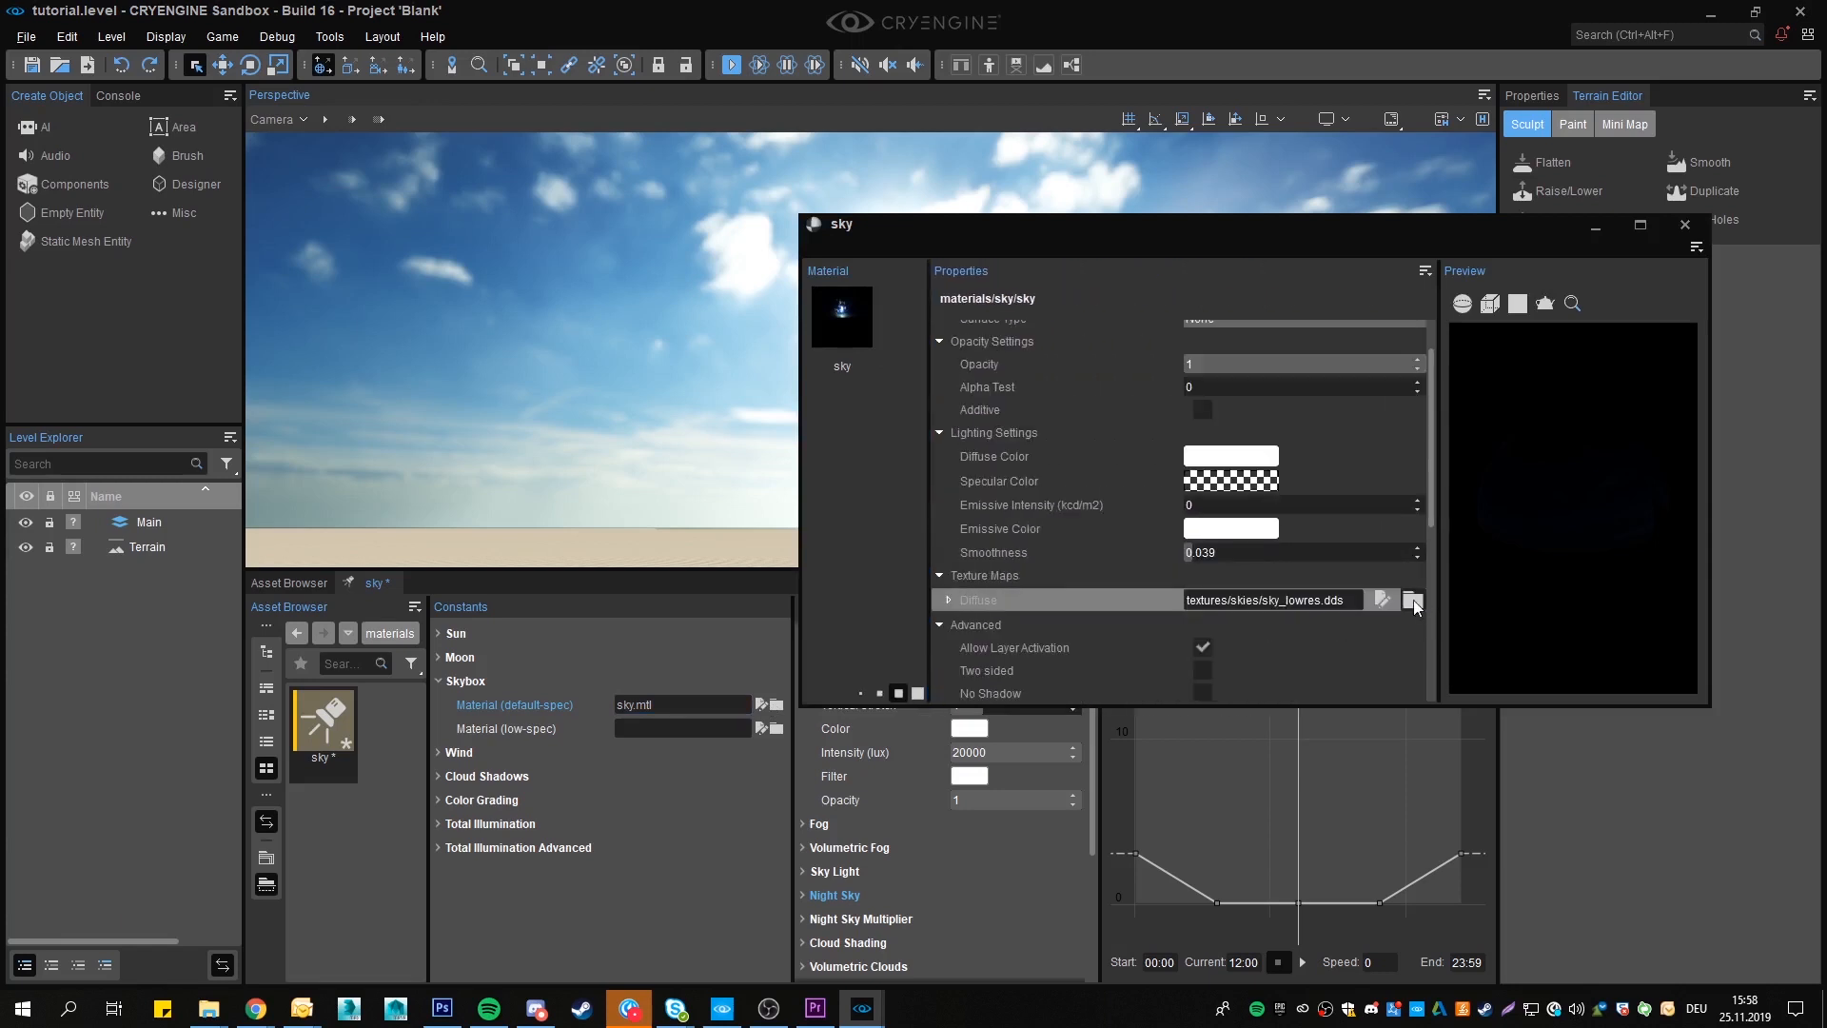
pyautogui.click(1413, 606)
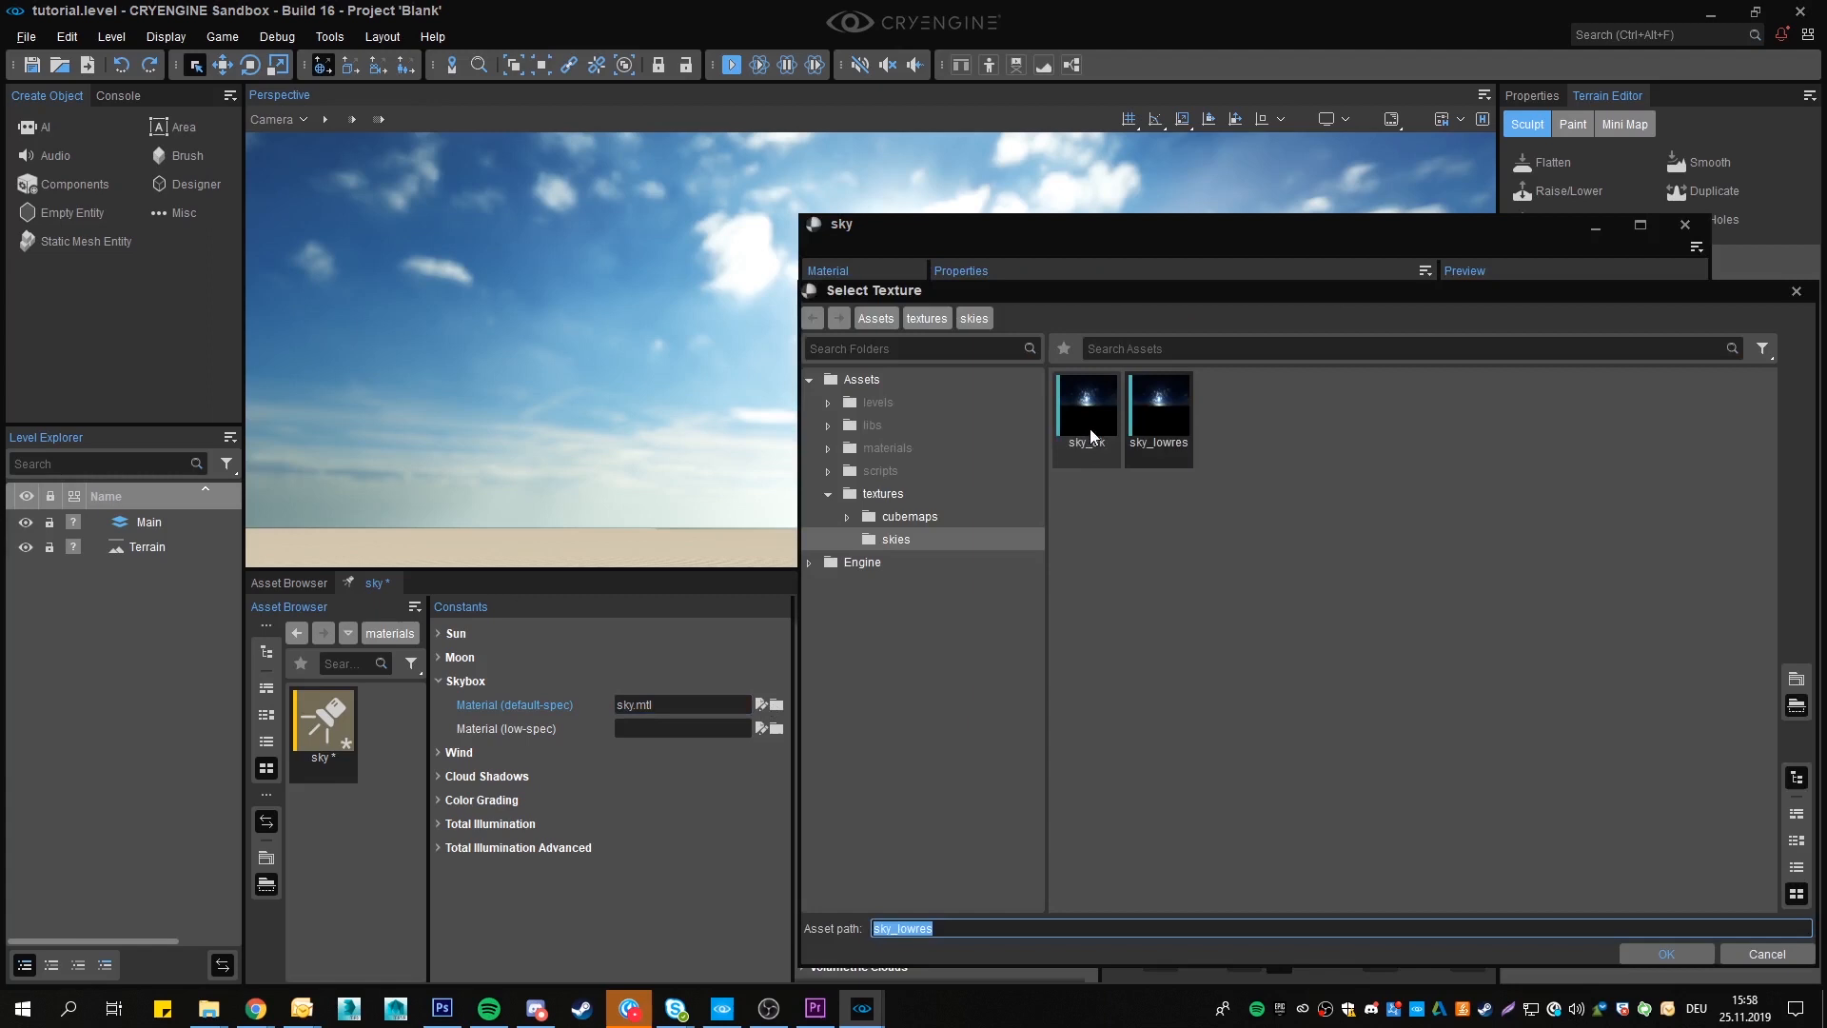
pyautogui.click(1665, 954)
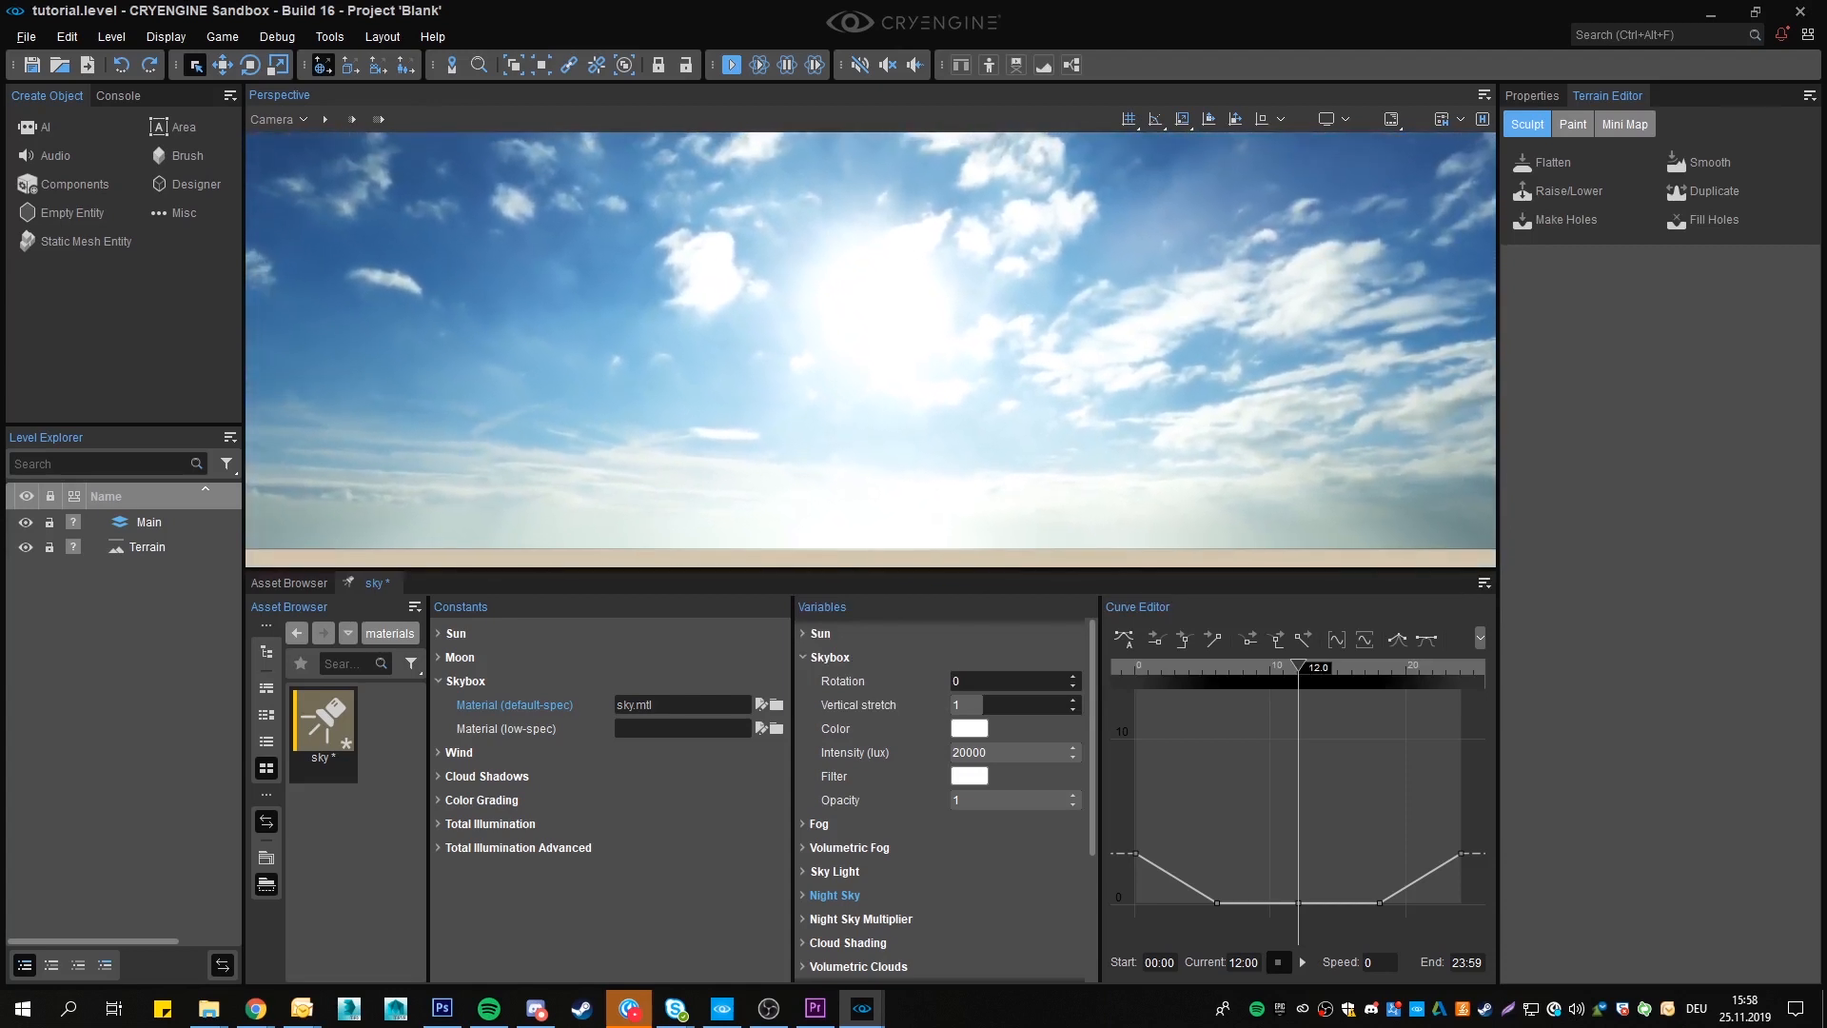
pyautogui.click(273, 119)
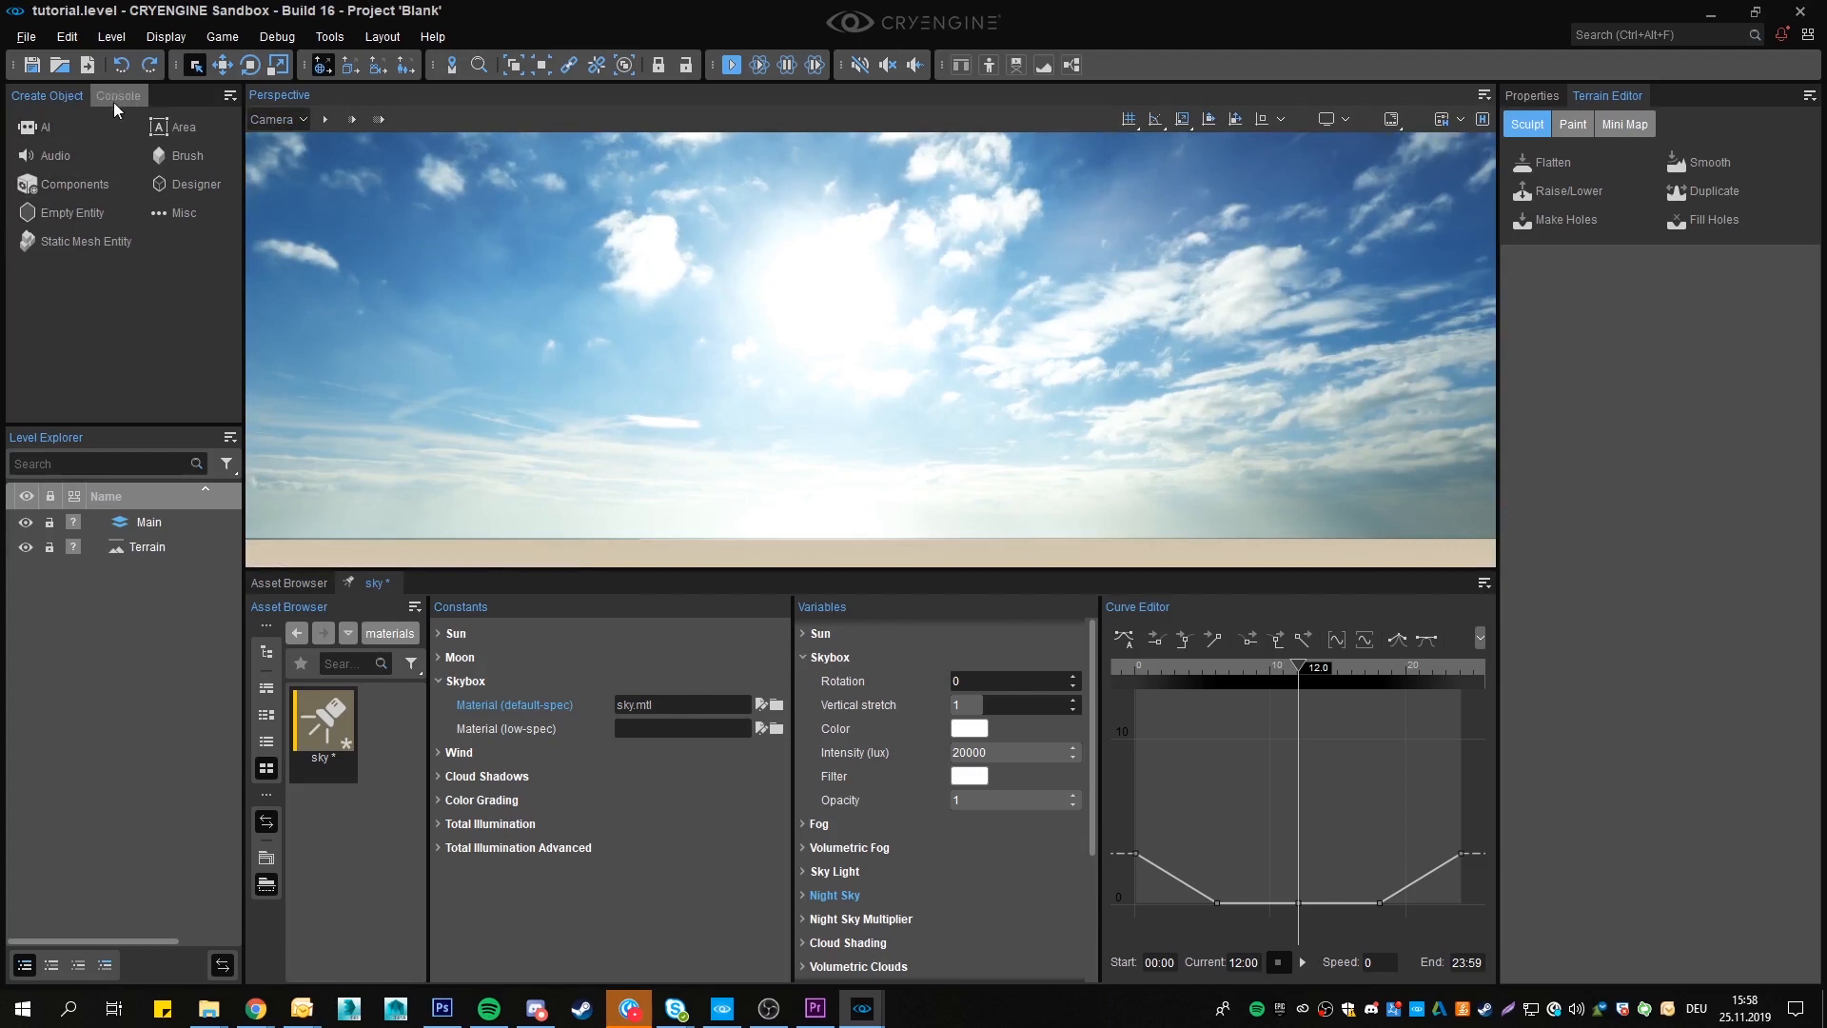
# Enable volumetric clouds by running r_VolumetricClouds 1 in the Sandbox console
pyautogui.click(118, 95)
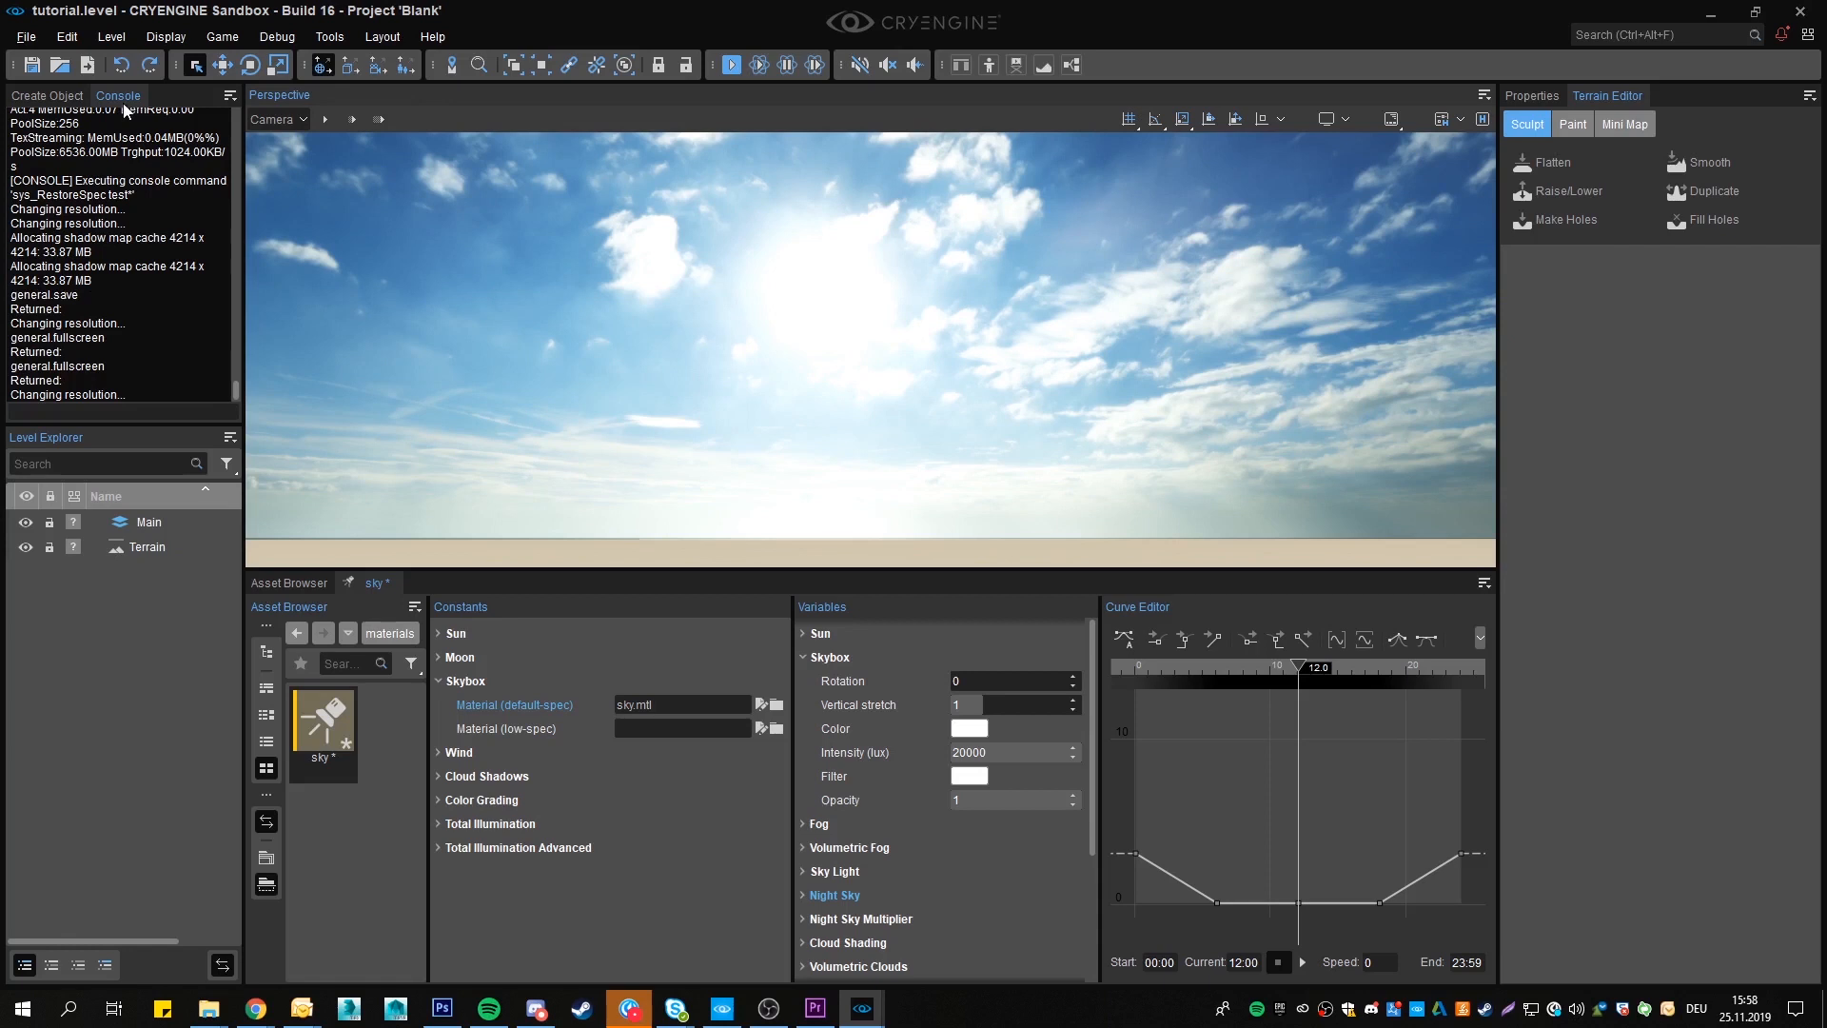
pyautogui.click(329, 36)
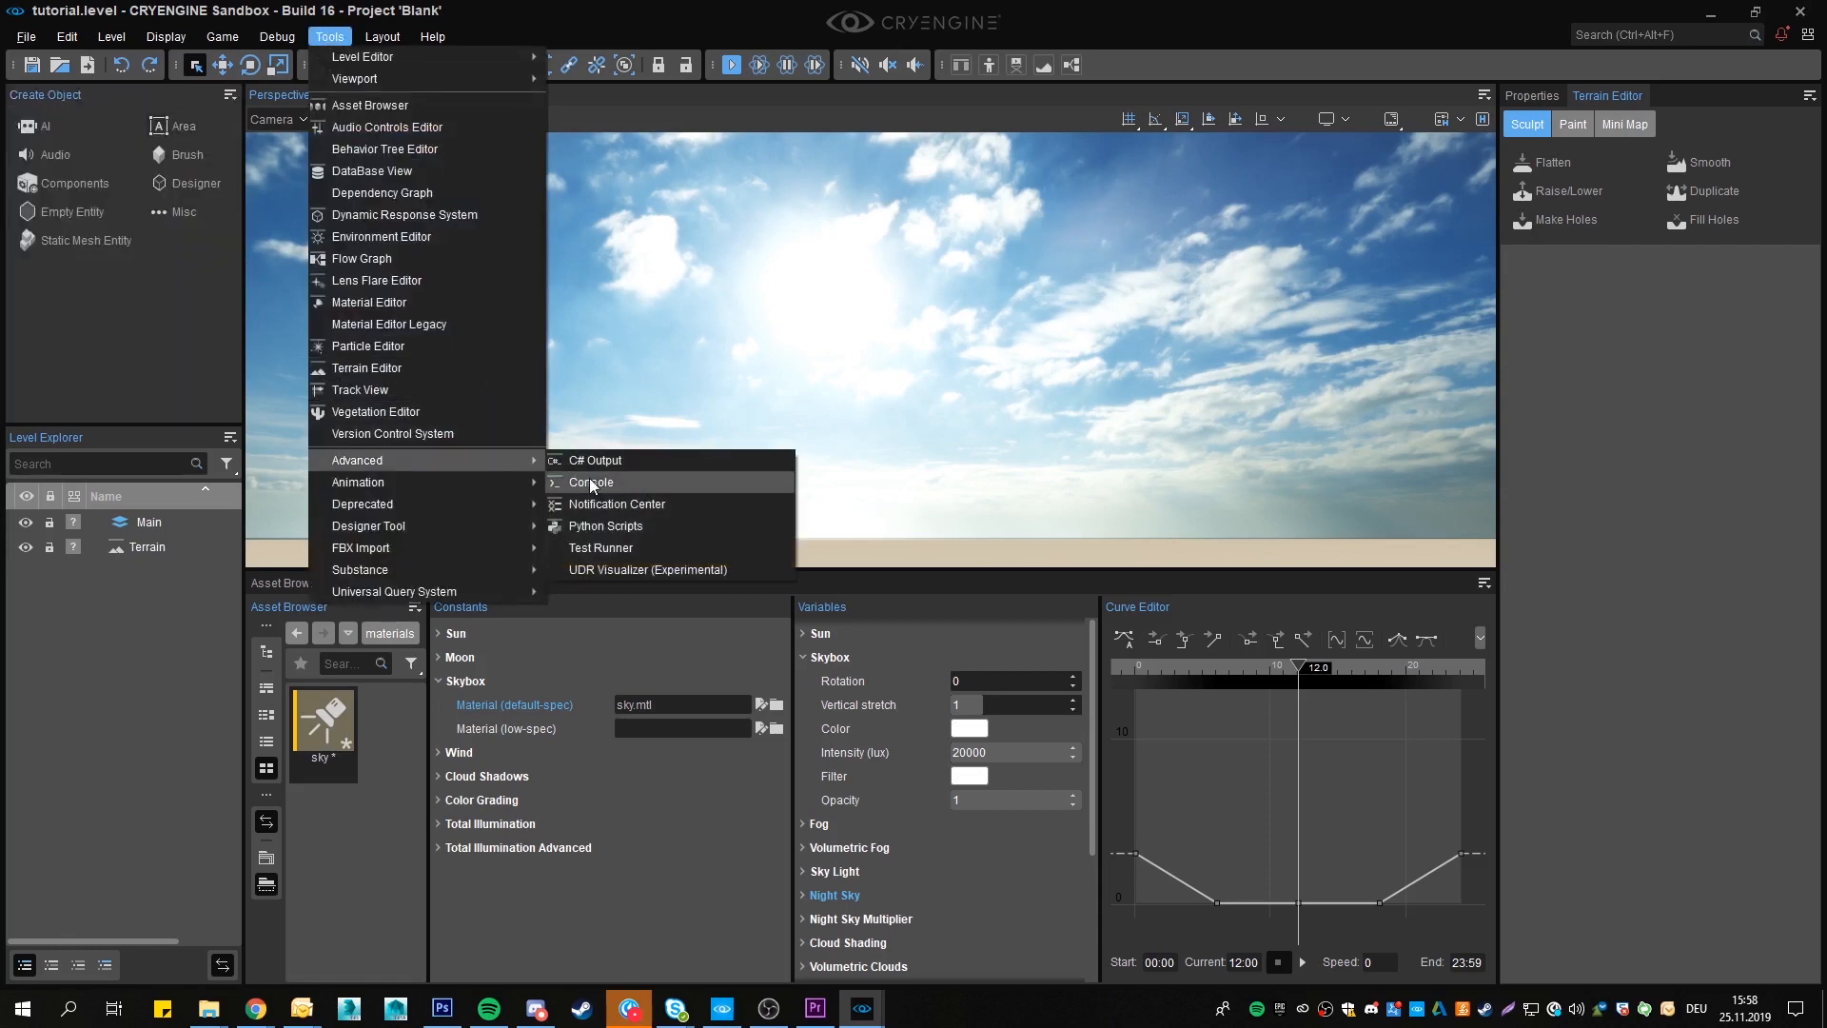
pyautogui.click(593, 483)
pyautogui.write('r_VolumetricClouds')
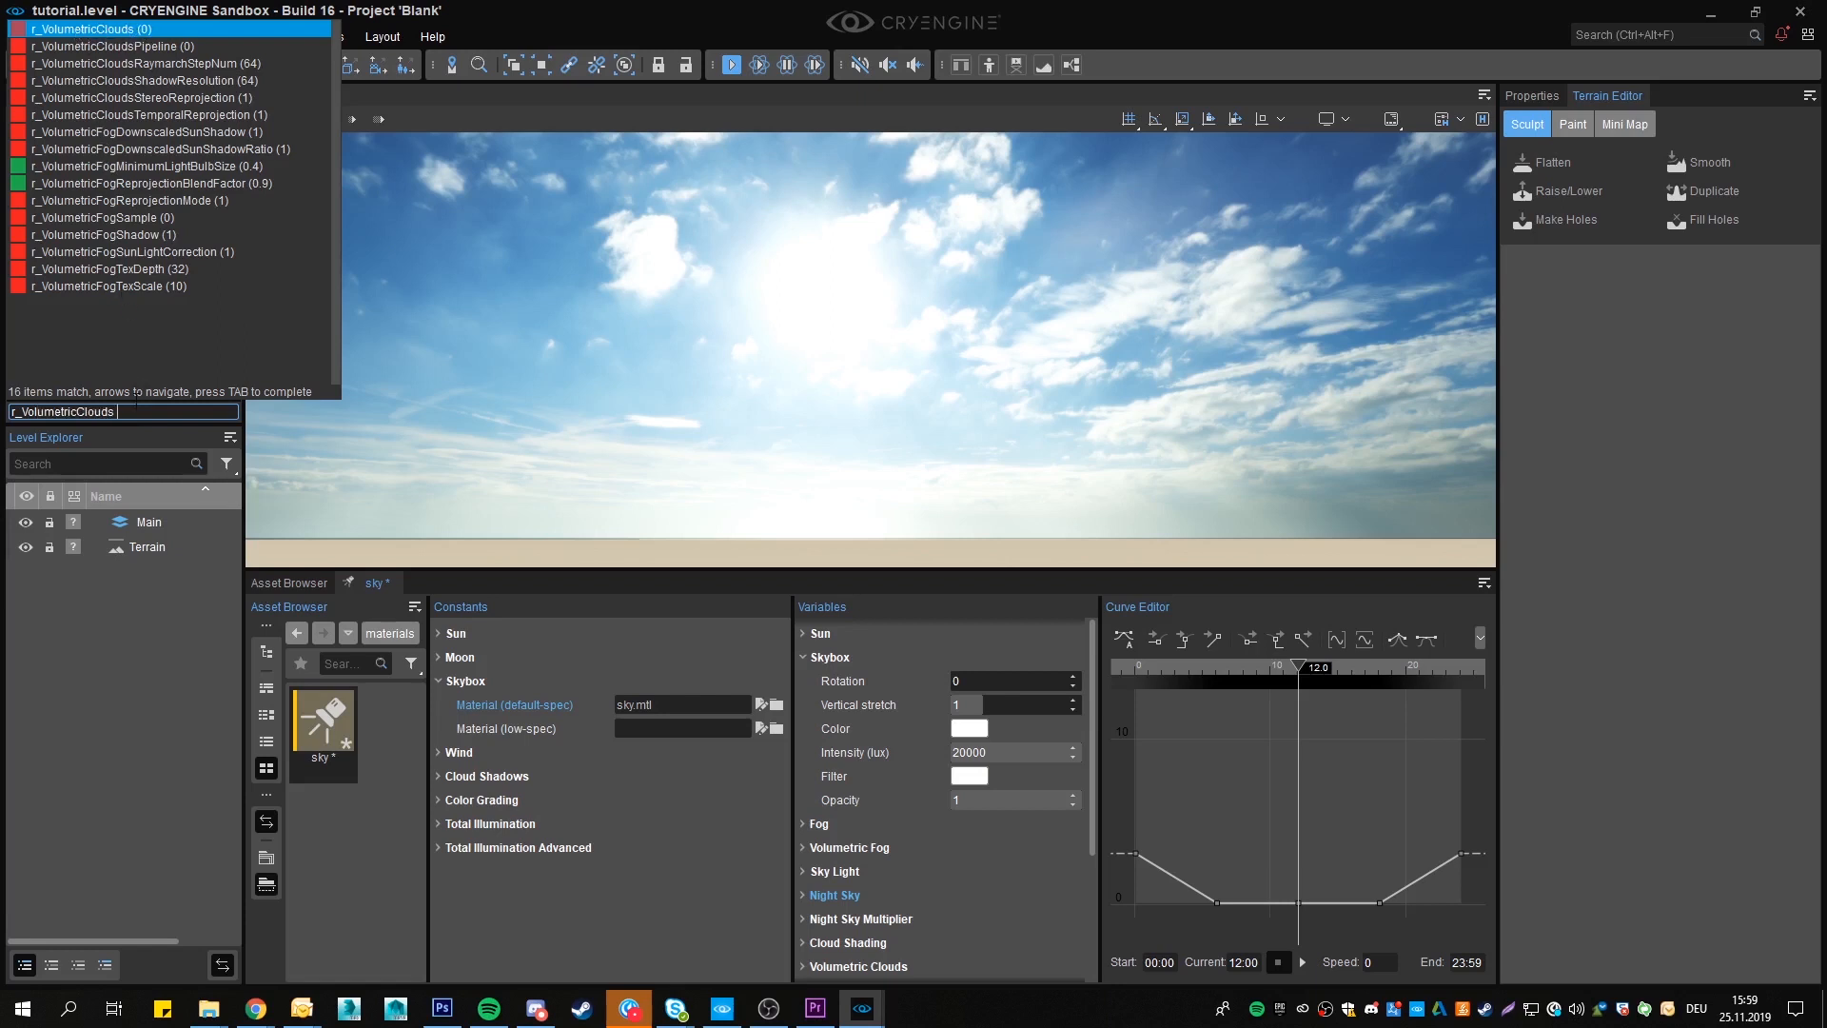
pyautogui.press('enter')
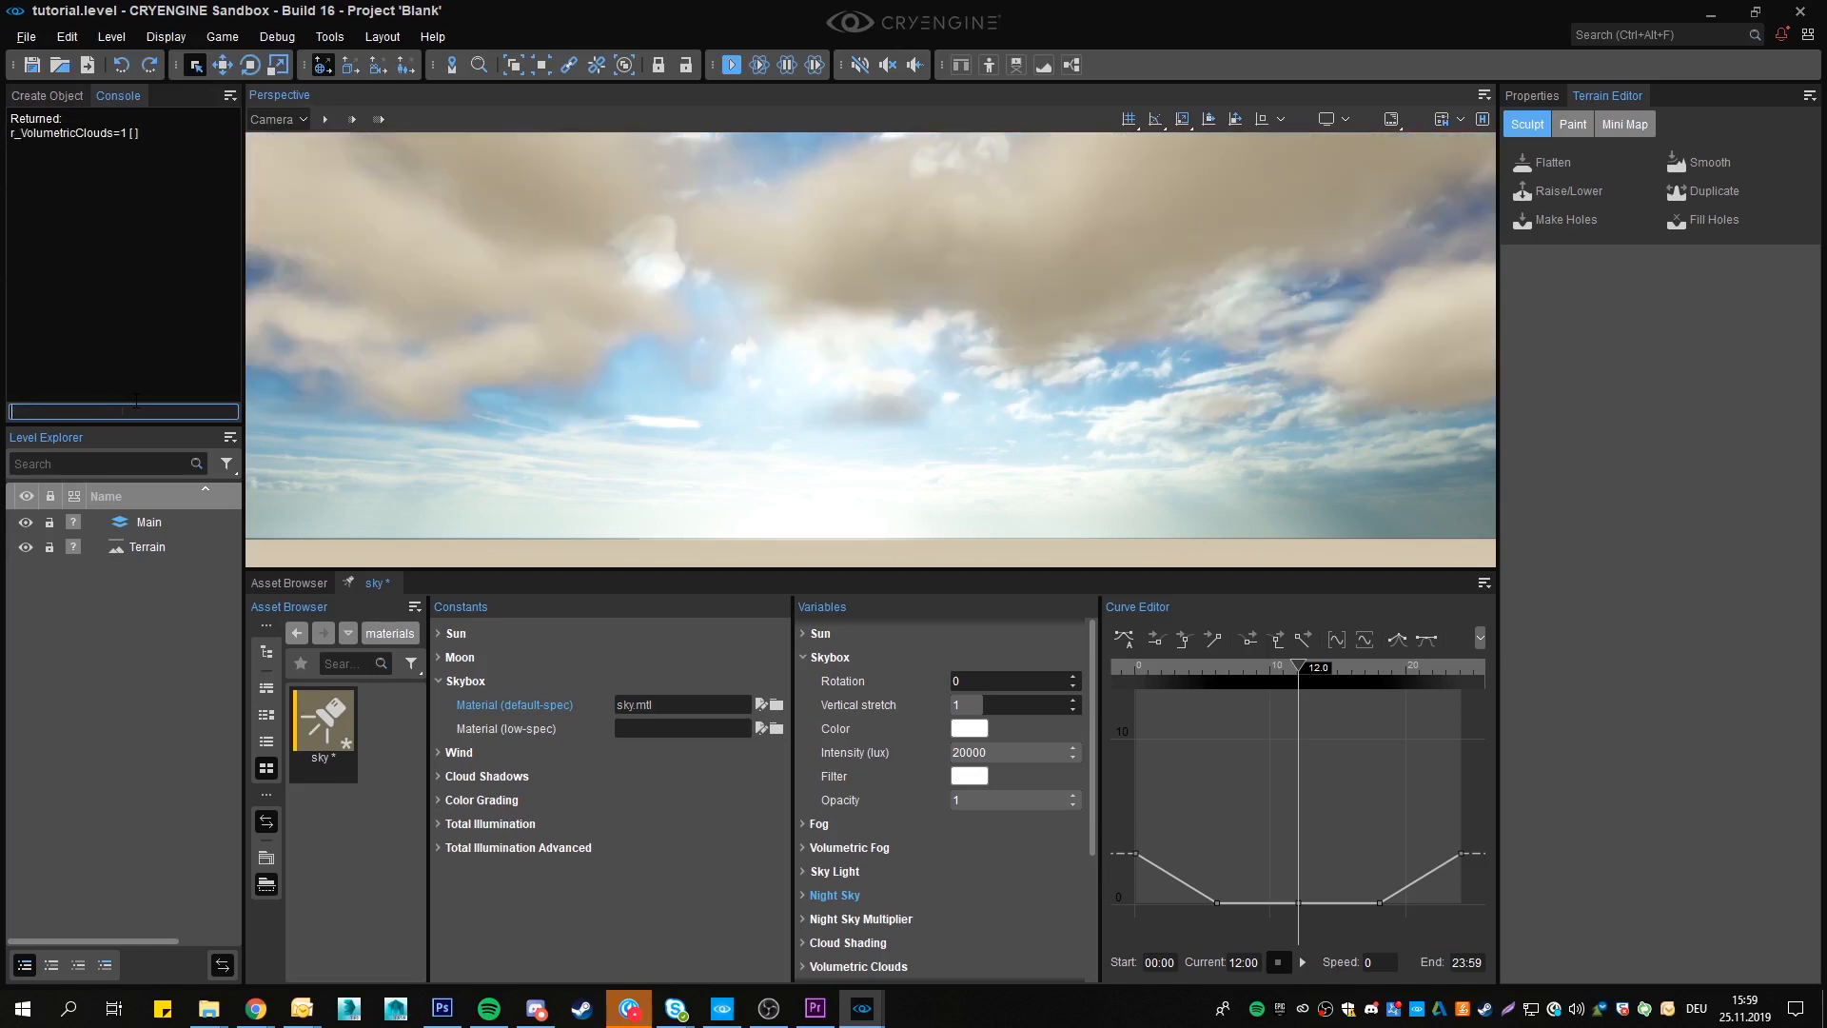